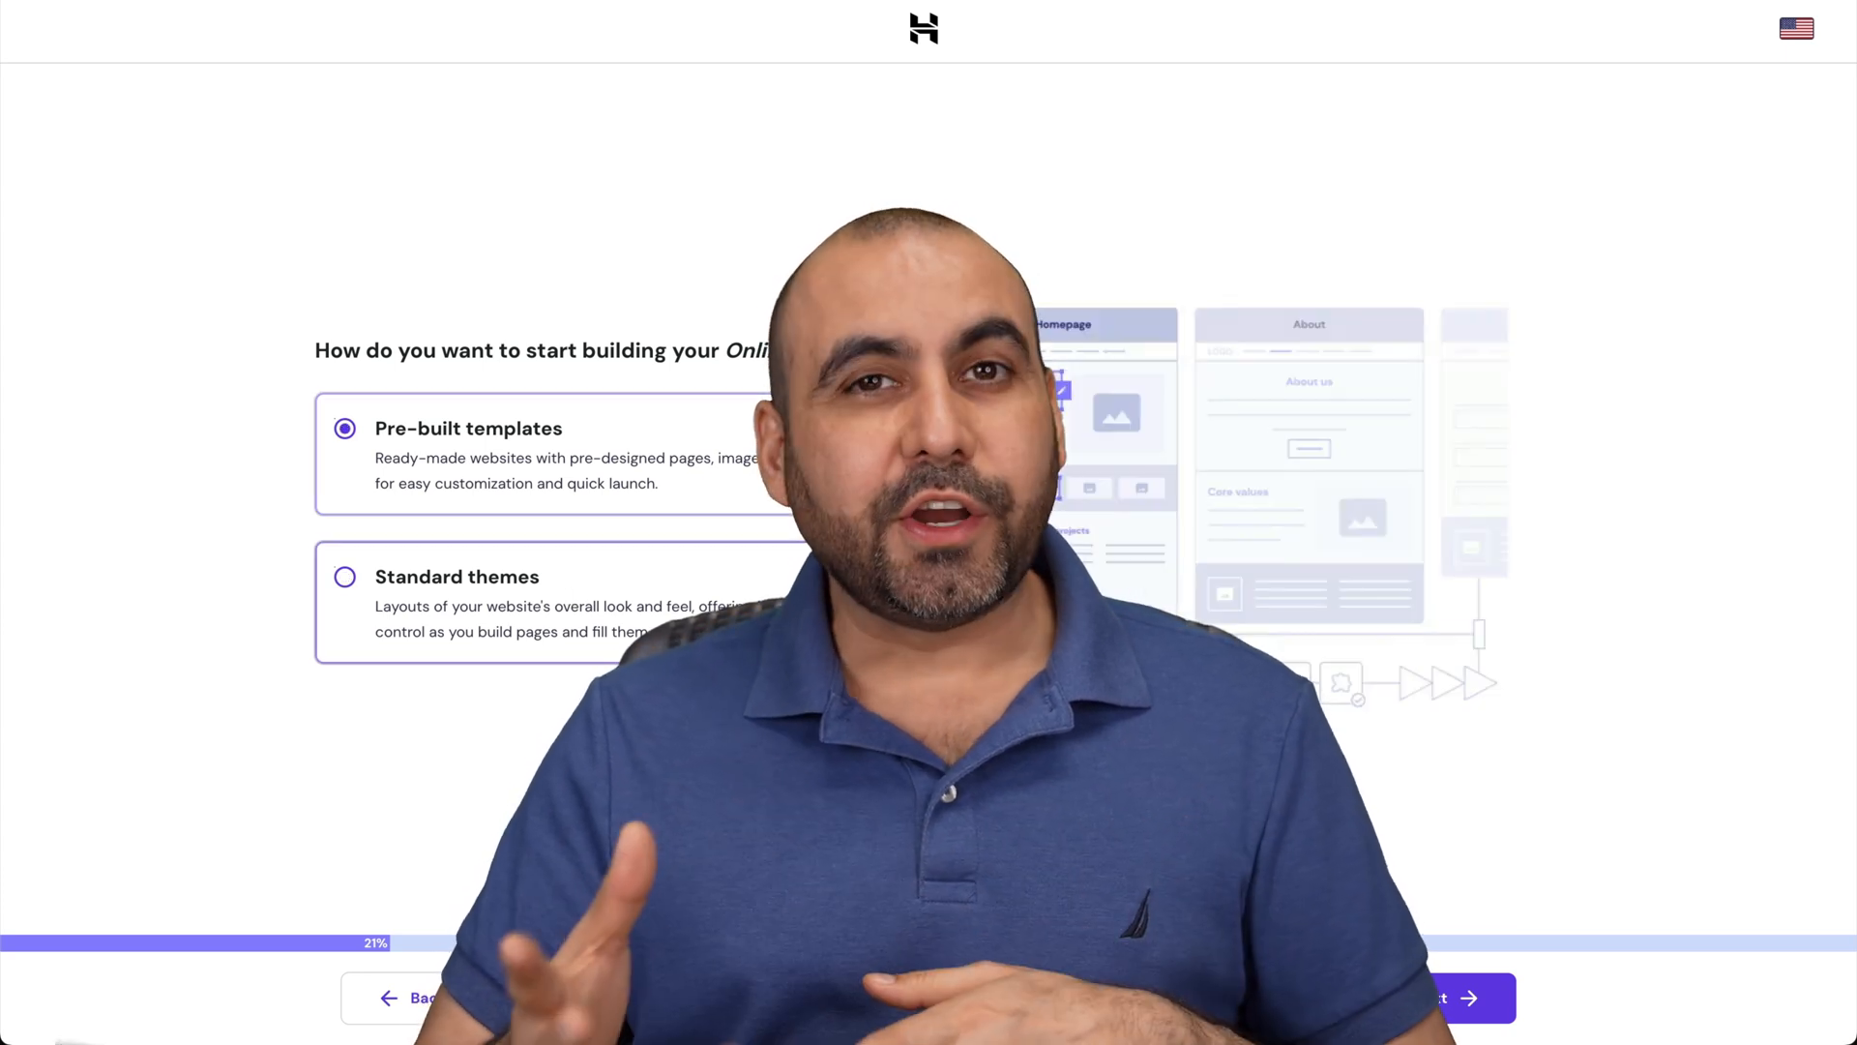
Continue with pre-built templates and begin entering the store brand/description ('beuty', 'co') for AI content
left_click(1456, 998)
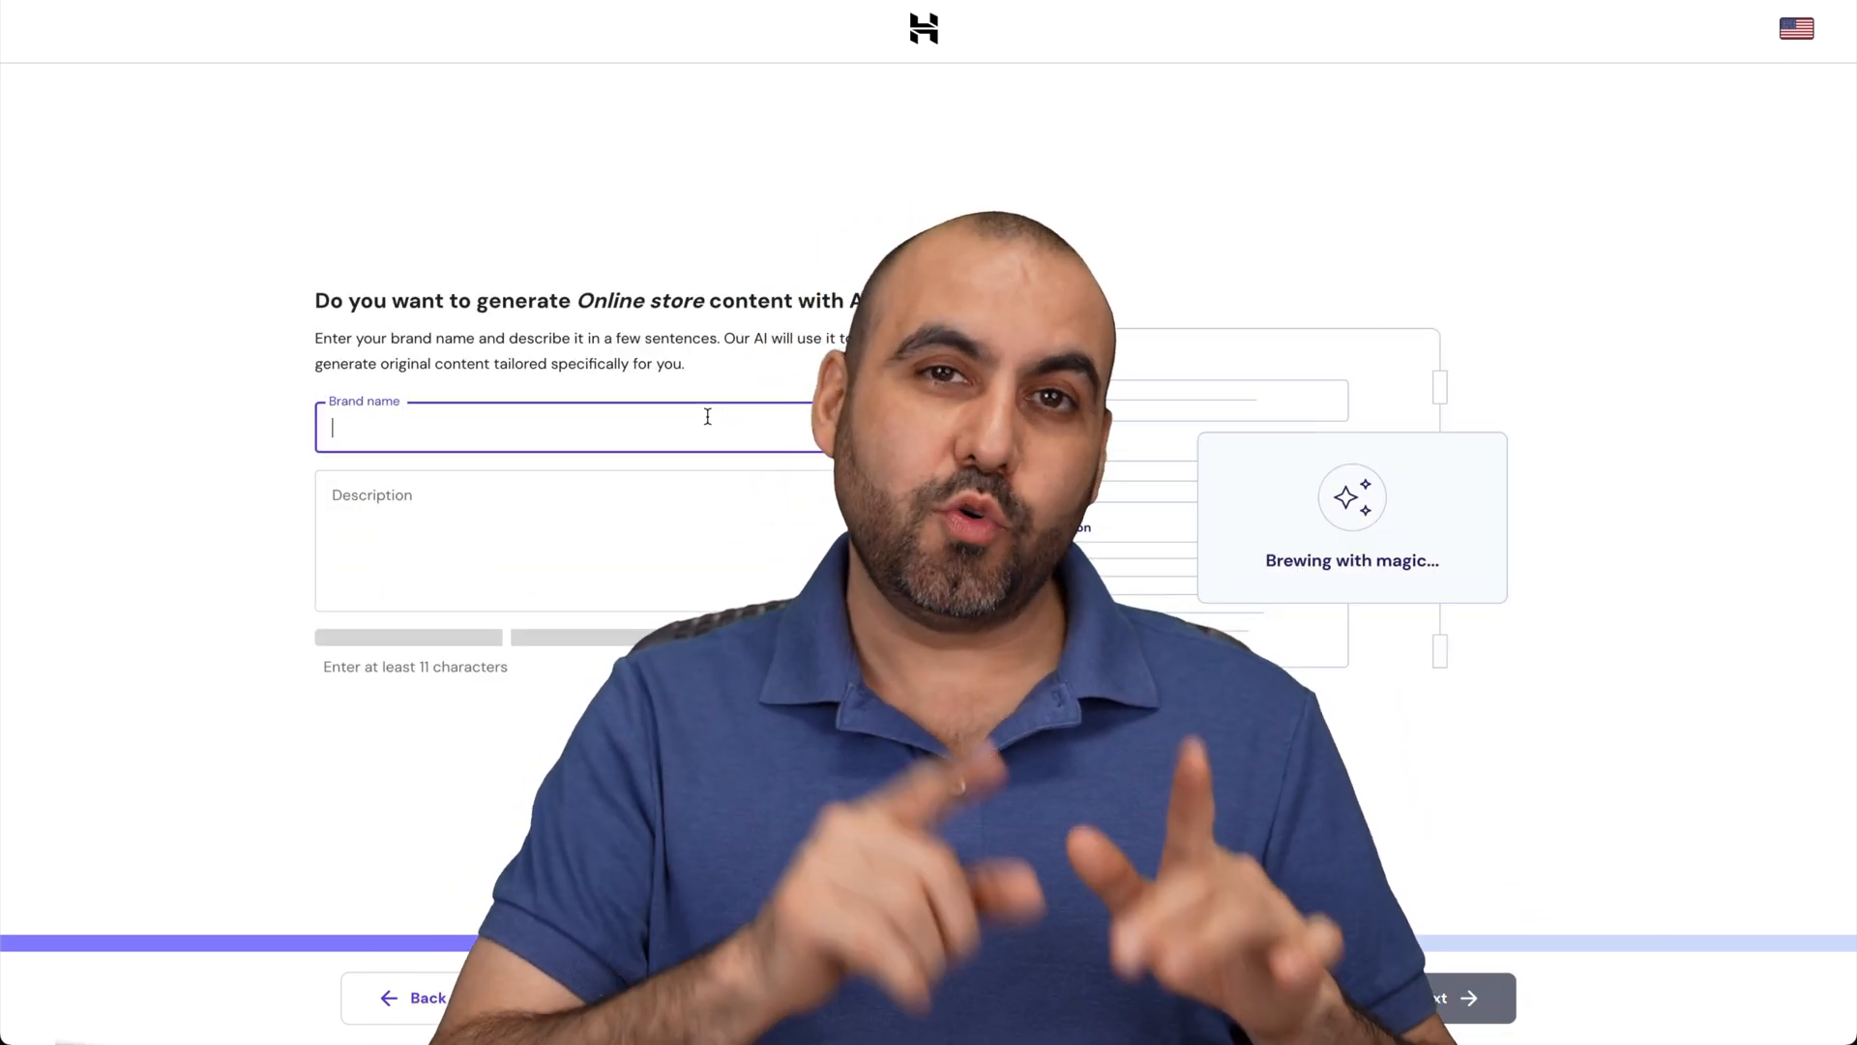
type("beuty")
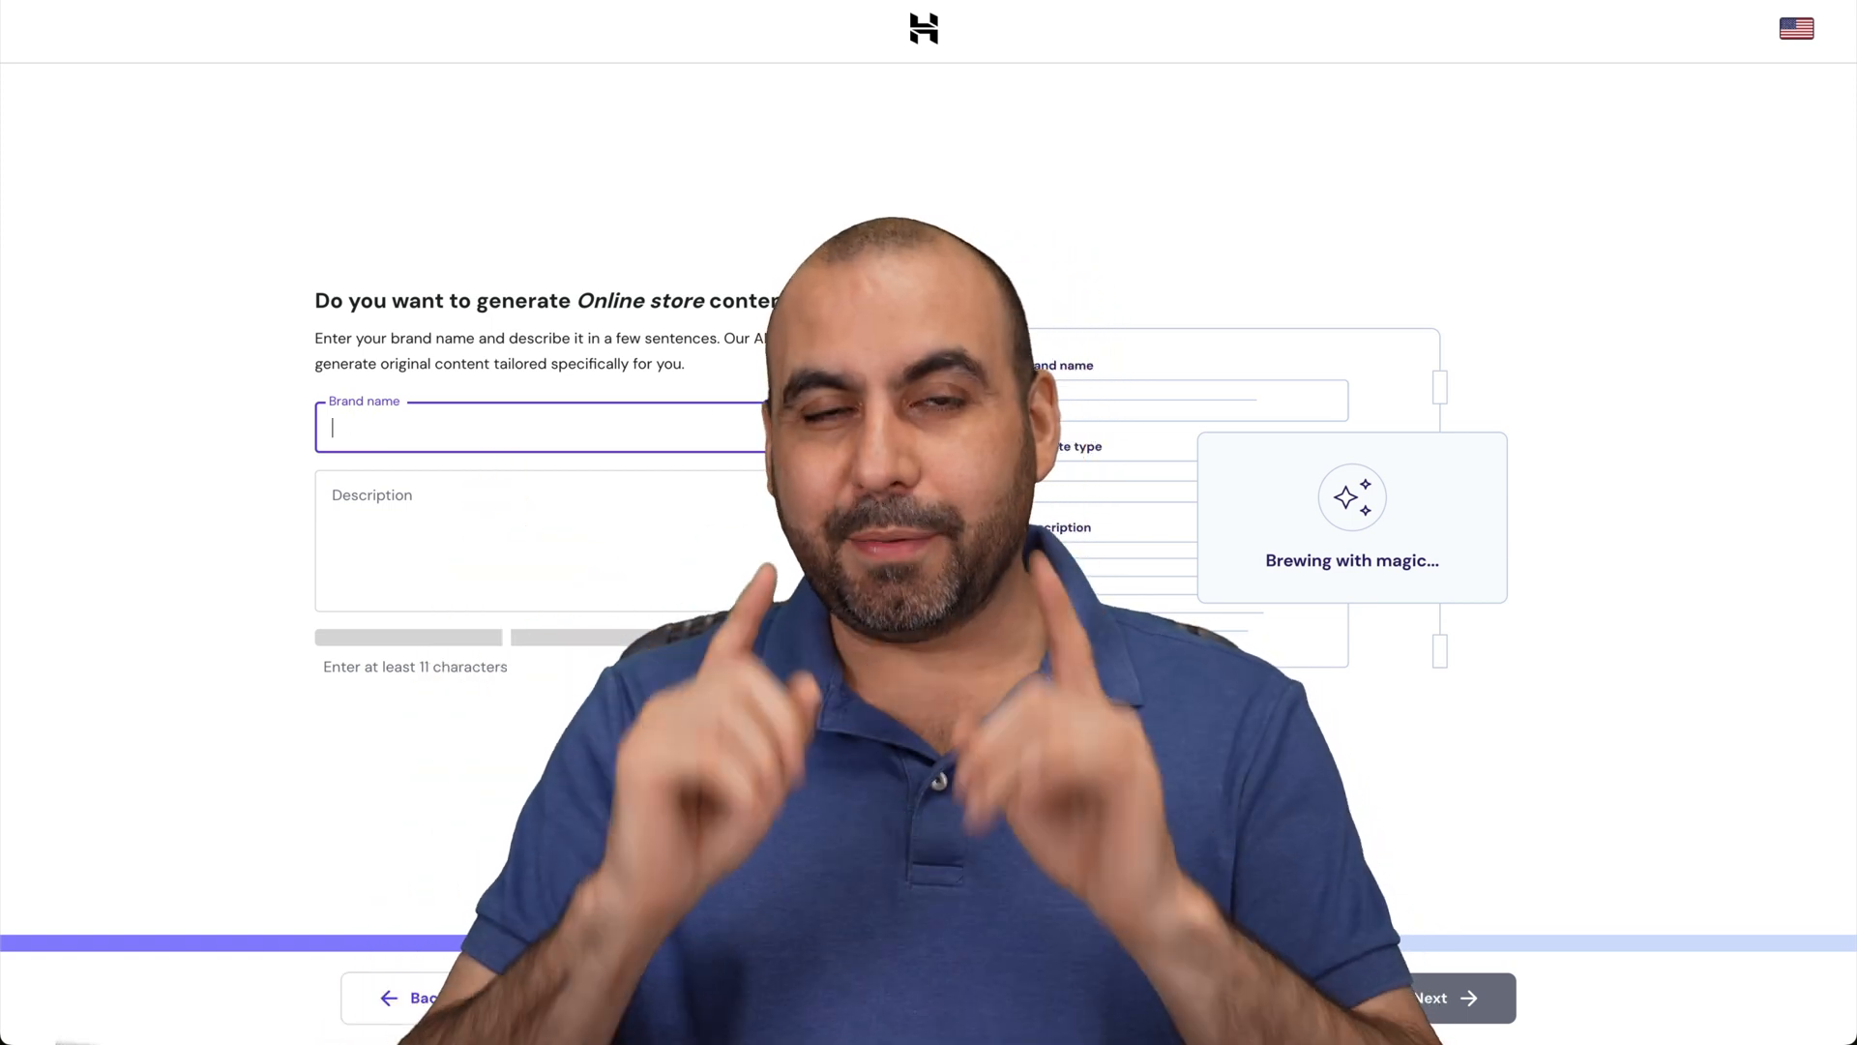
type("co")
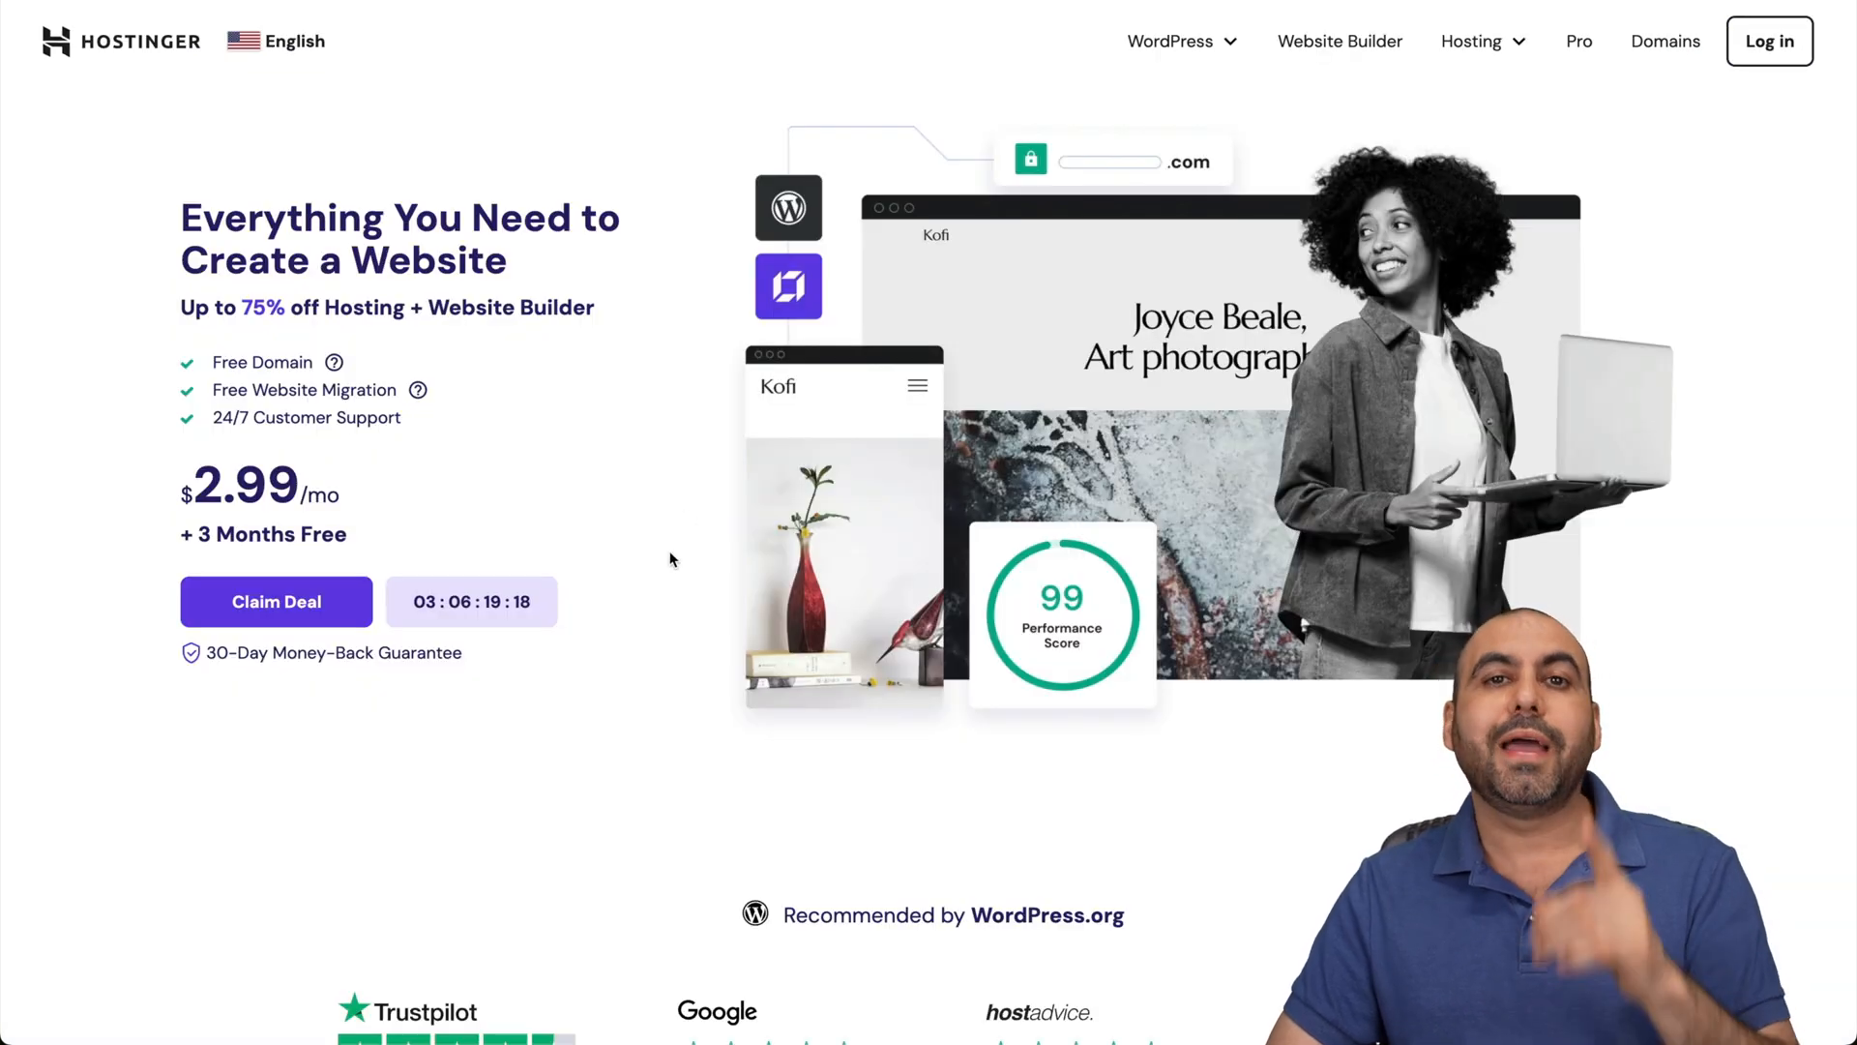
mouse_move(917, 370)
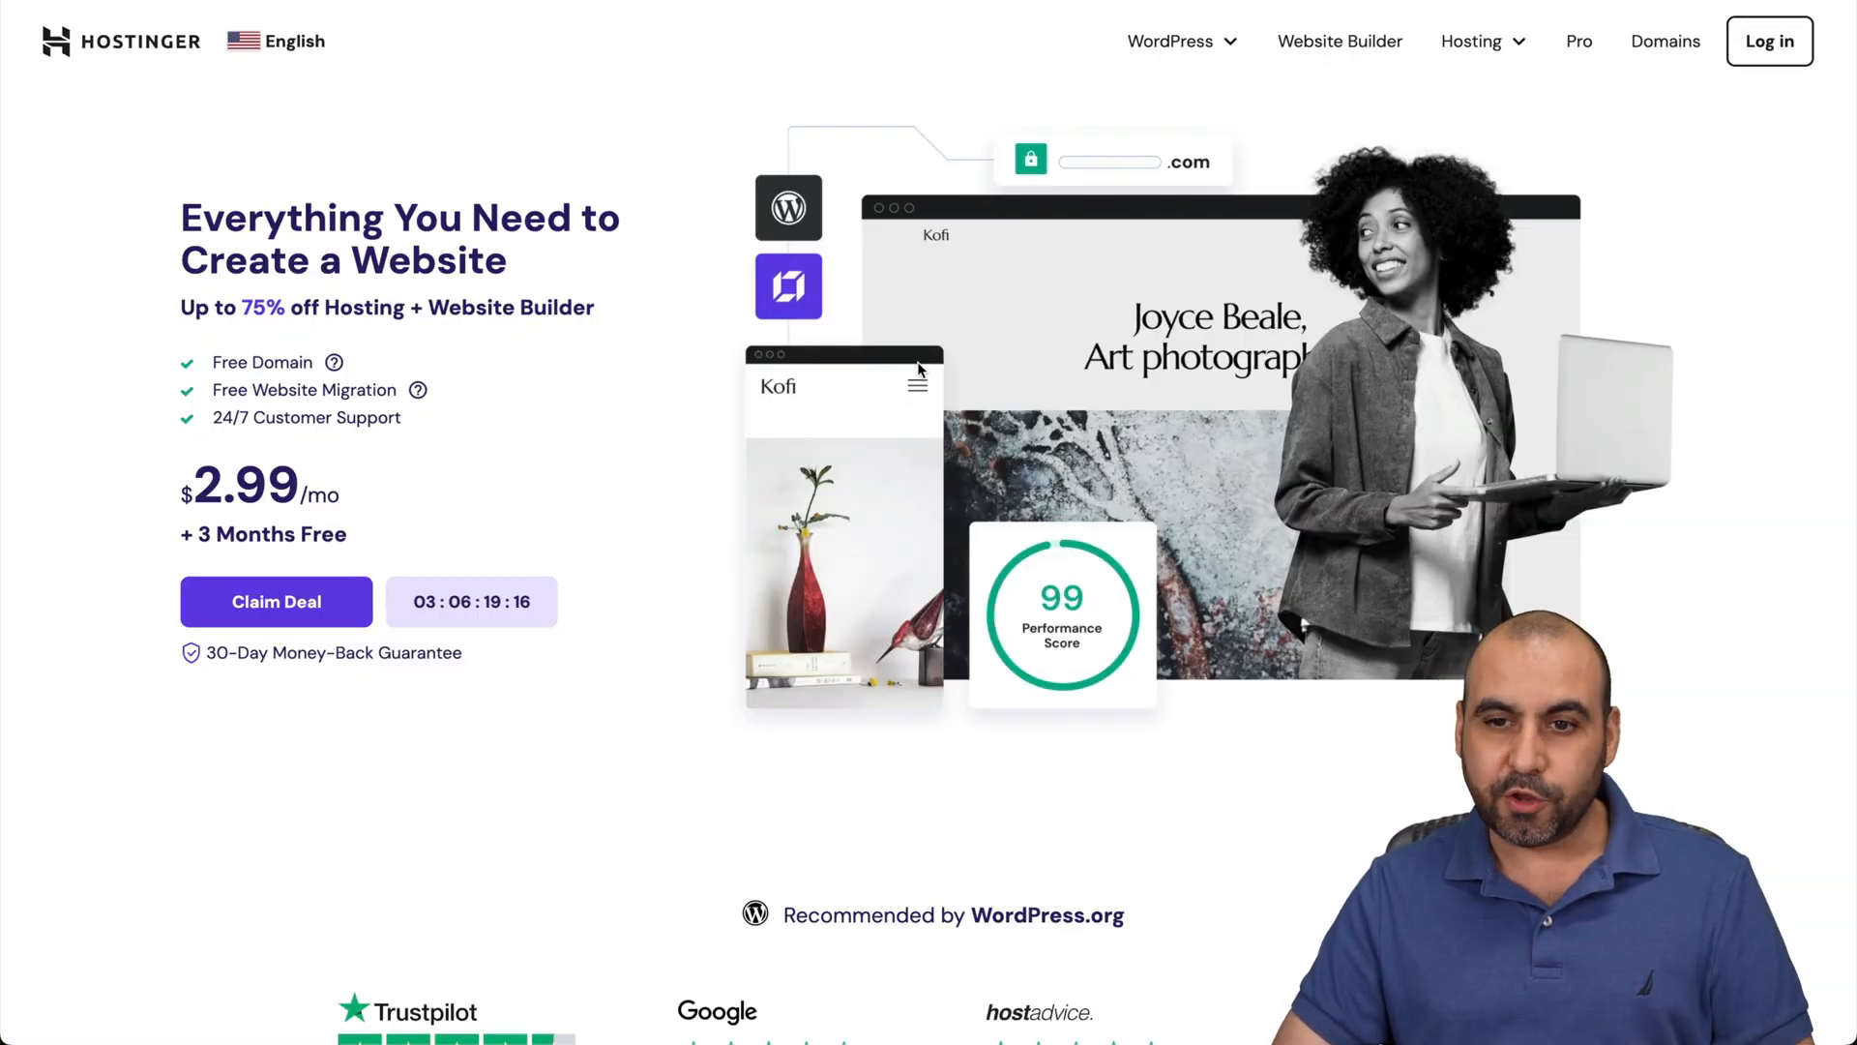
Claim the hosting deal and add the Business plan to the cart
left_click(1474, 40)
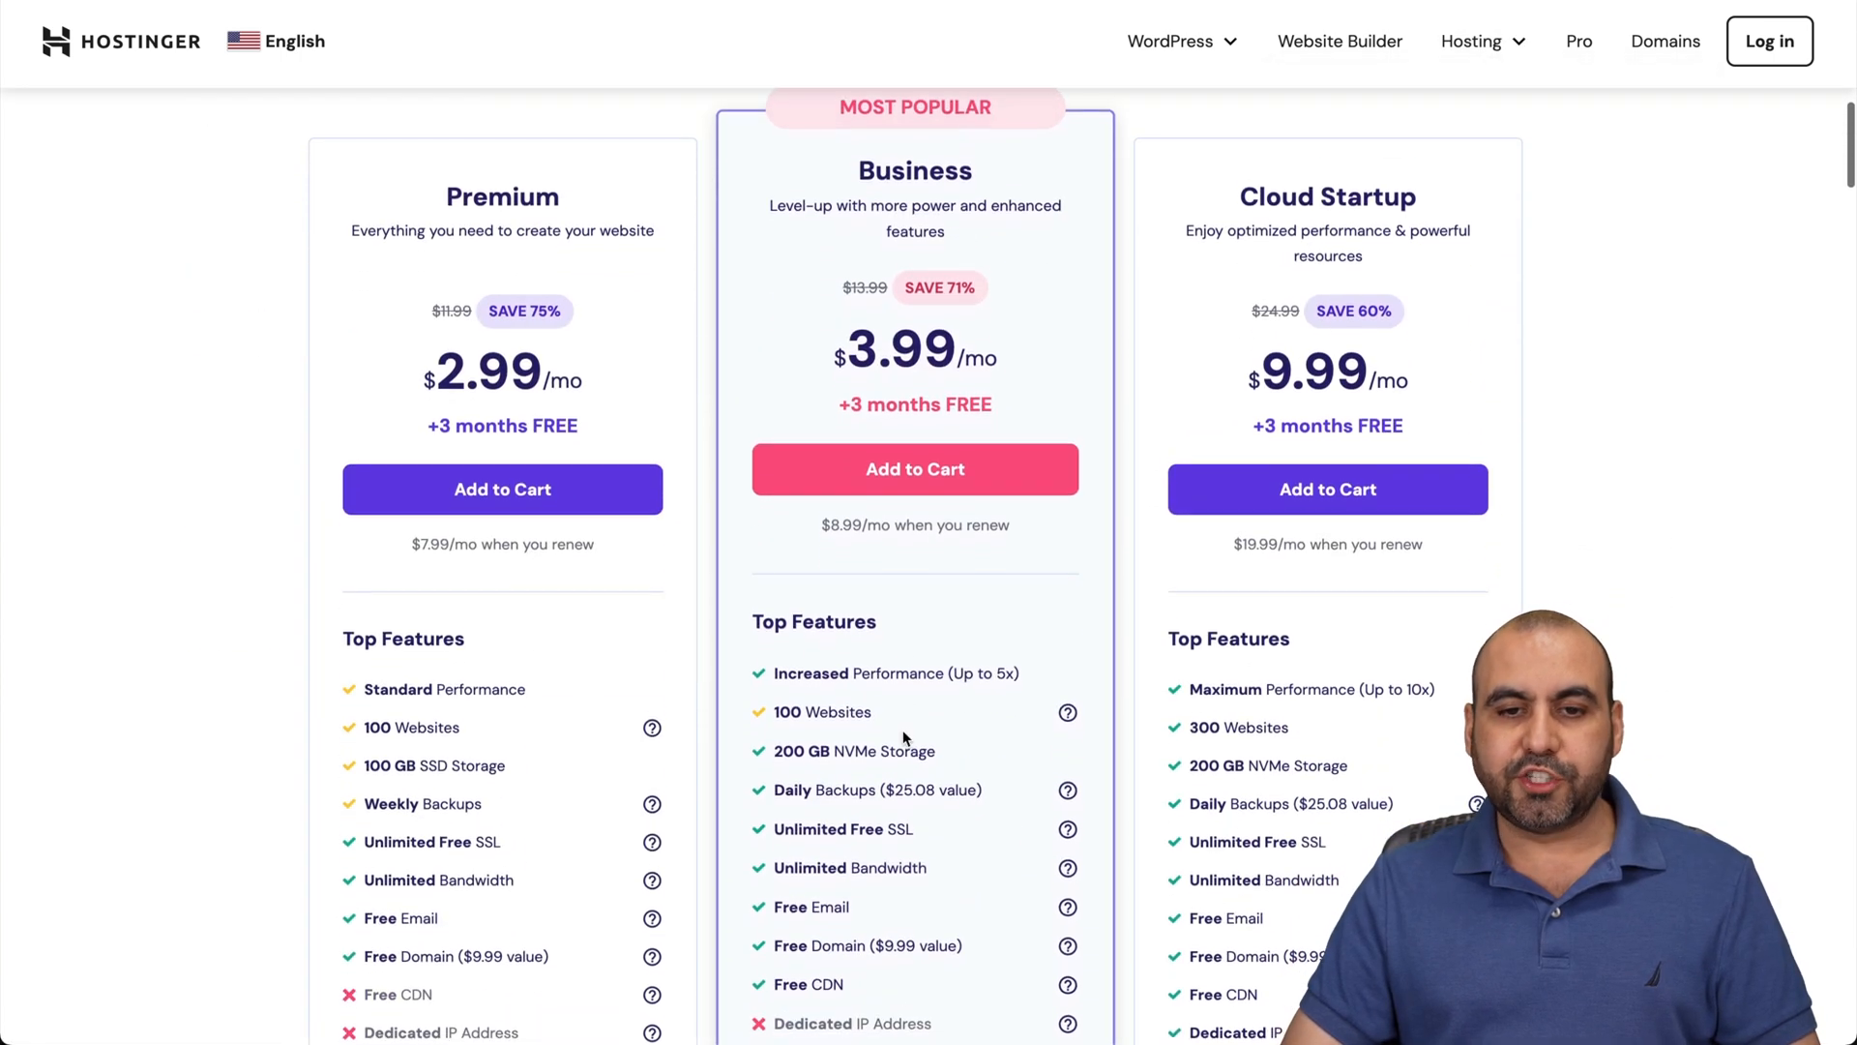
scroll("down", 3)
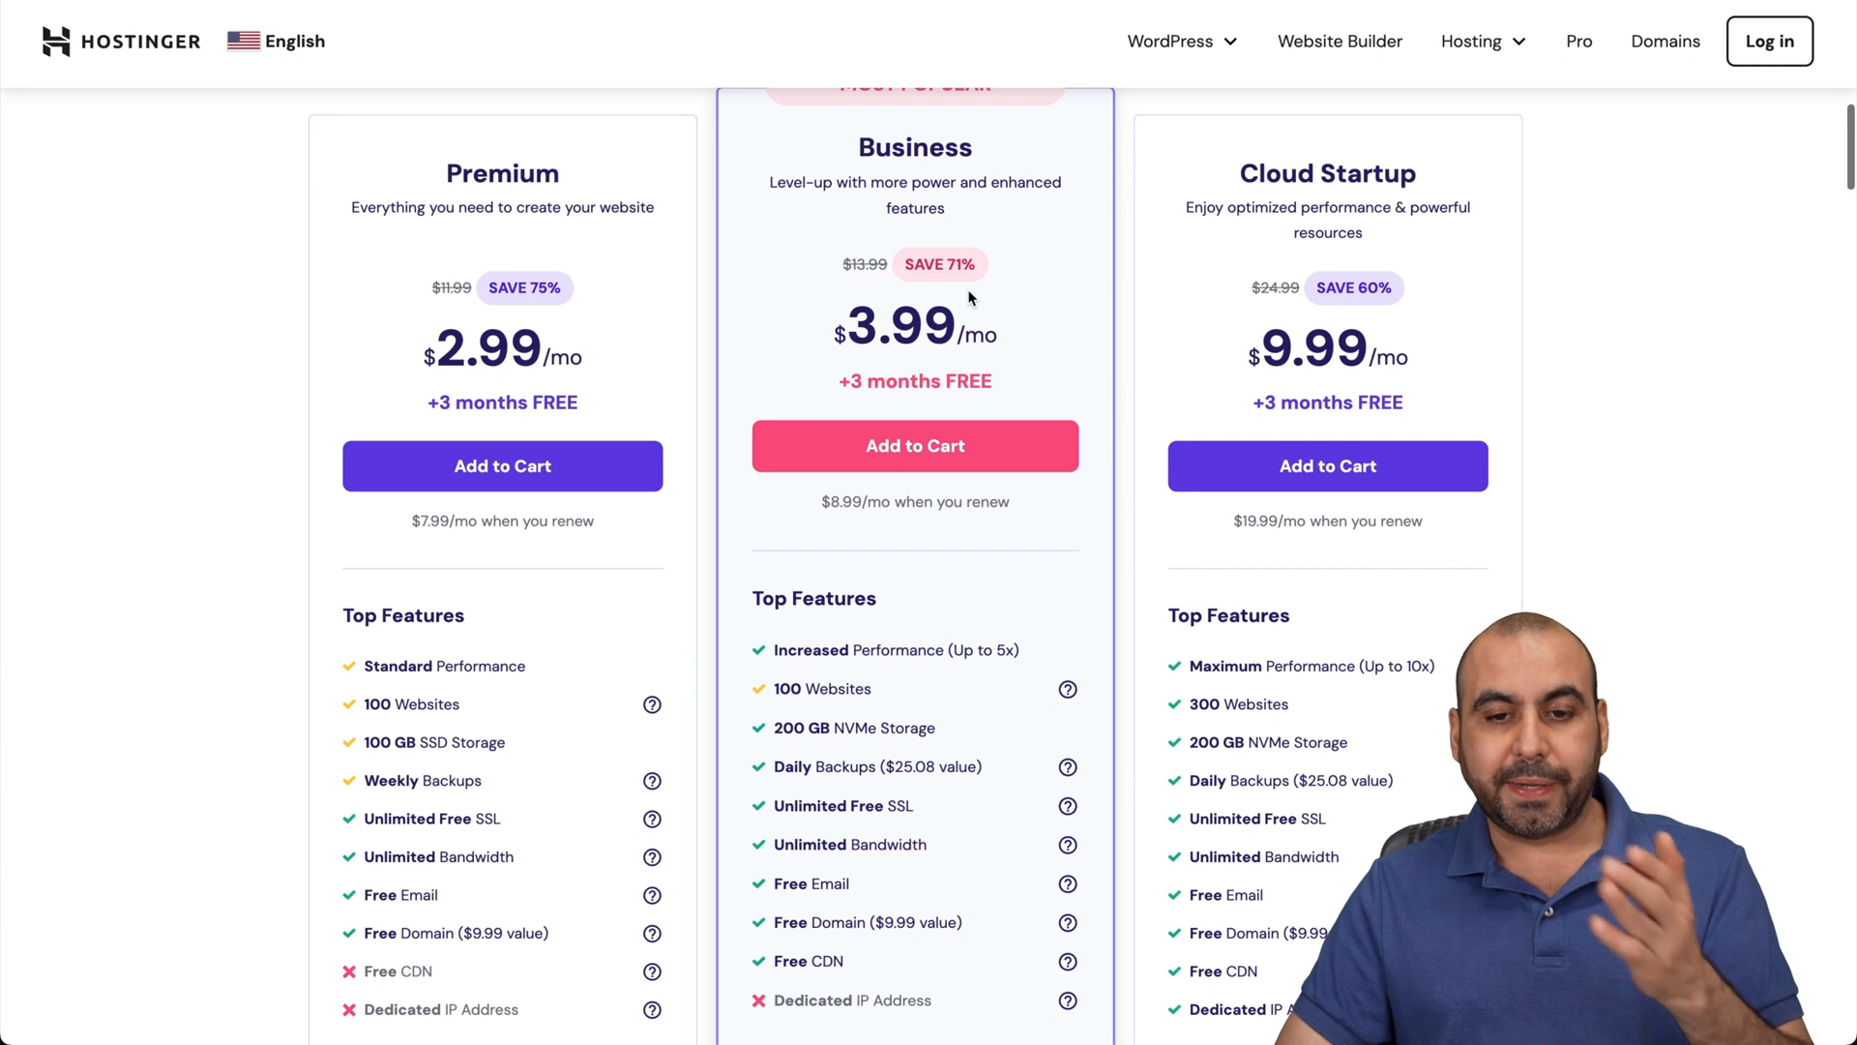
mouse_move(913, 445)
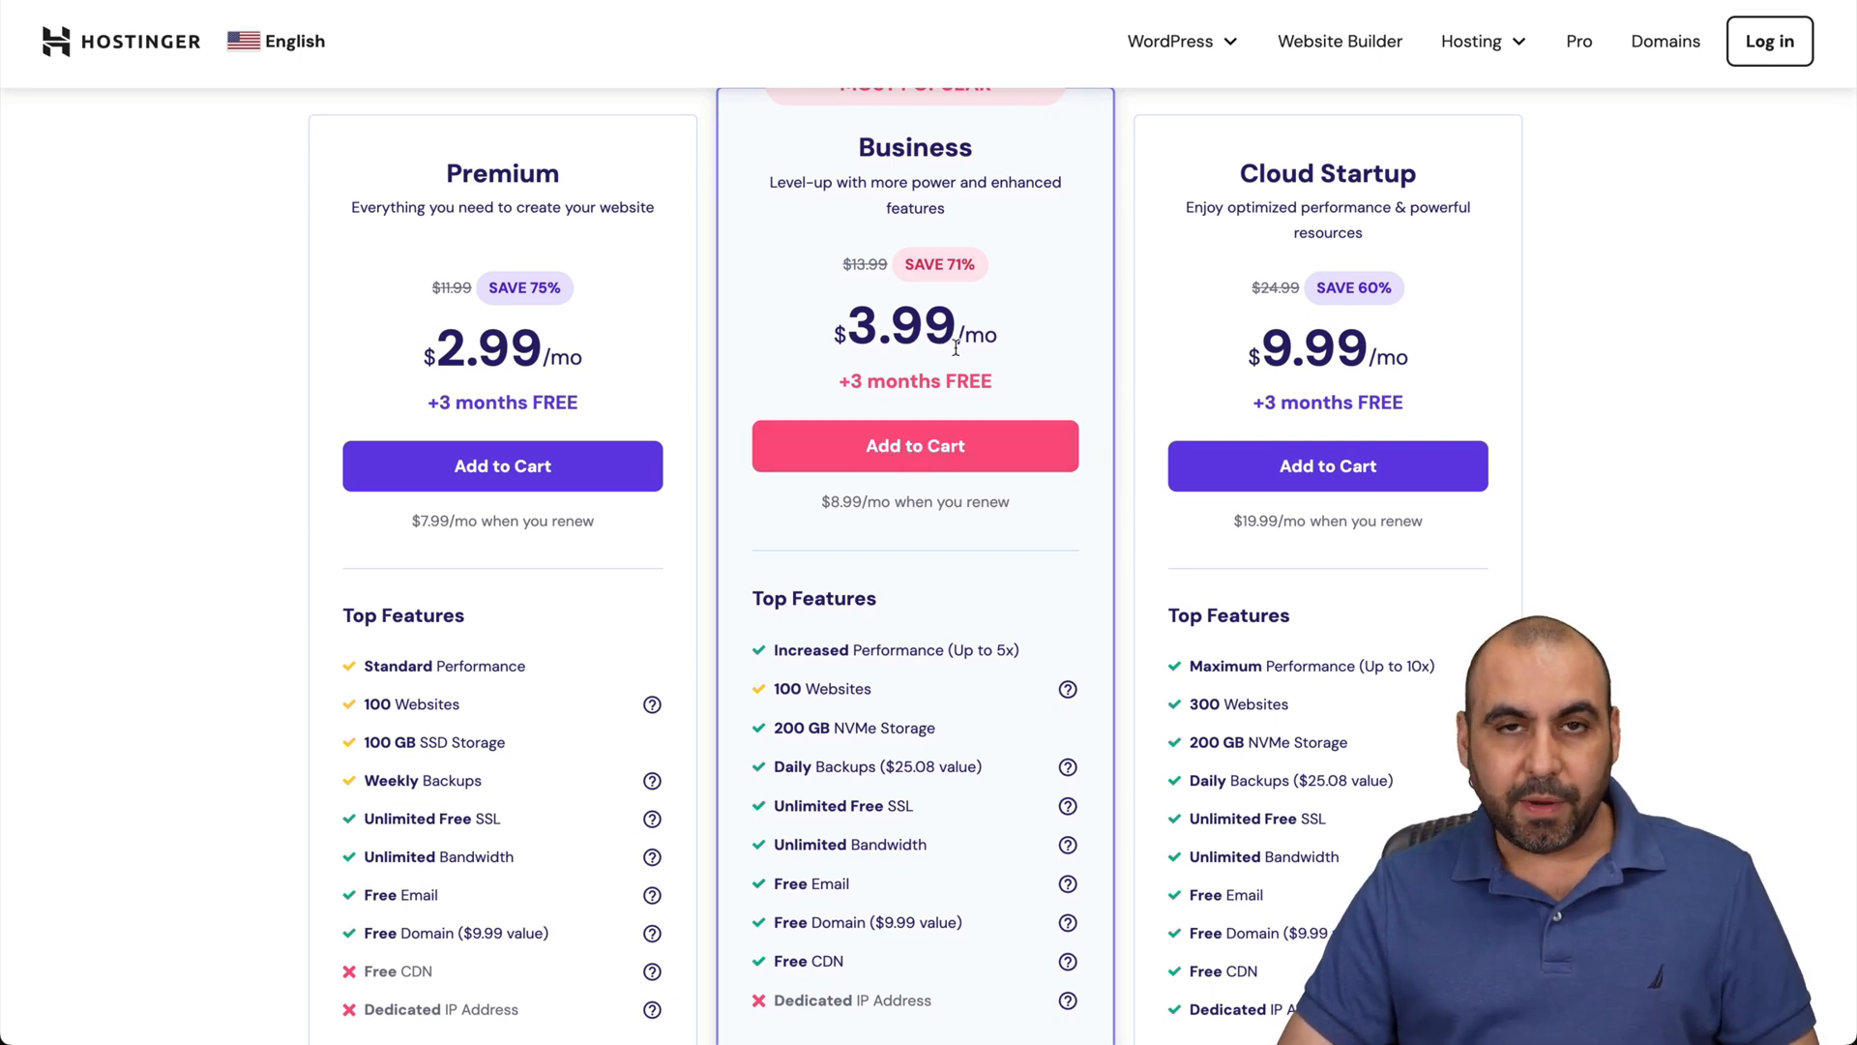
left_click(915, 445)
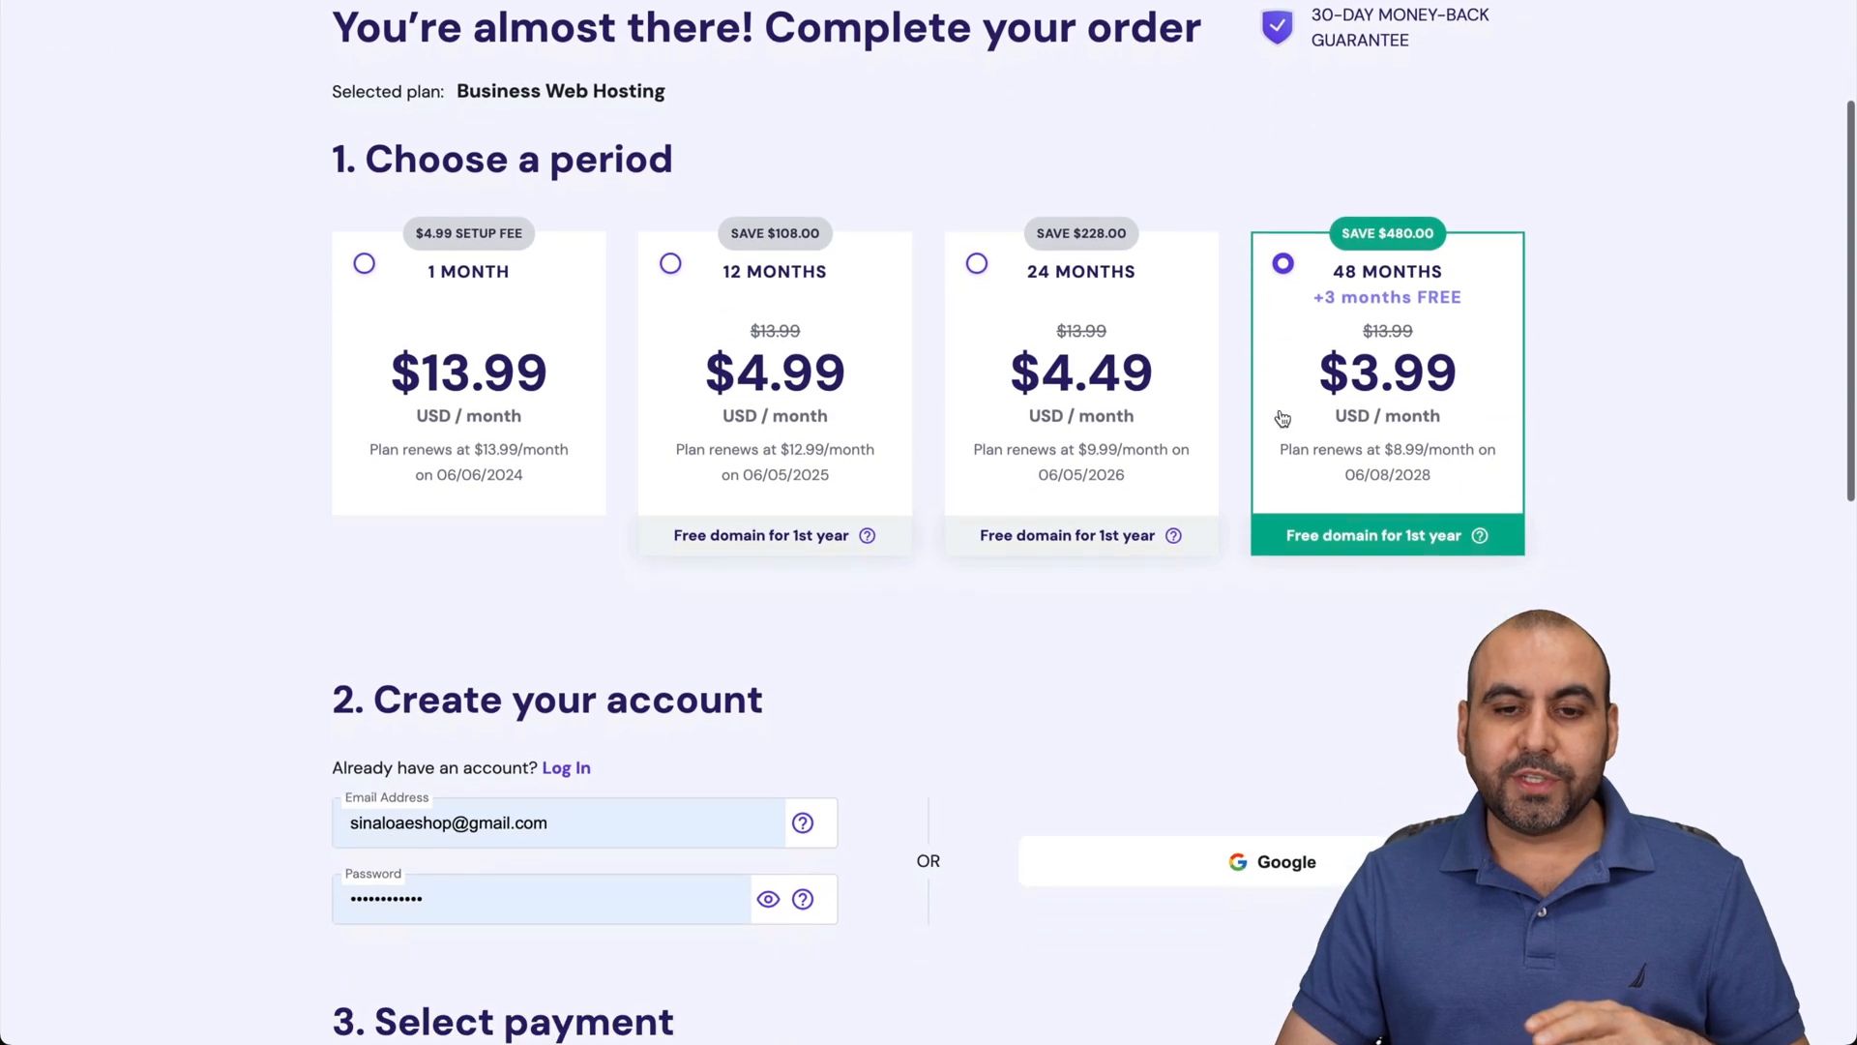
mouse_move(1383, 604)
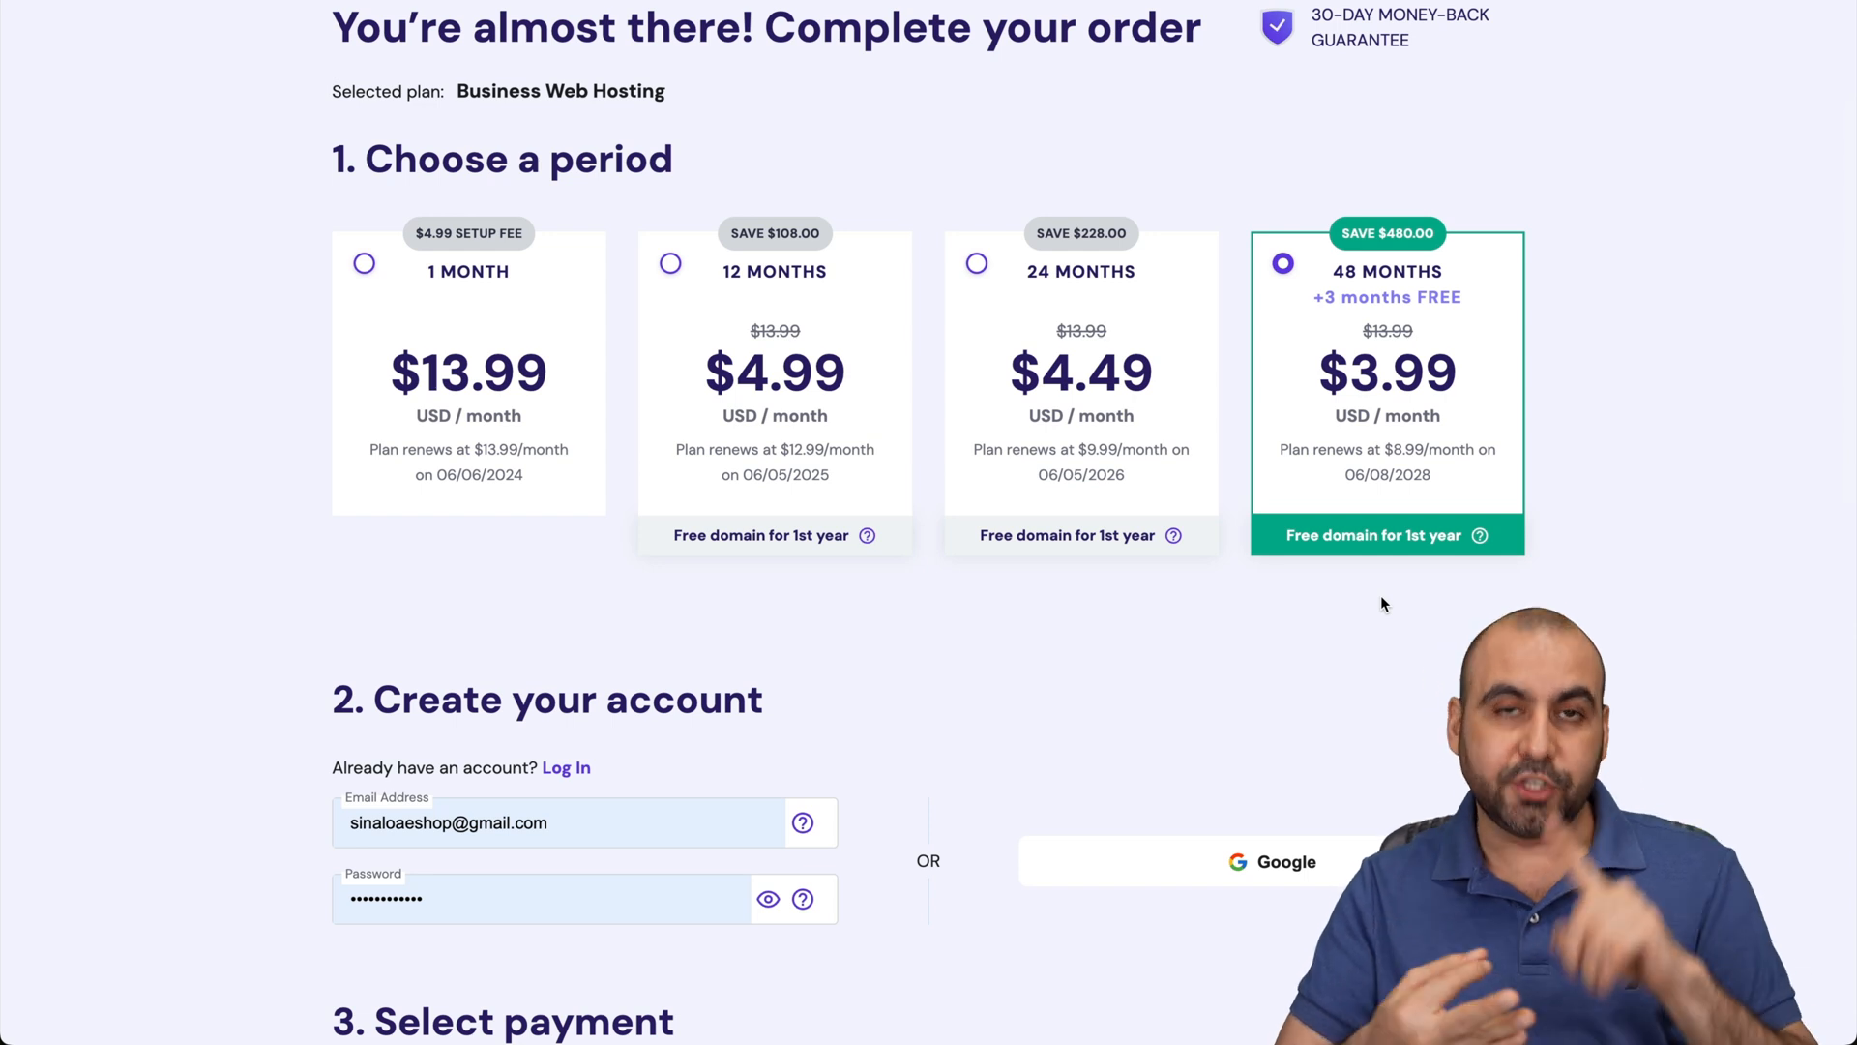
Enter coupon code SAASMASTER in the payment section and apply it to the order
scroll("down", 3)
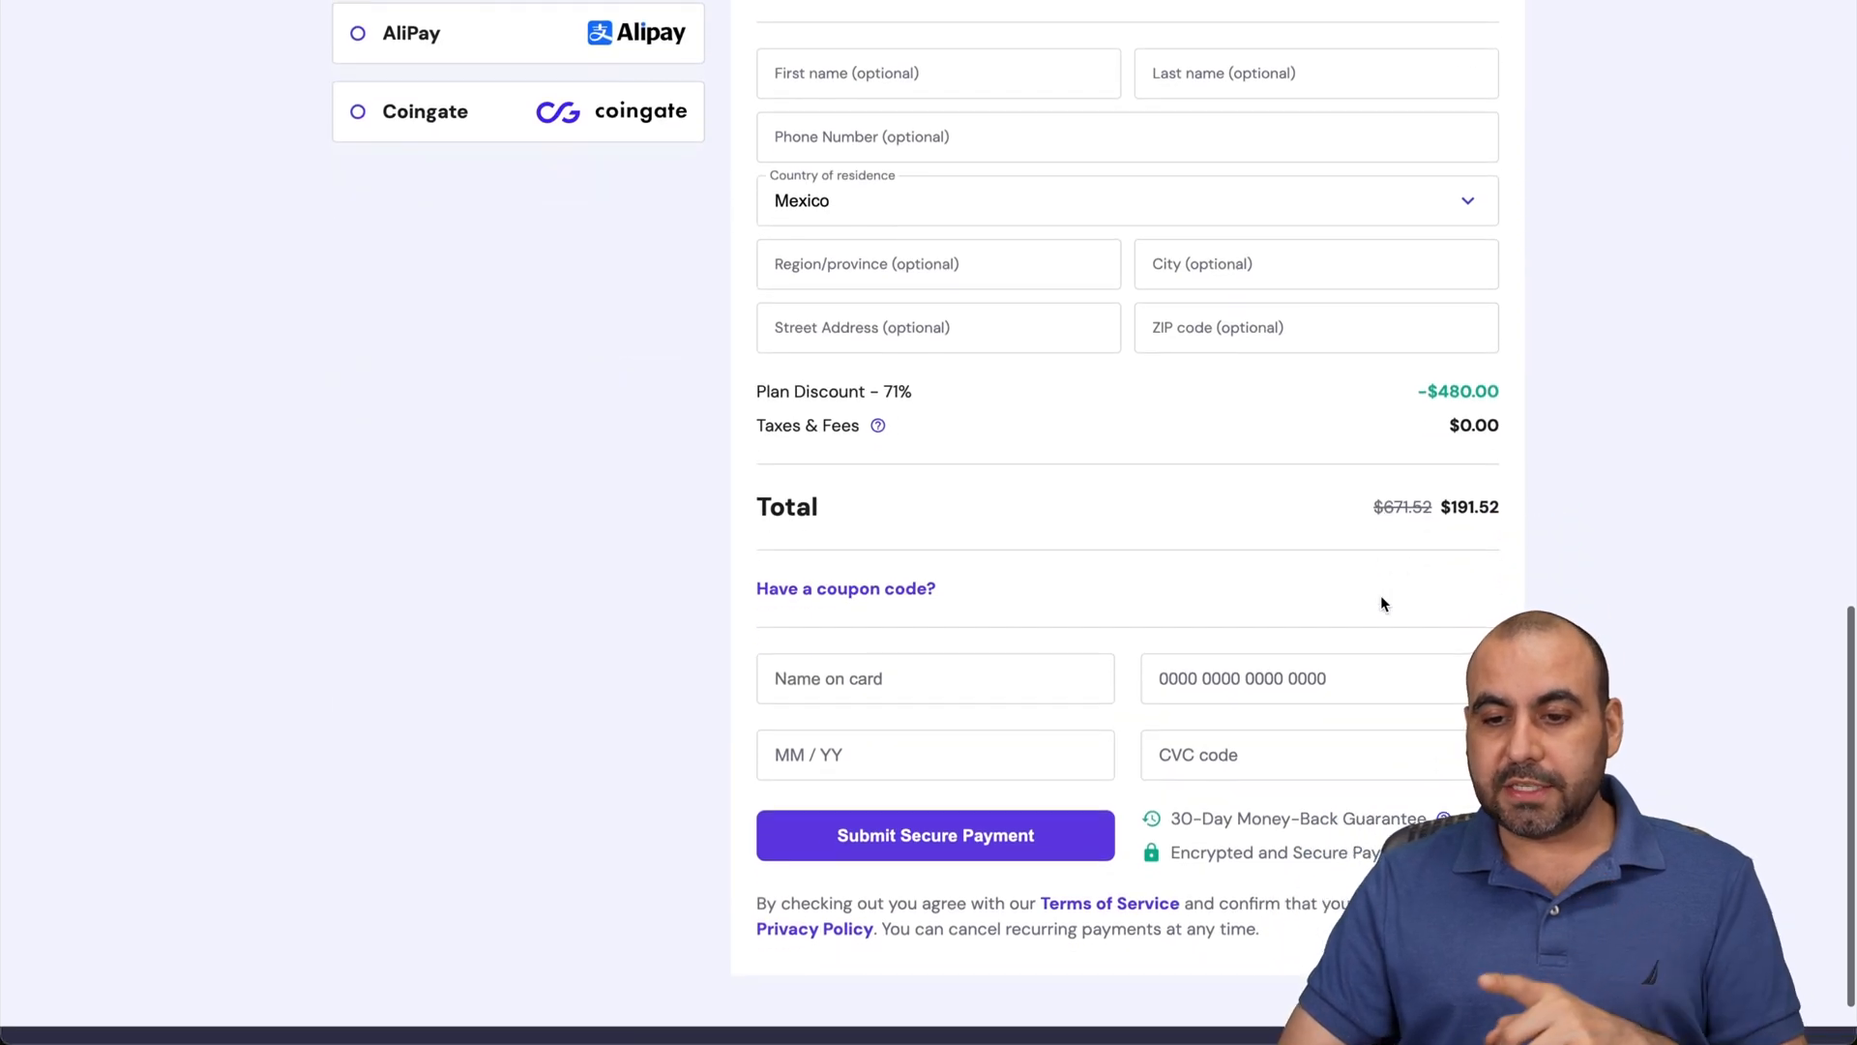
type("S")
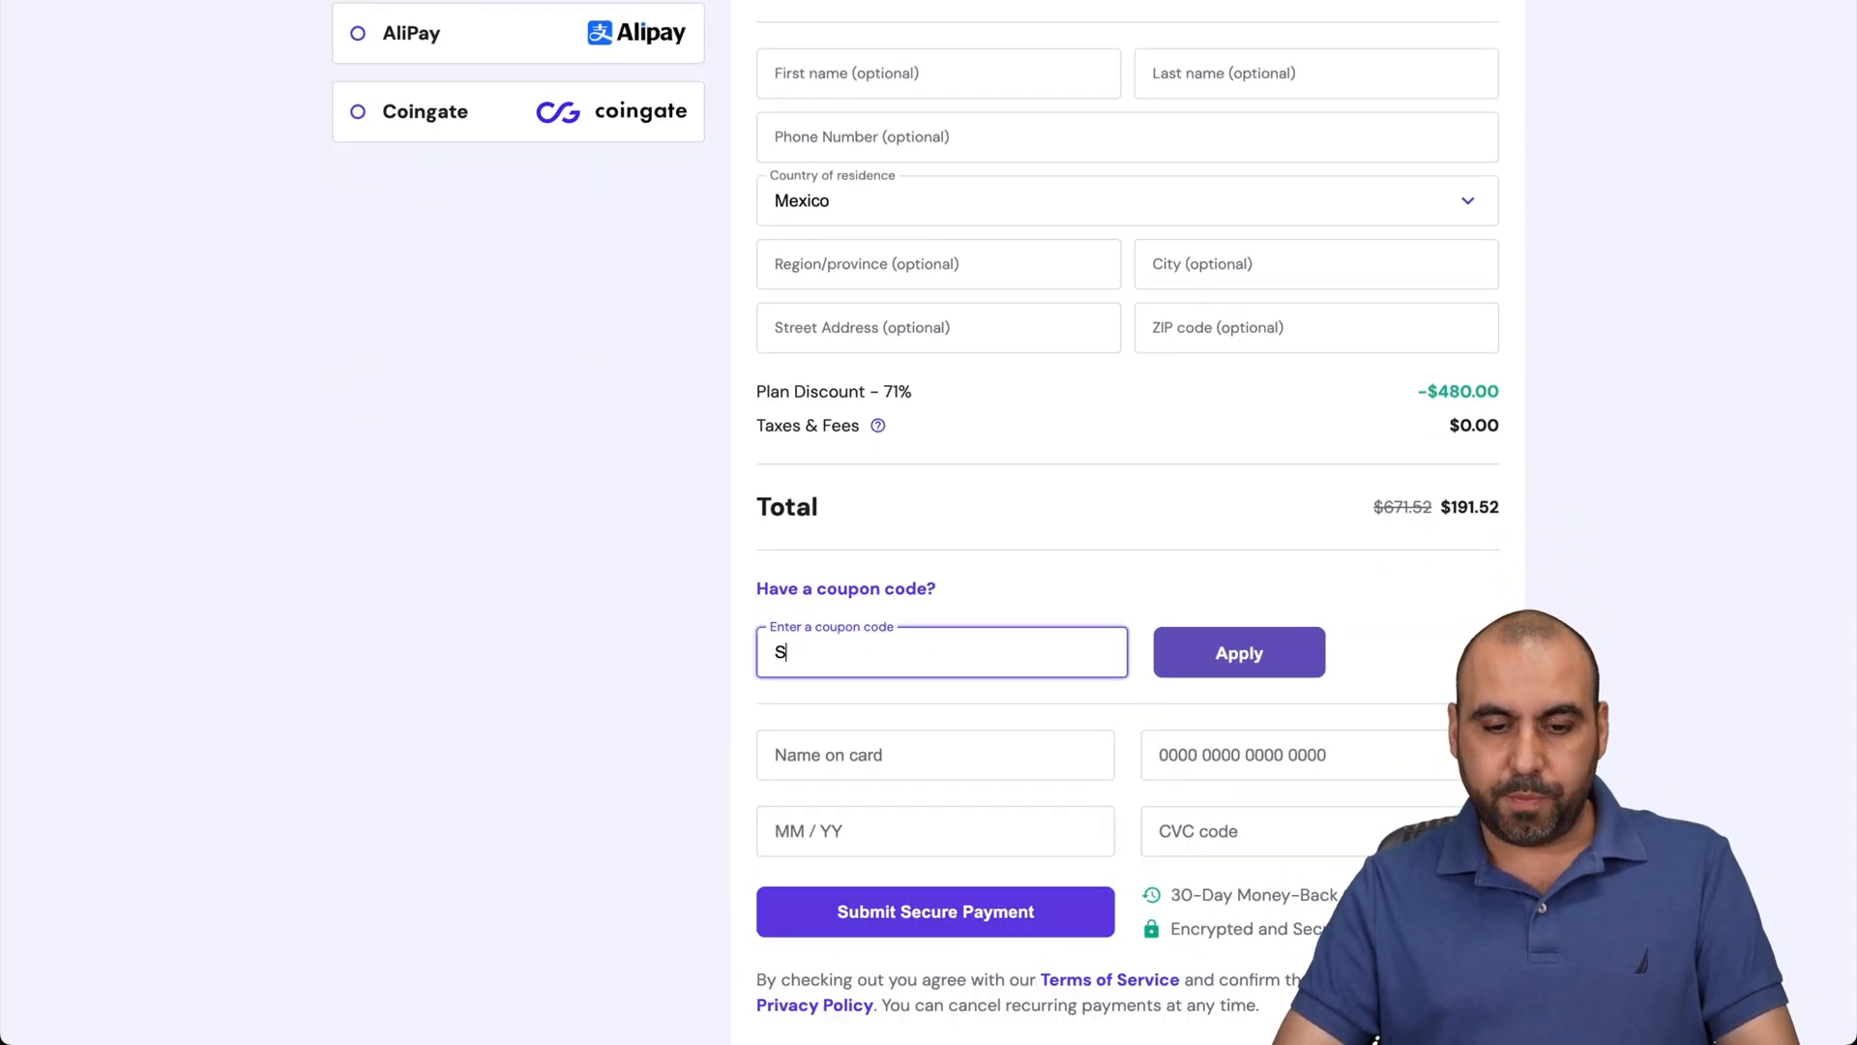
type("AASMASTER")
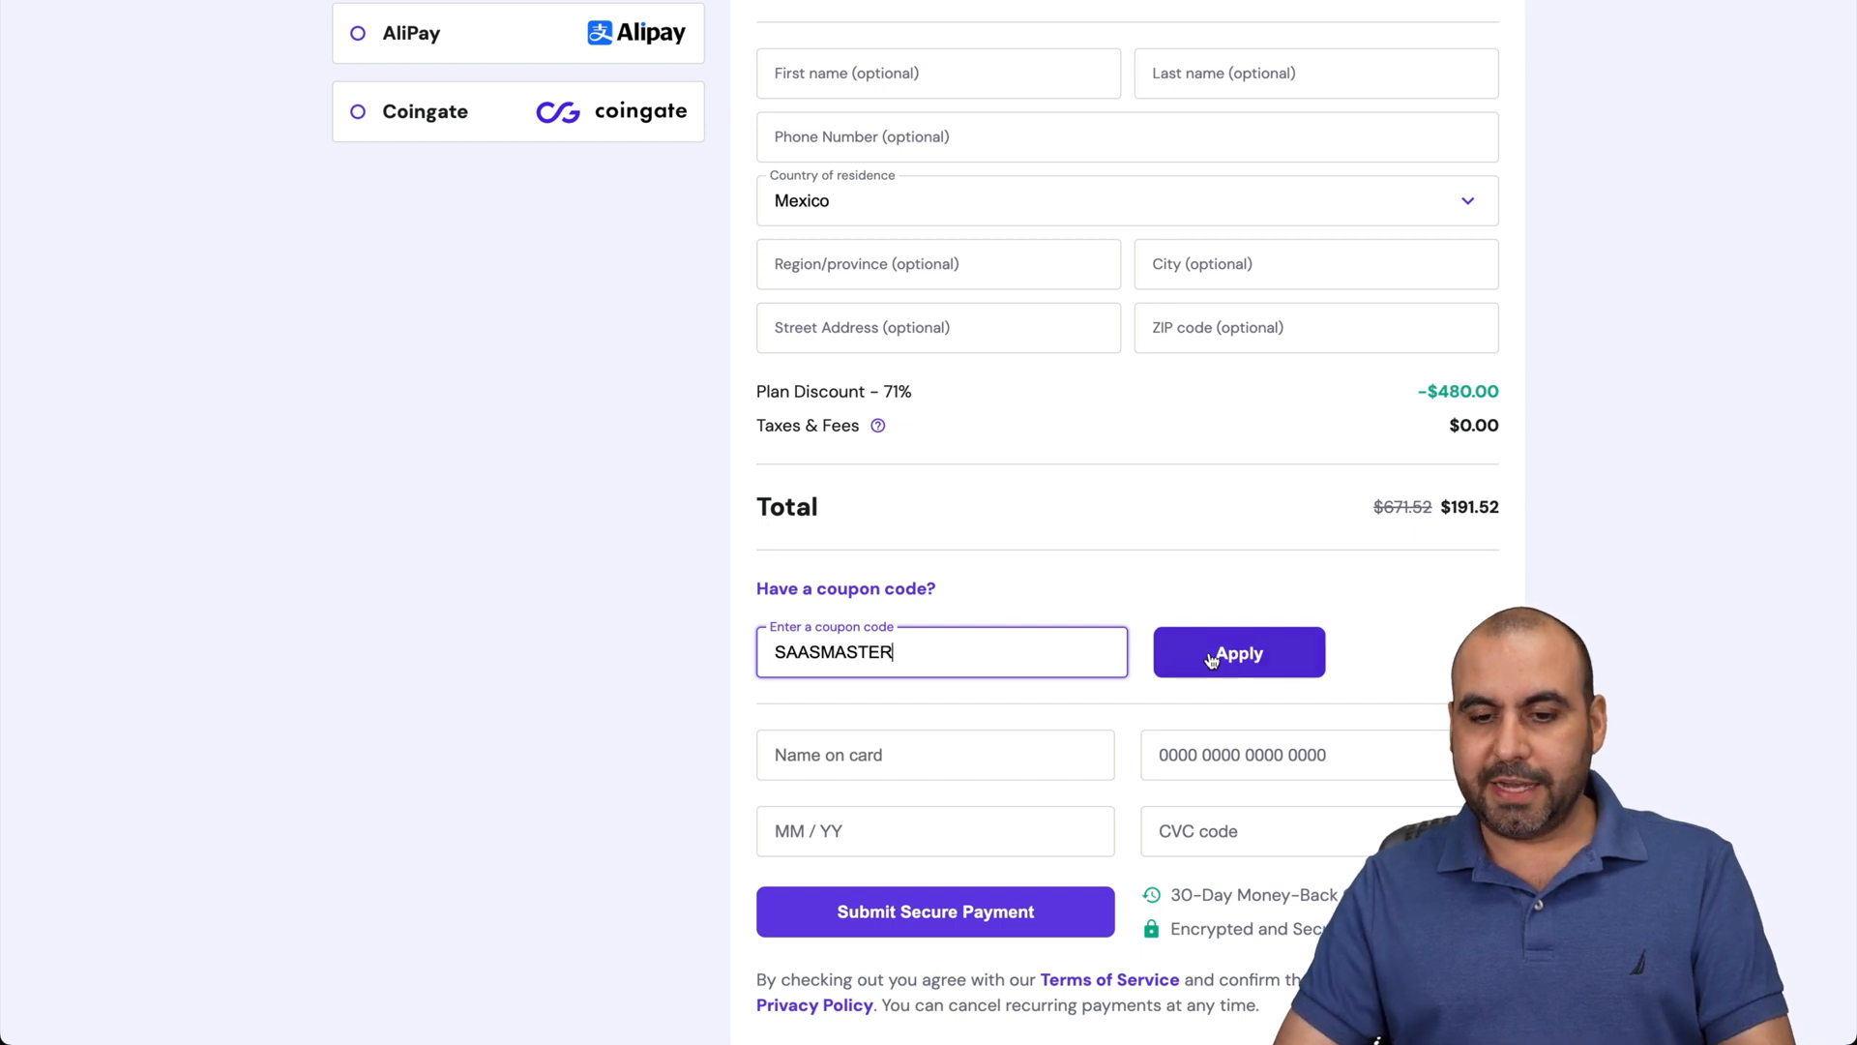
left_click(1238, 652)
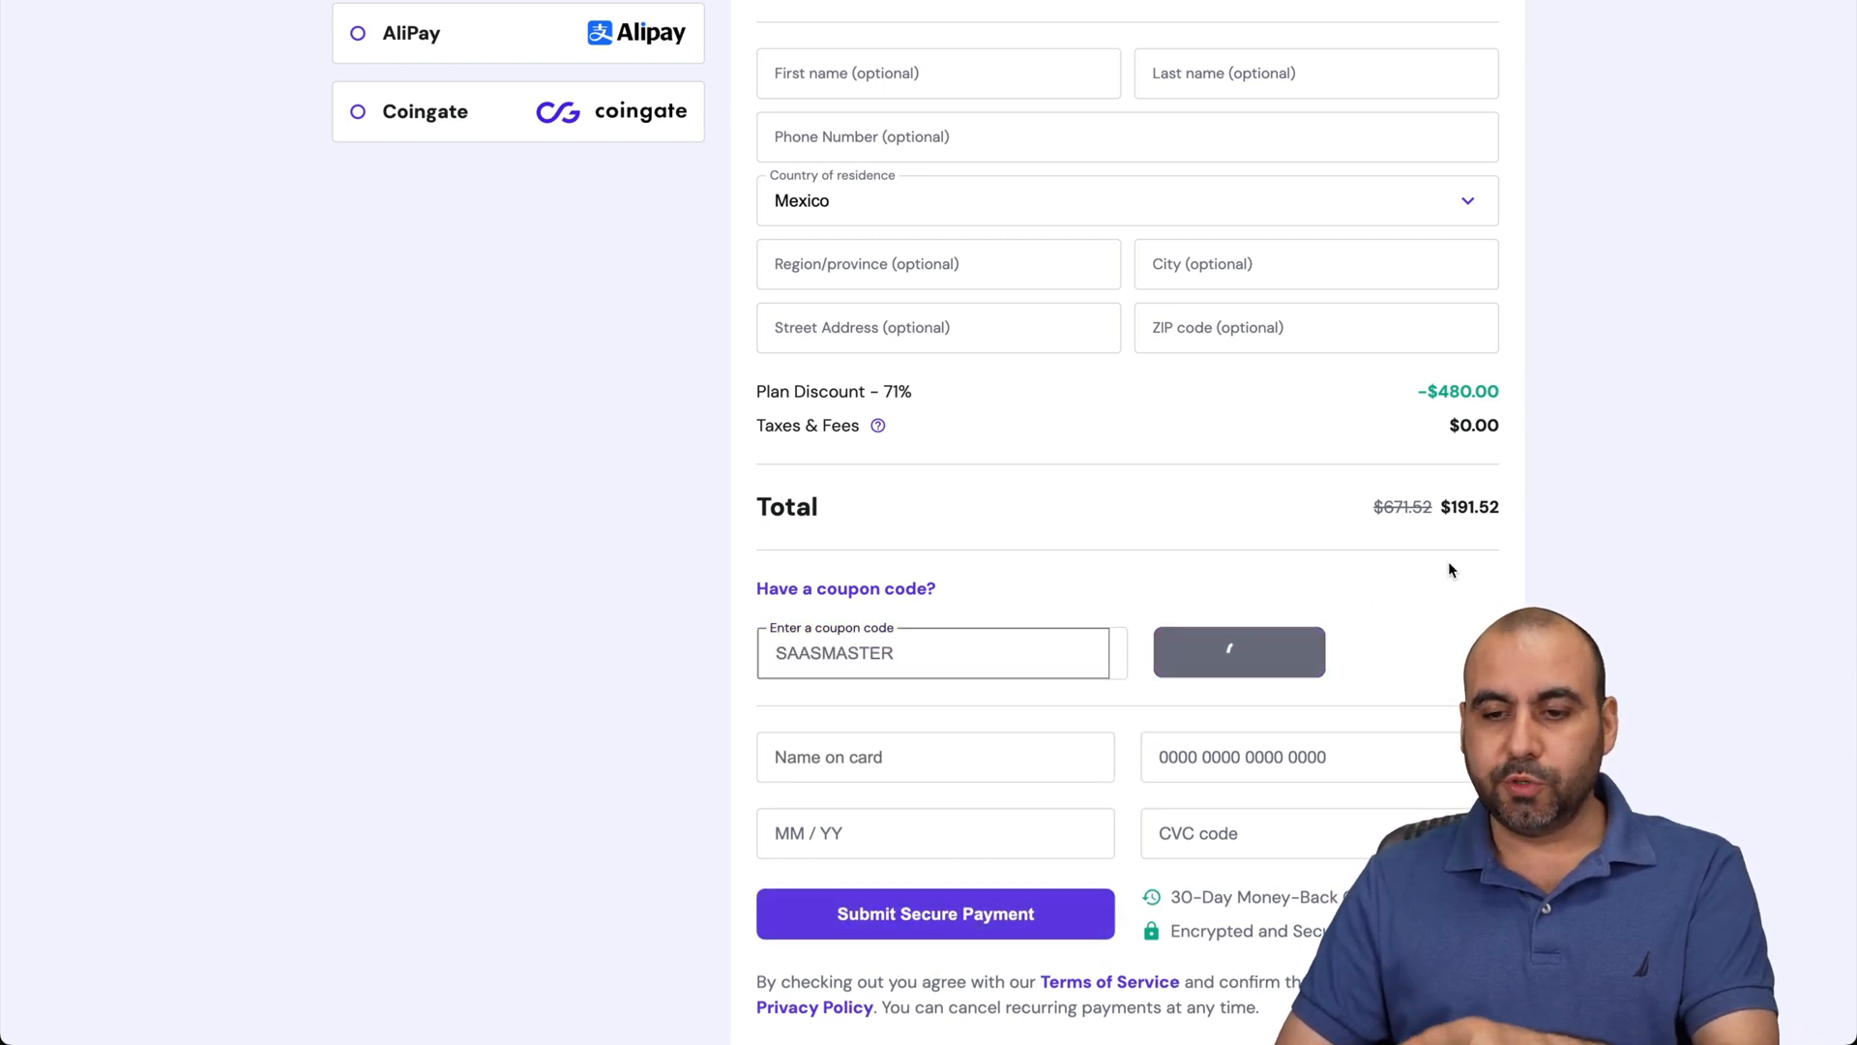
left_click(1238, 652)
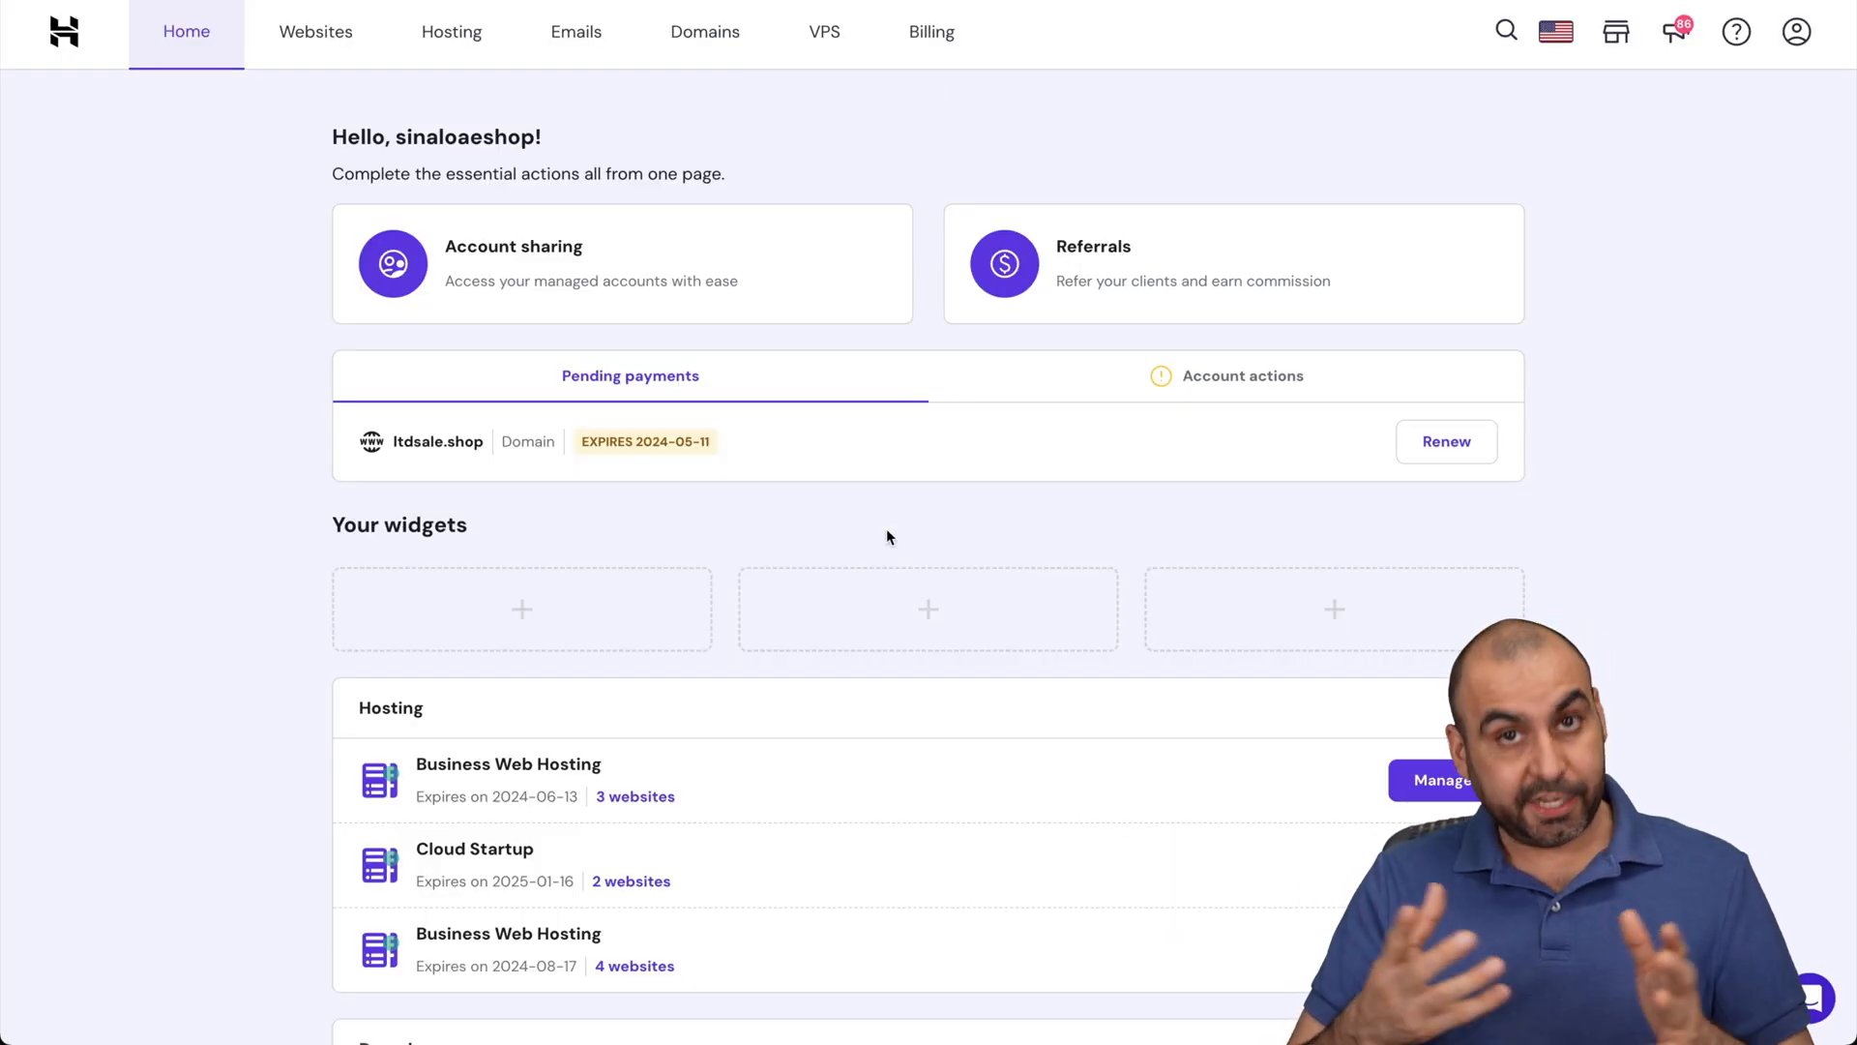
Add a website under the Business Web Hosting - ltdsale.shop plan and confirm the plan
left_click(315, 31)
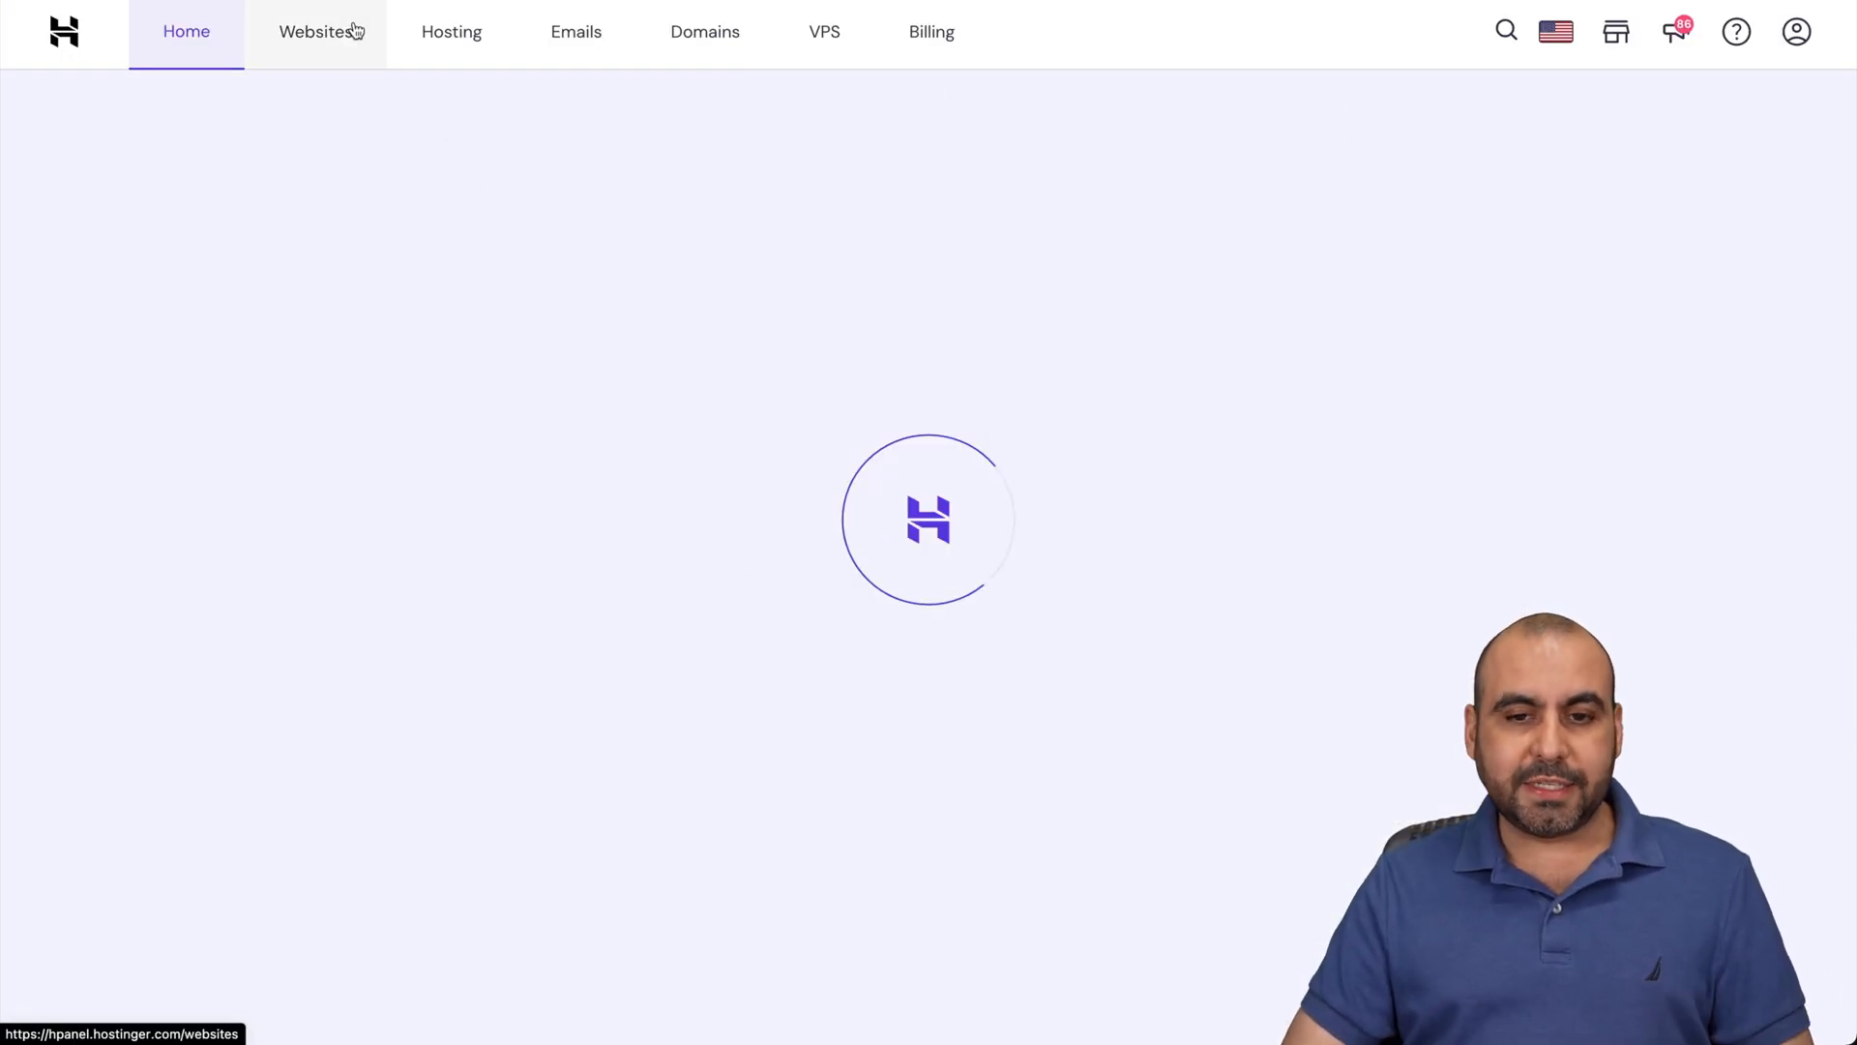
left_click(316, 30)
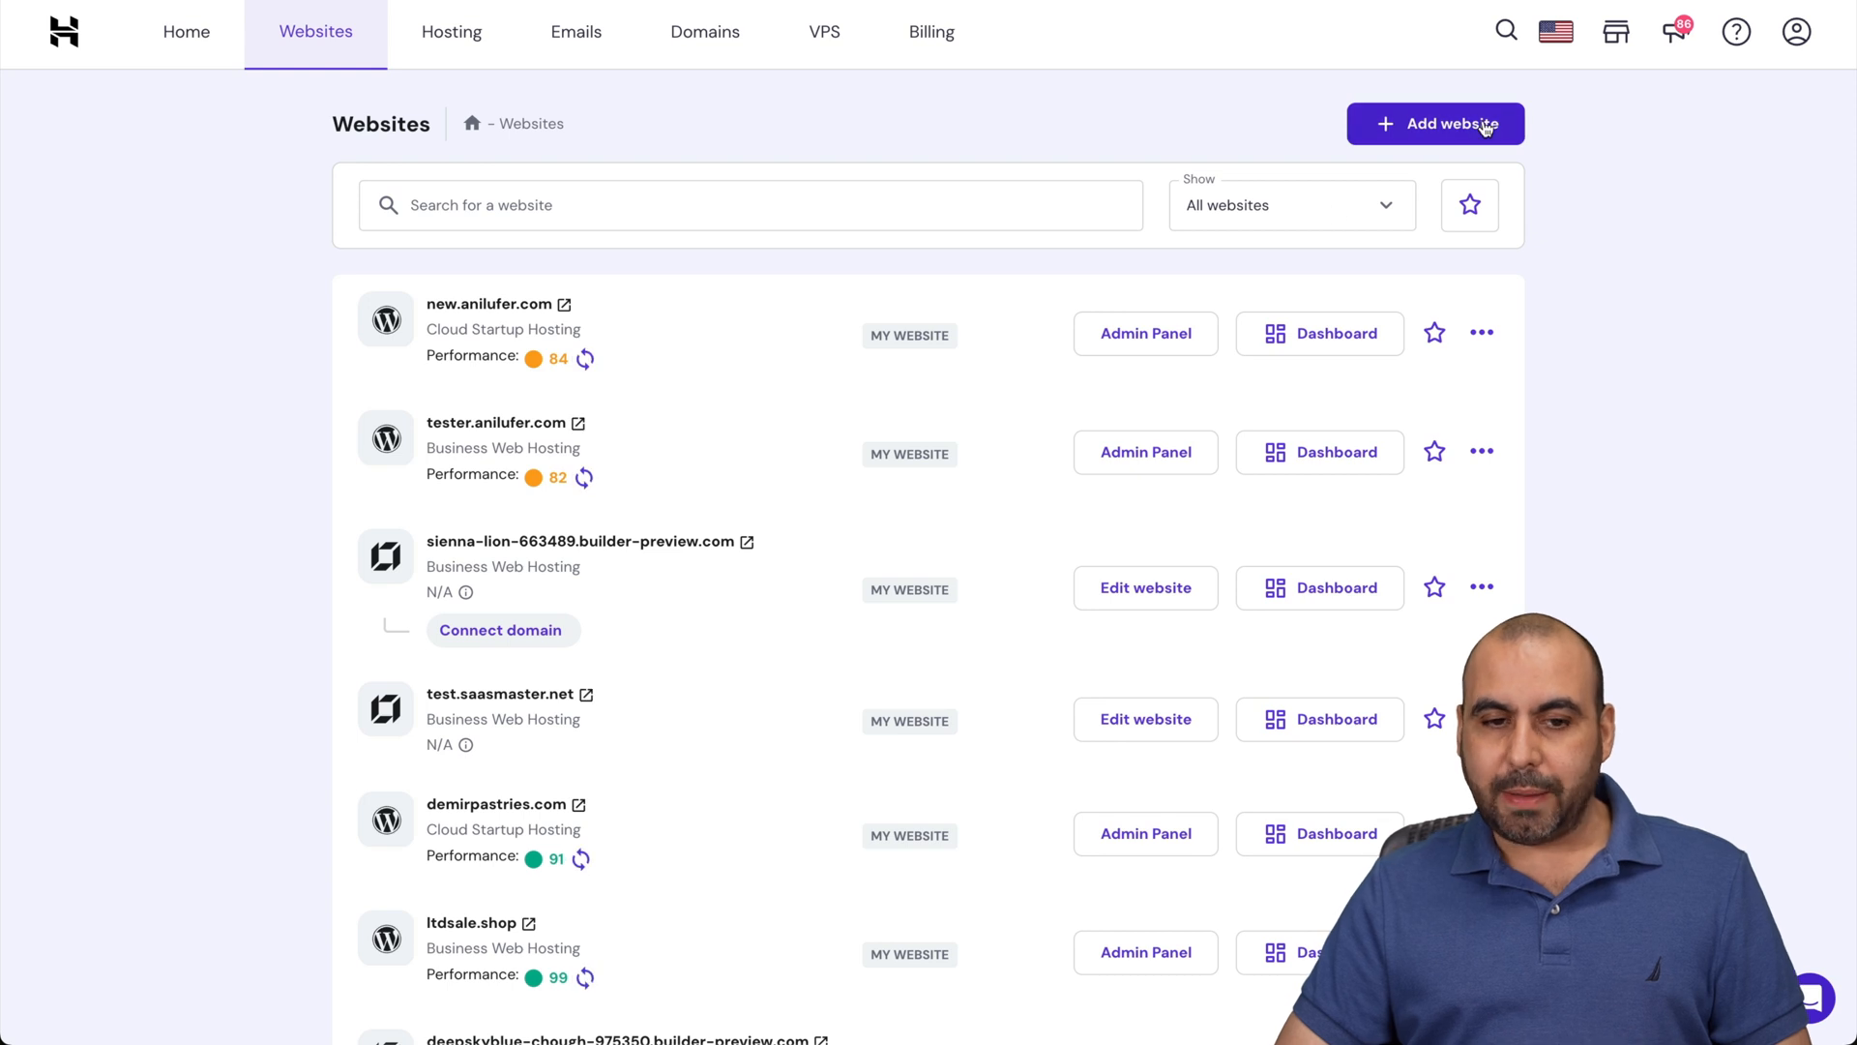
left_click(1433, 124)
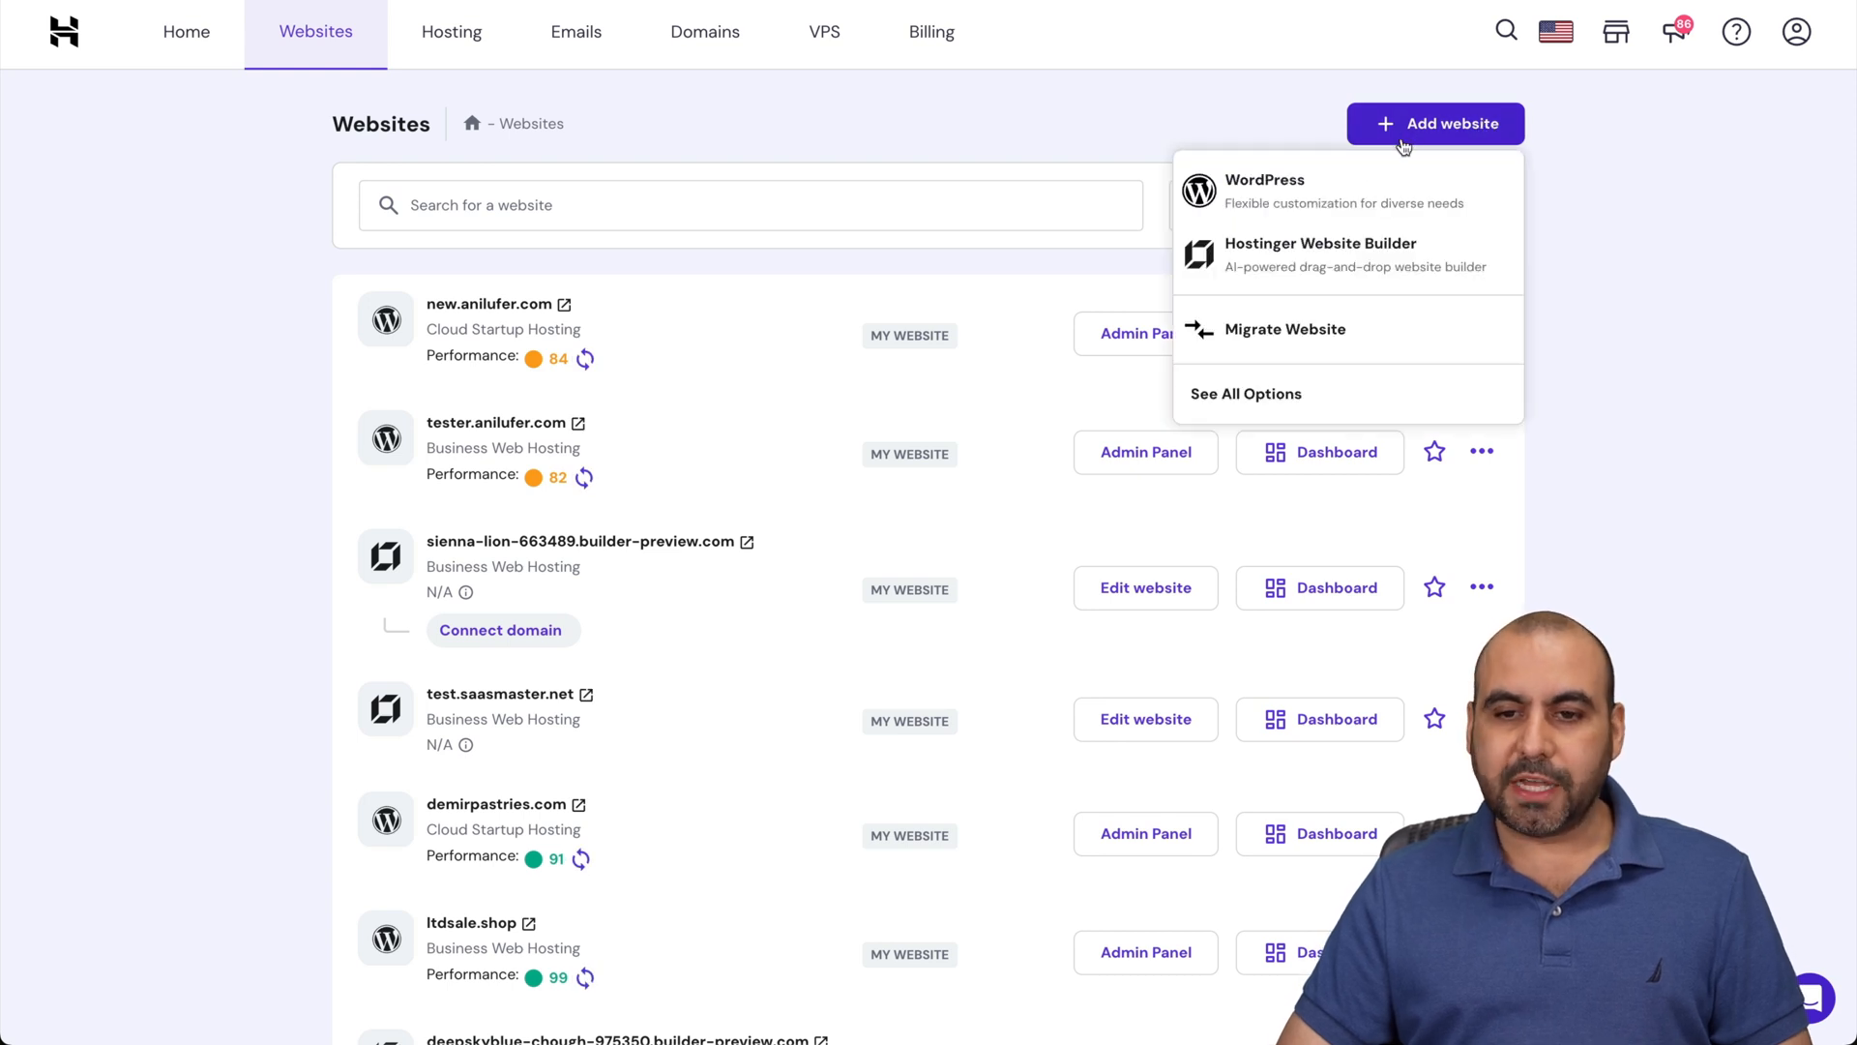
mouse_move(1364, 197)
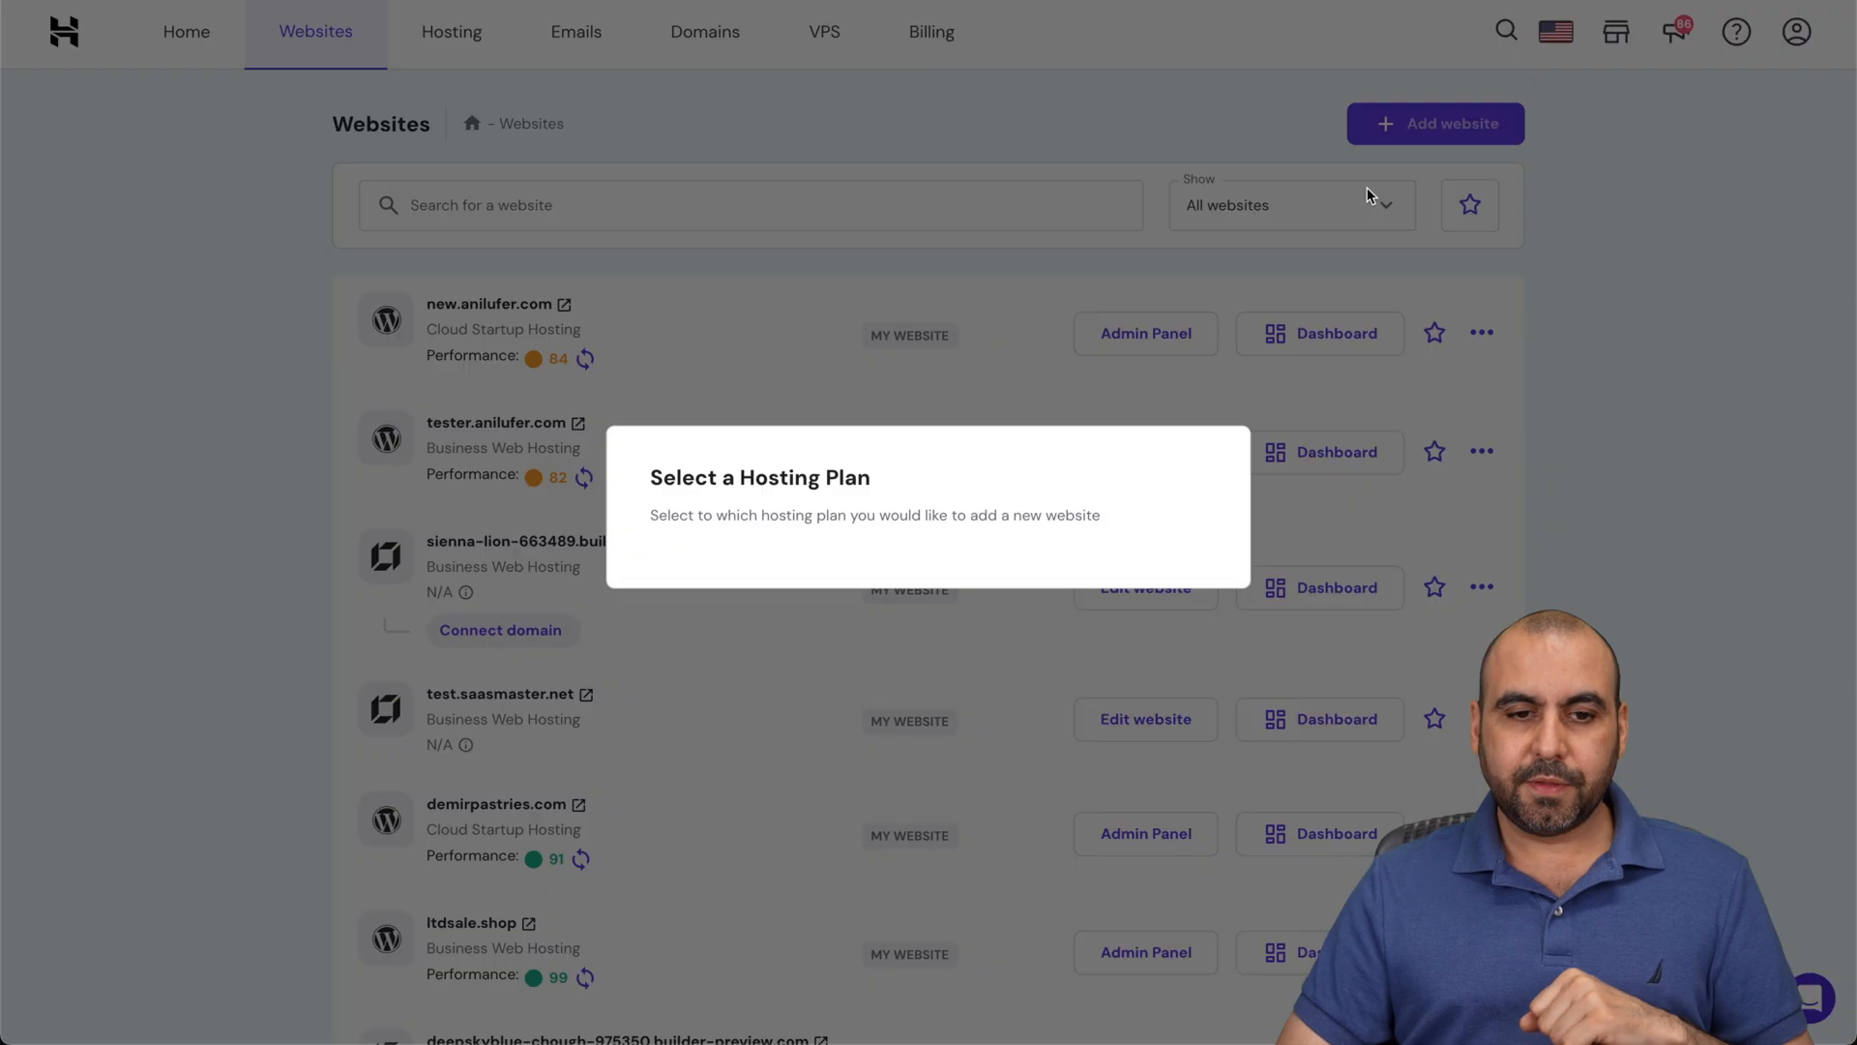
left_click(927, 514)
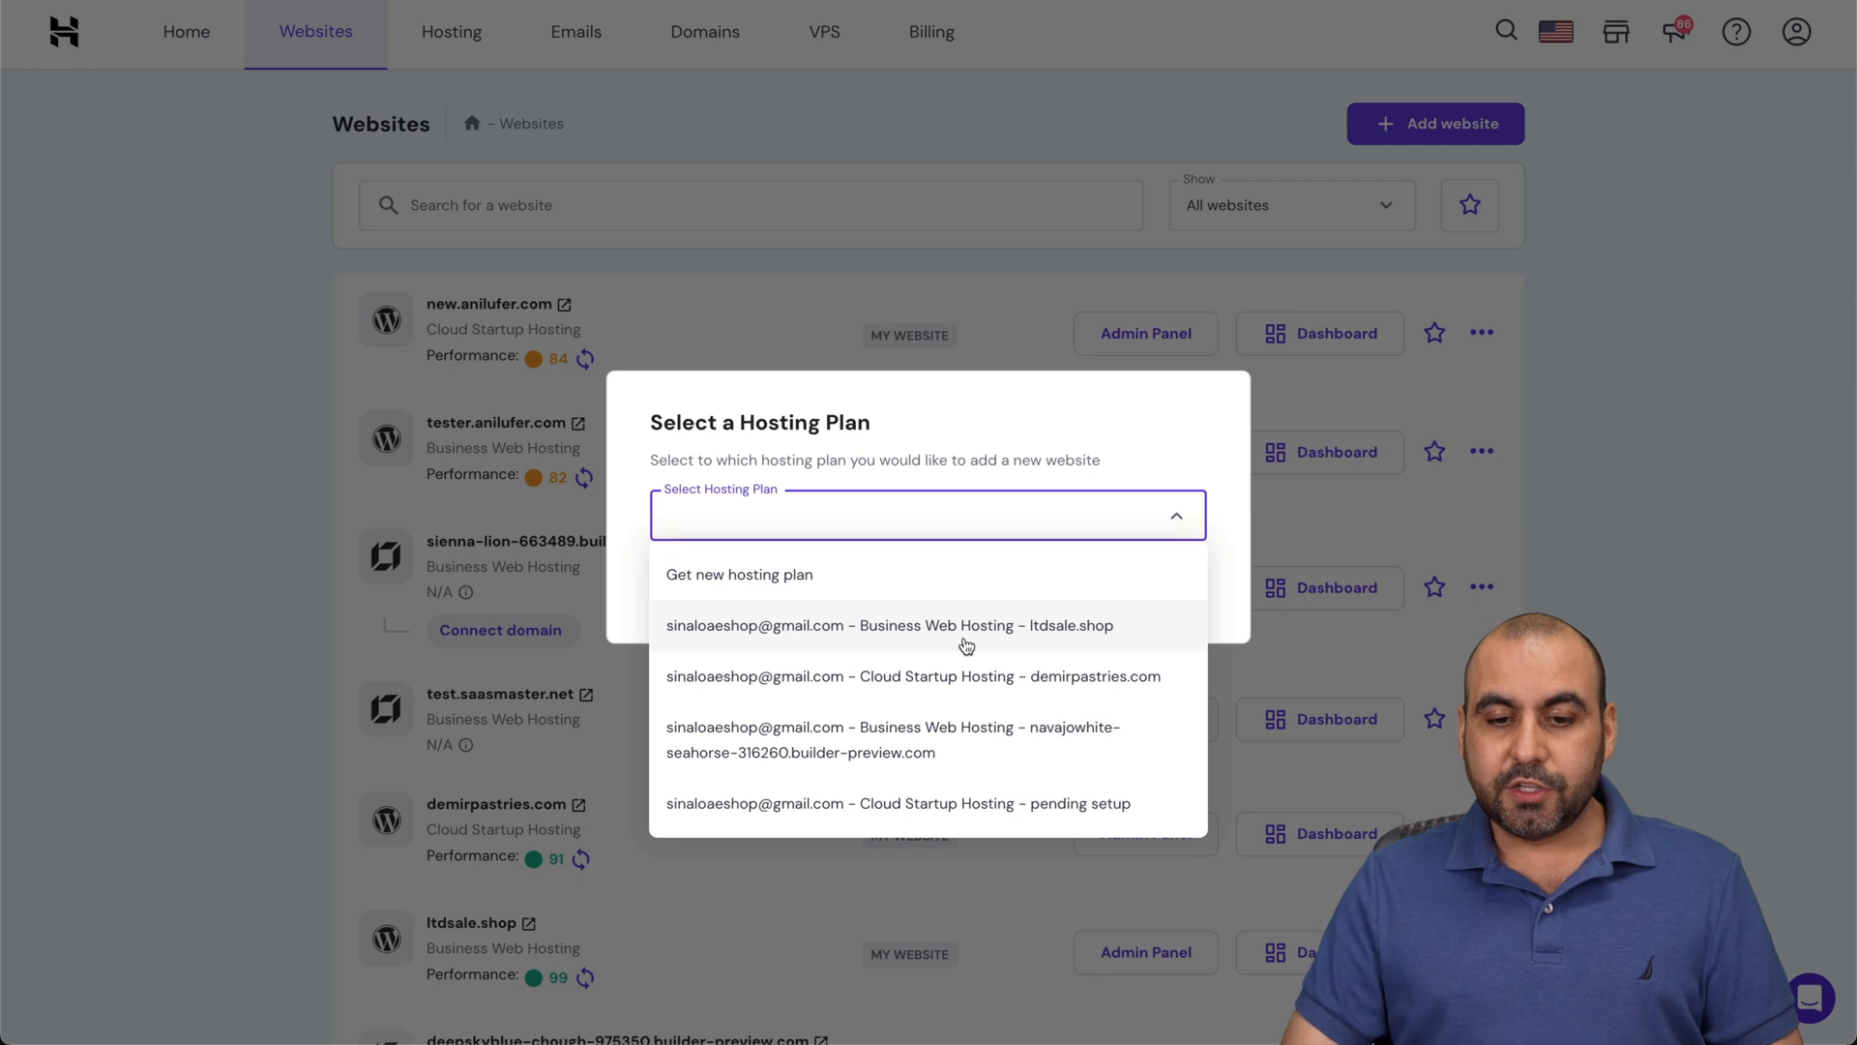
left_click(890, 625)
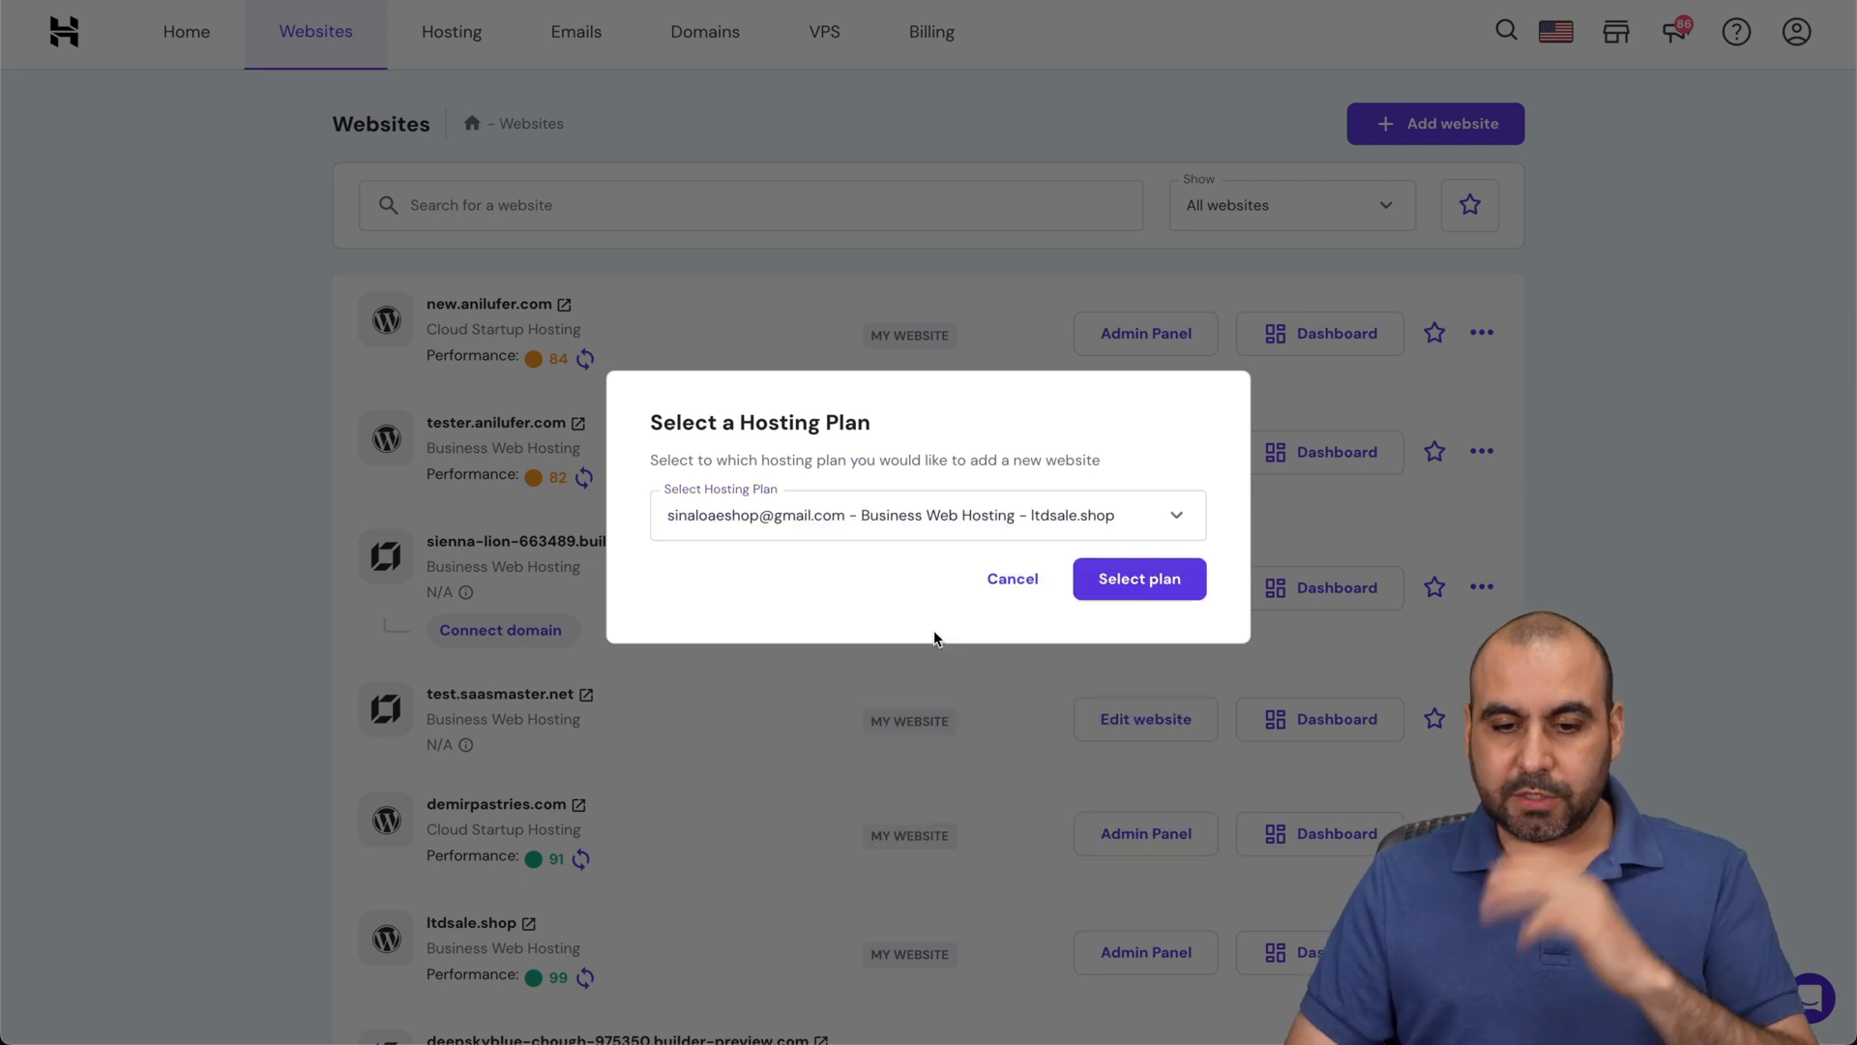
left_click(1136, 579)
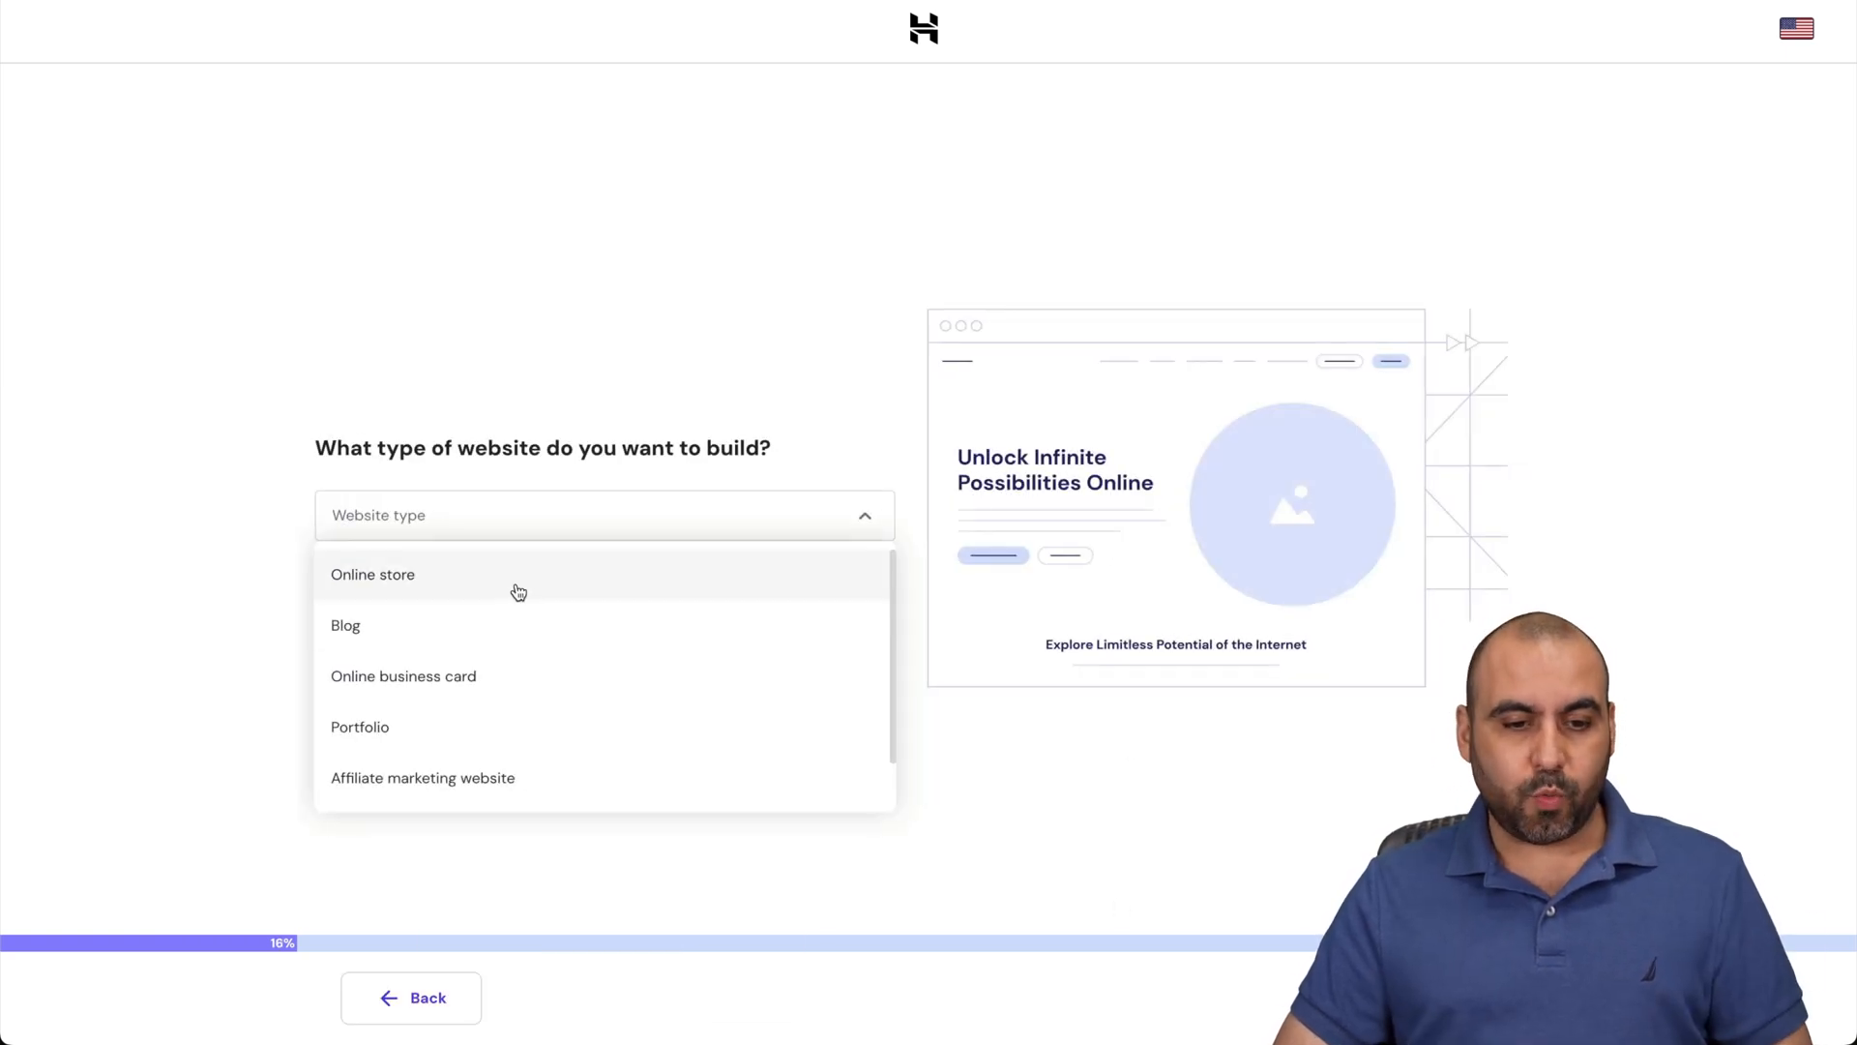
Choose a website type and assign the registered domain test.cafessio.com, confirming ownership
left_click(374, 574)
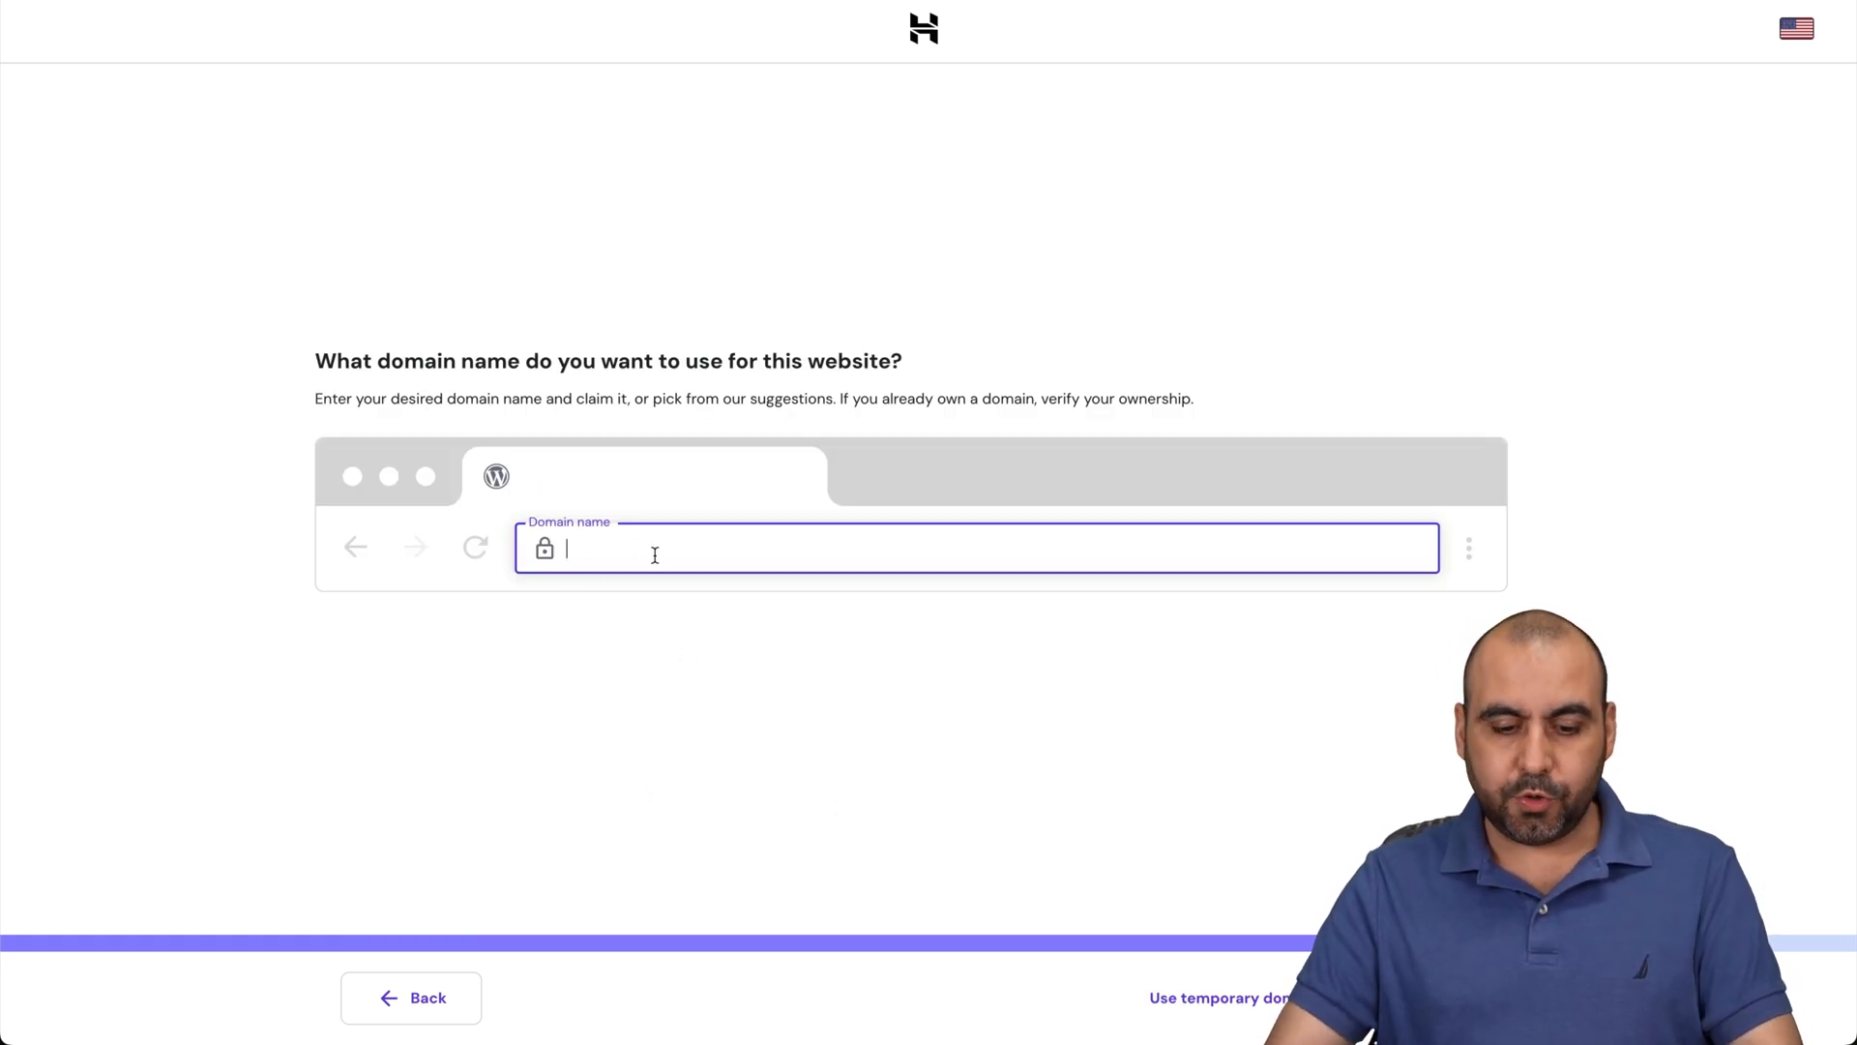
type("test.")
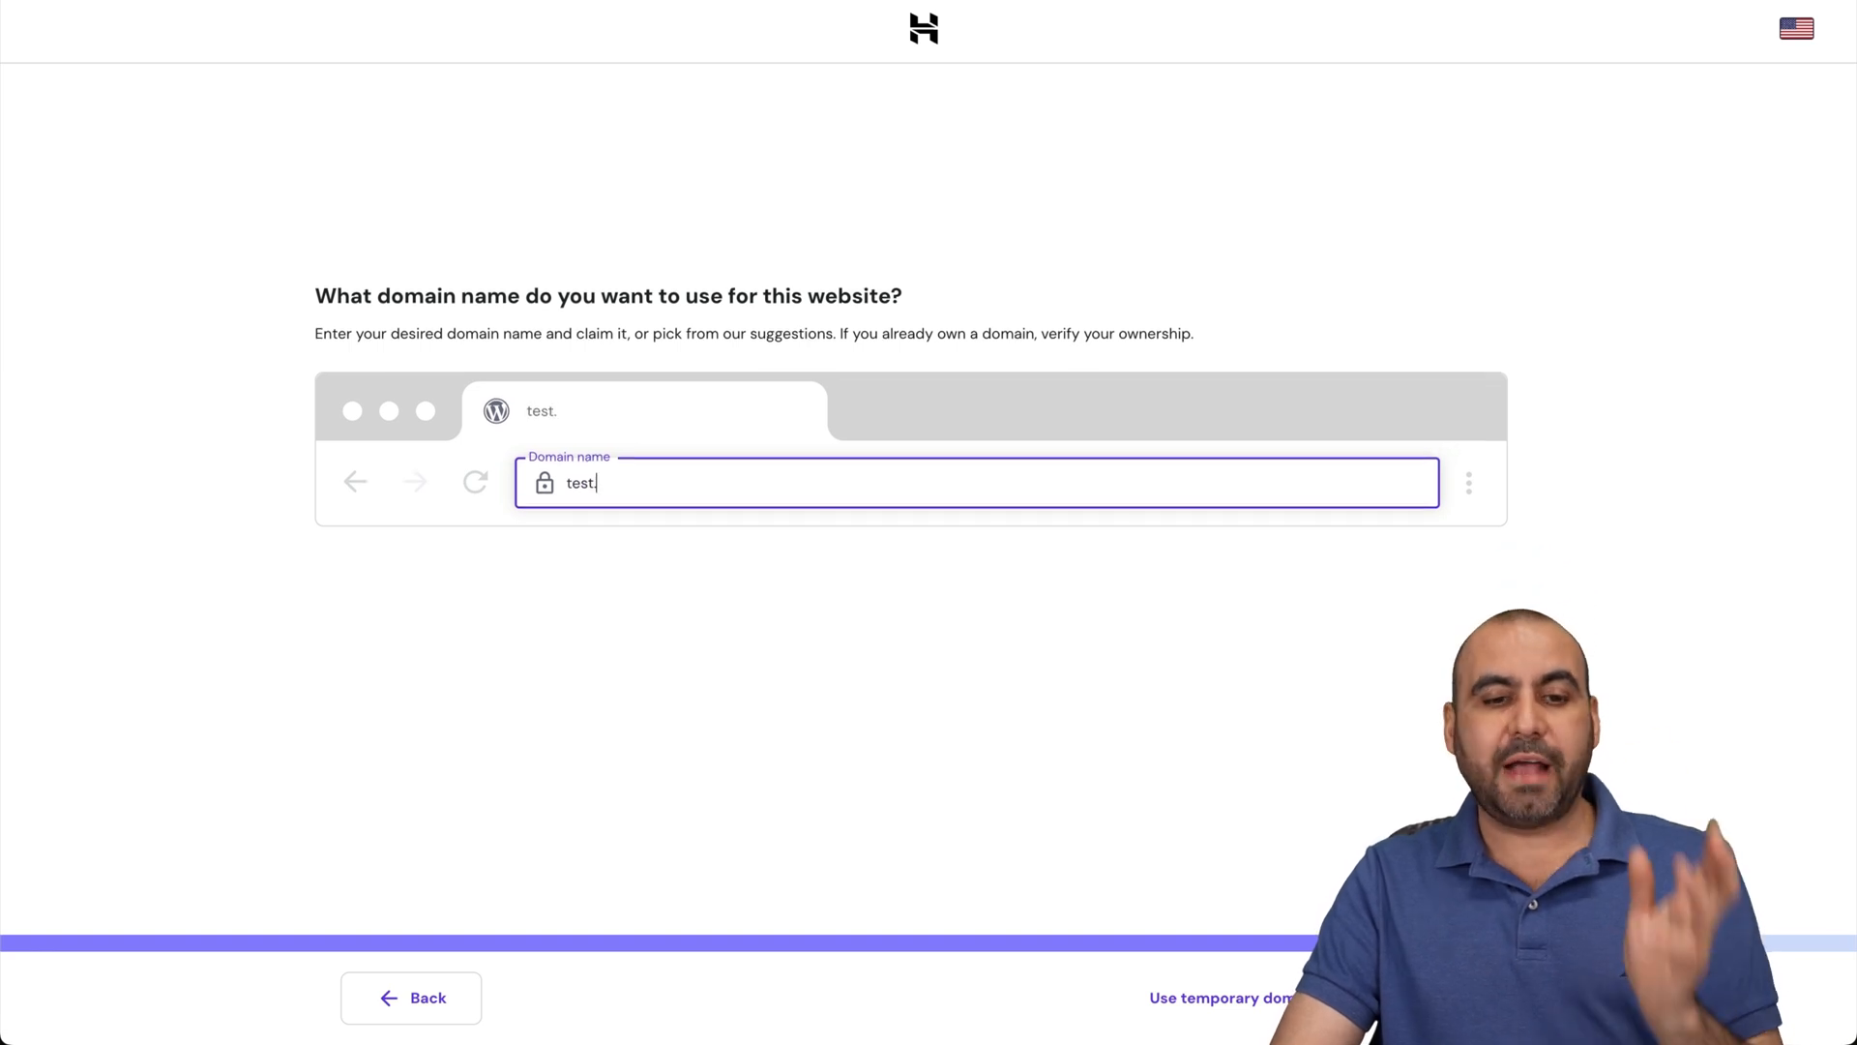
type("caf")
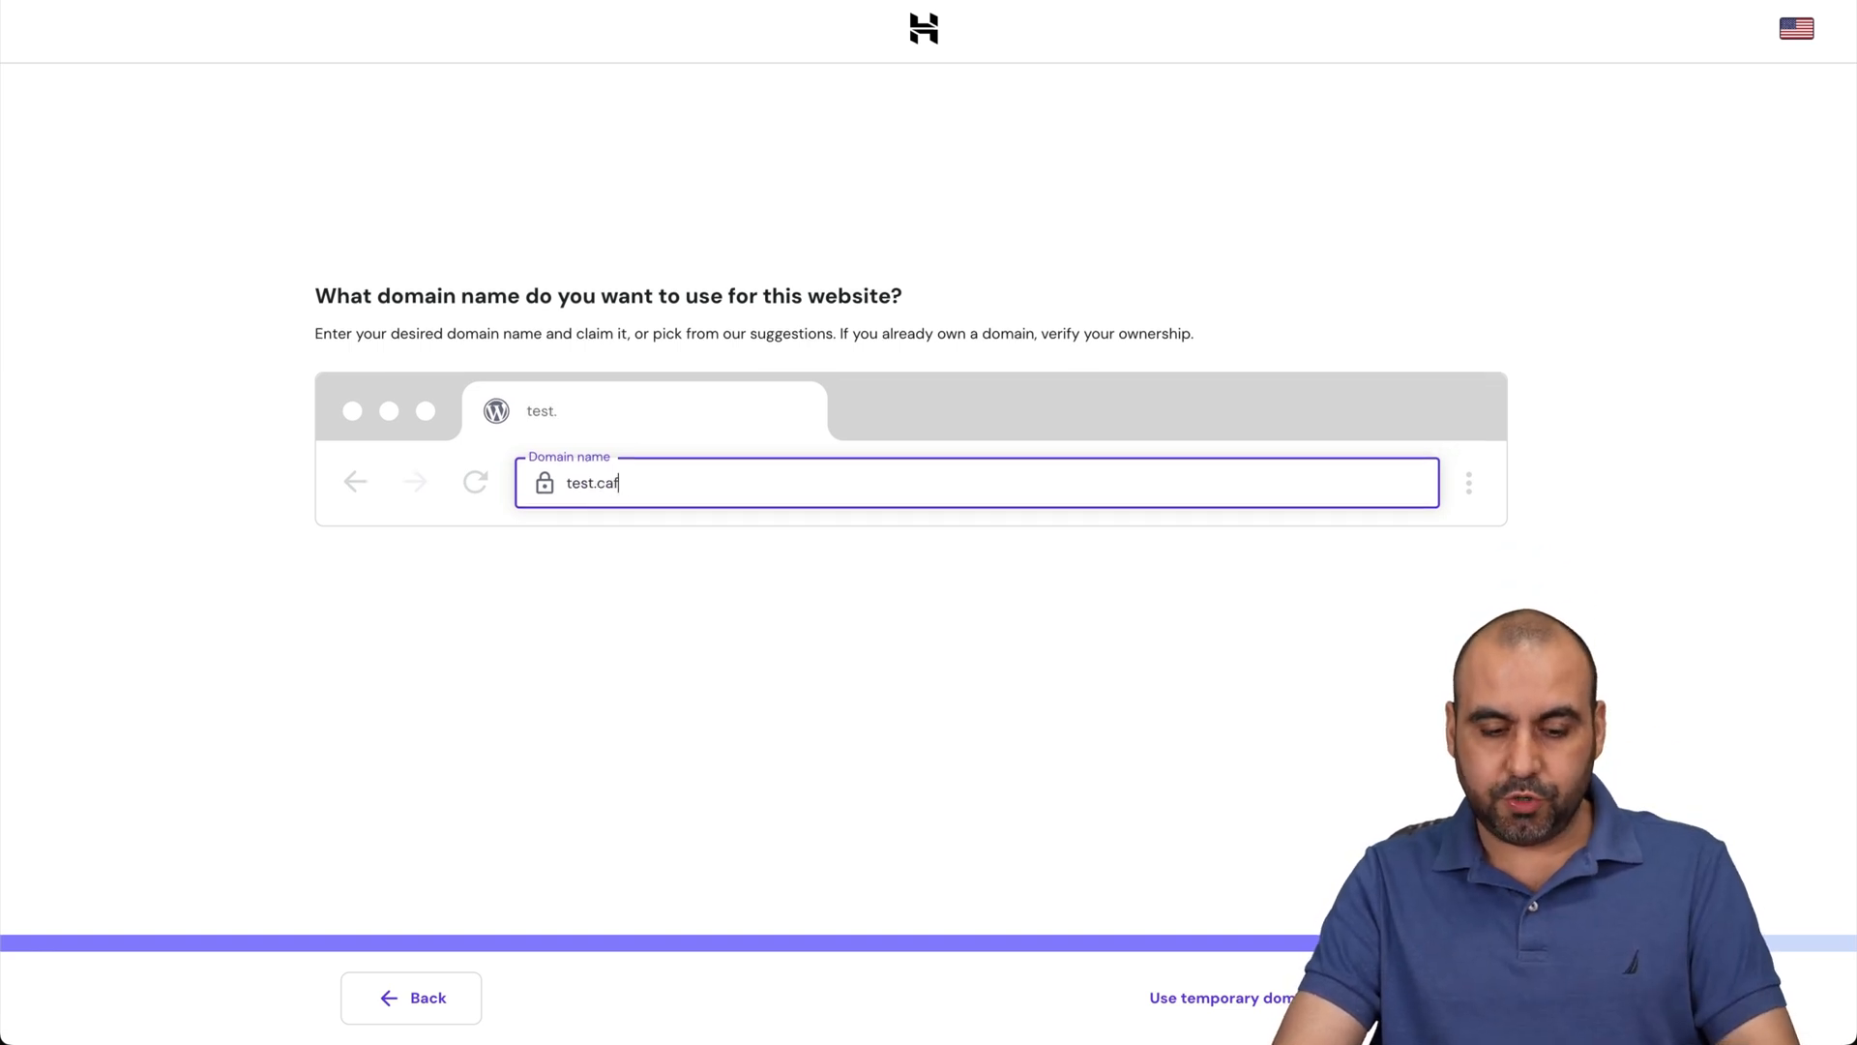
type("essio.com")
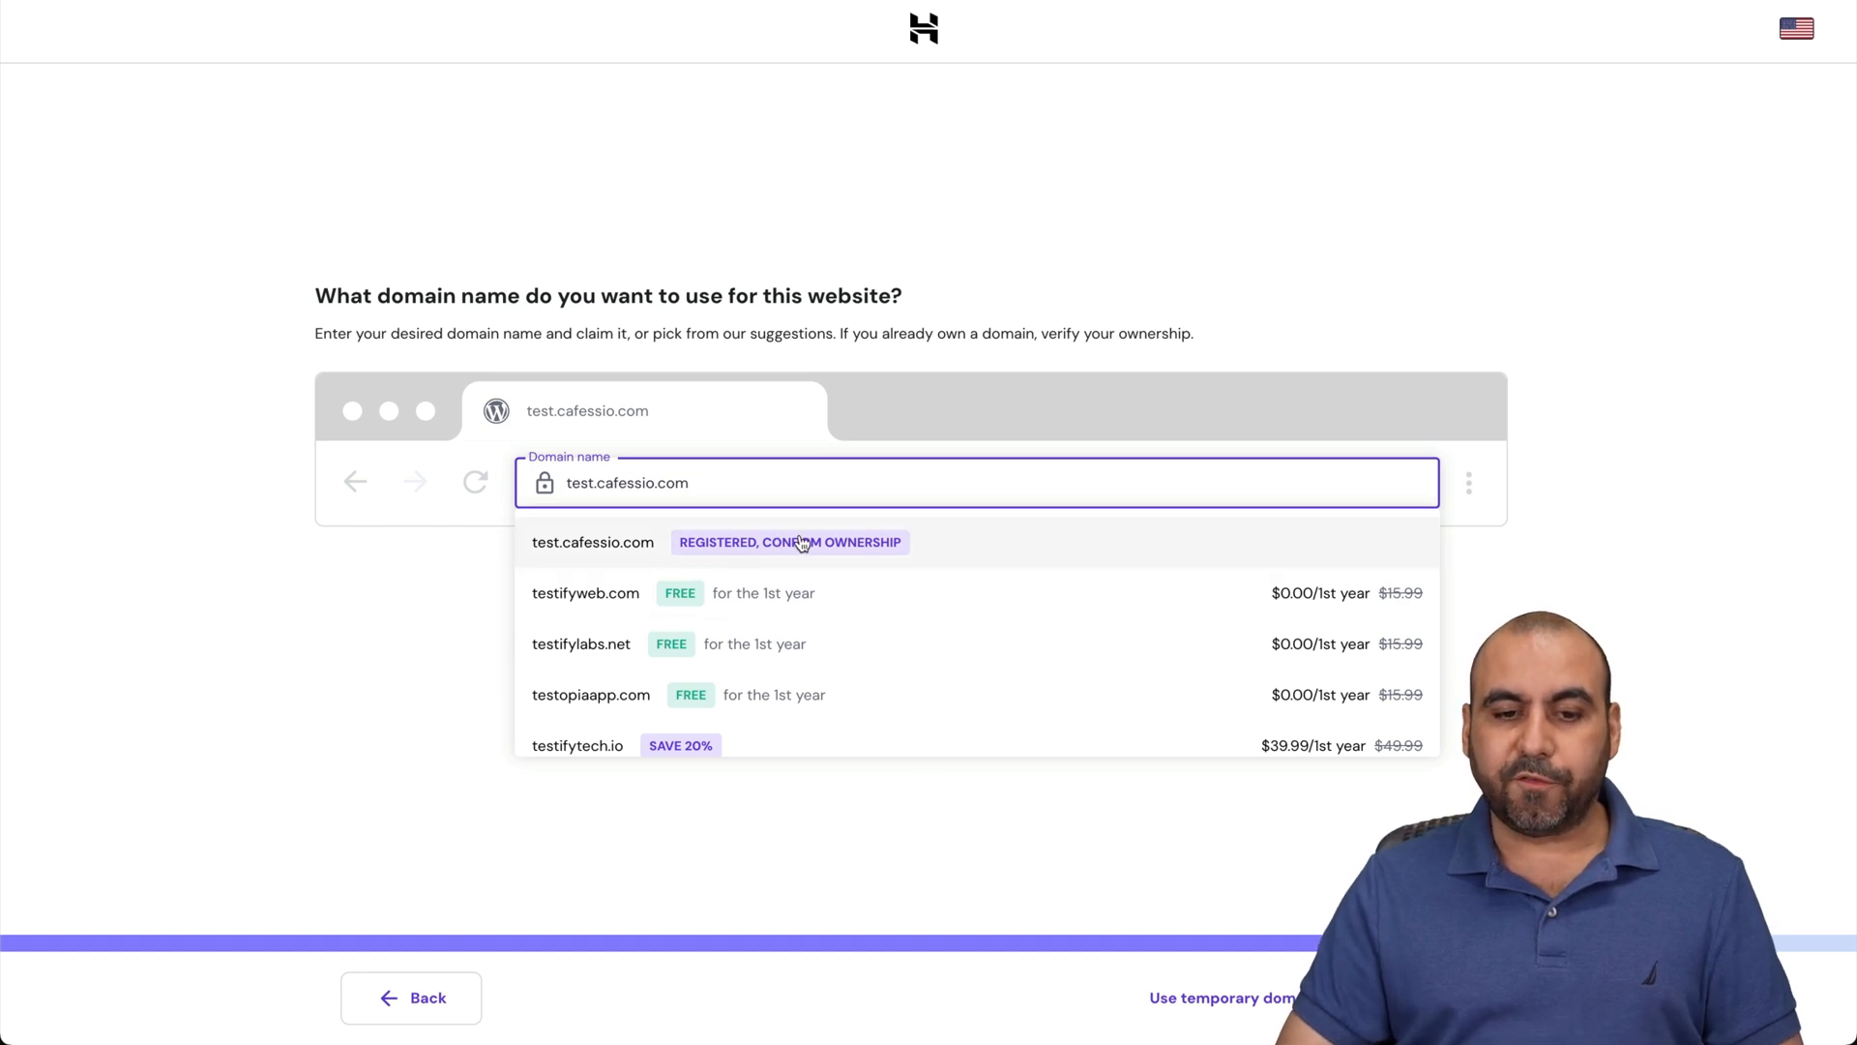
left_click(790, 541)
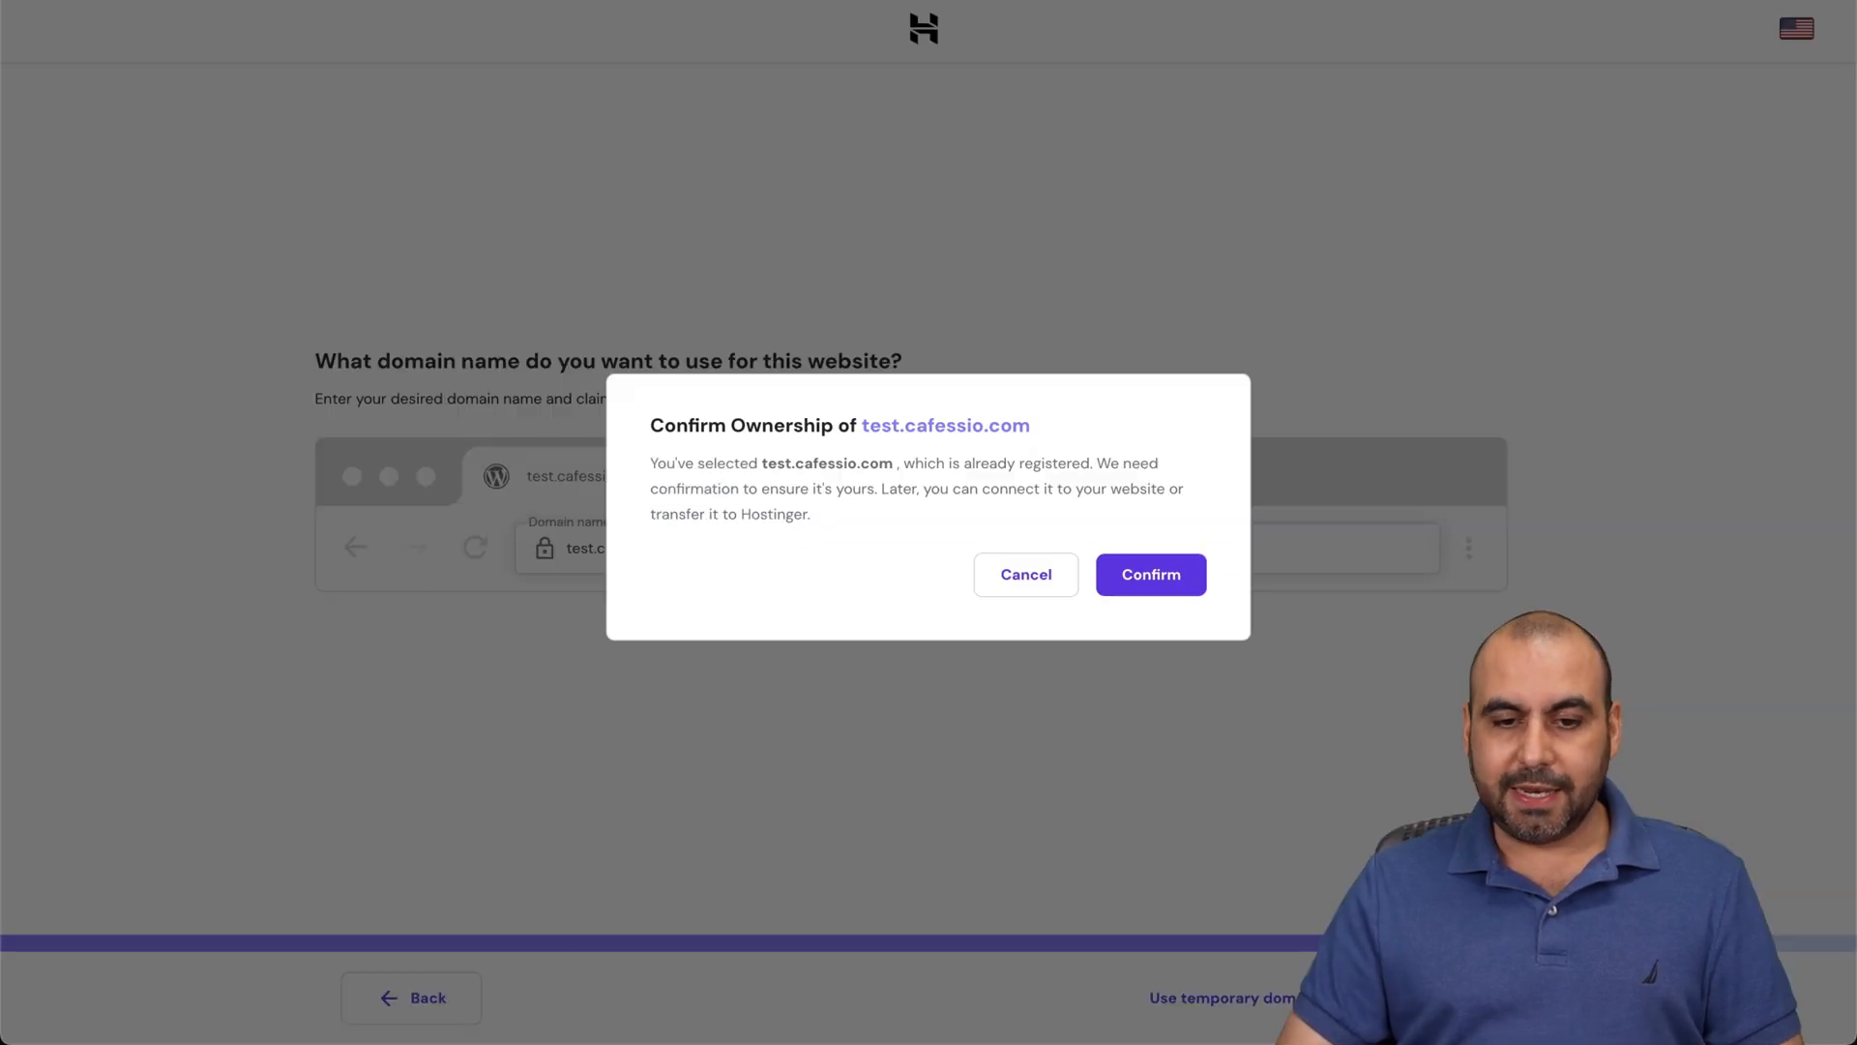
left_click(1149, 574)
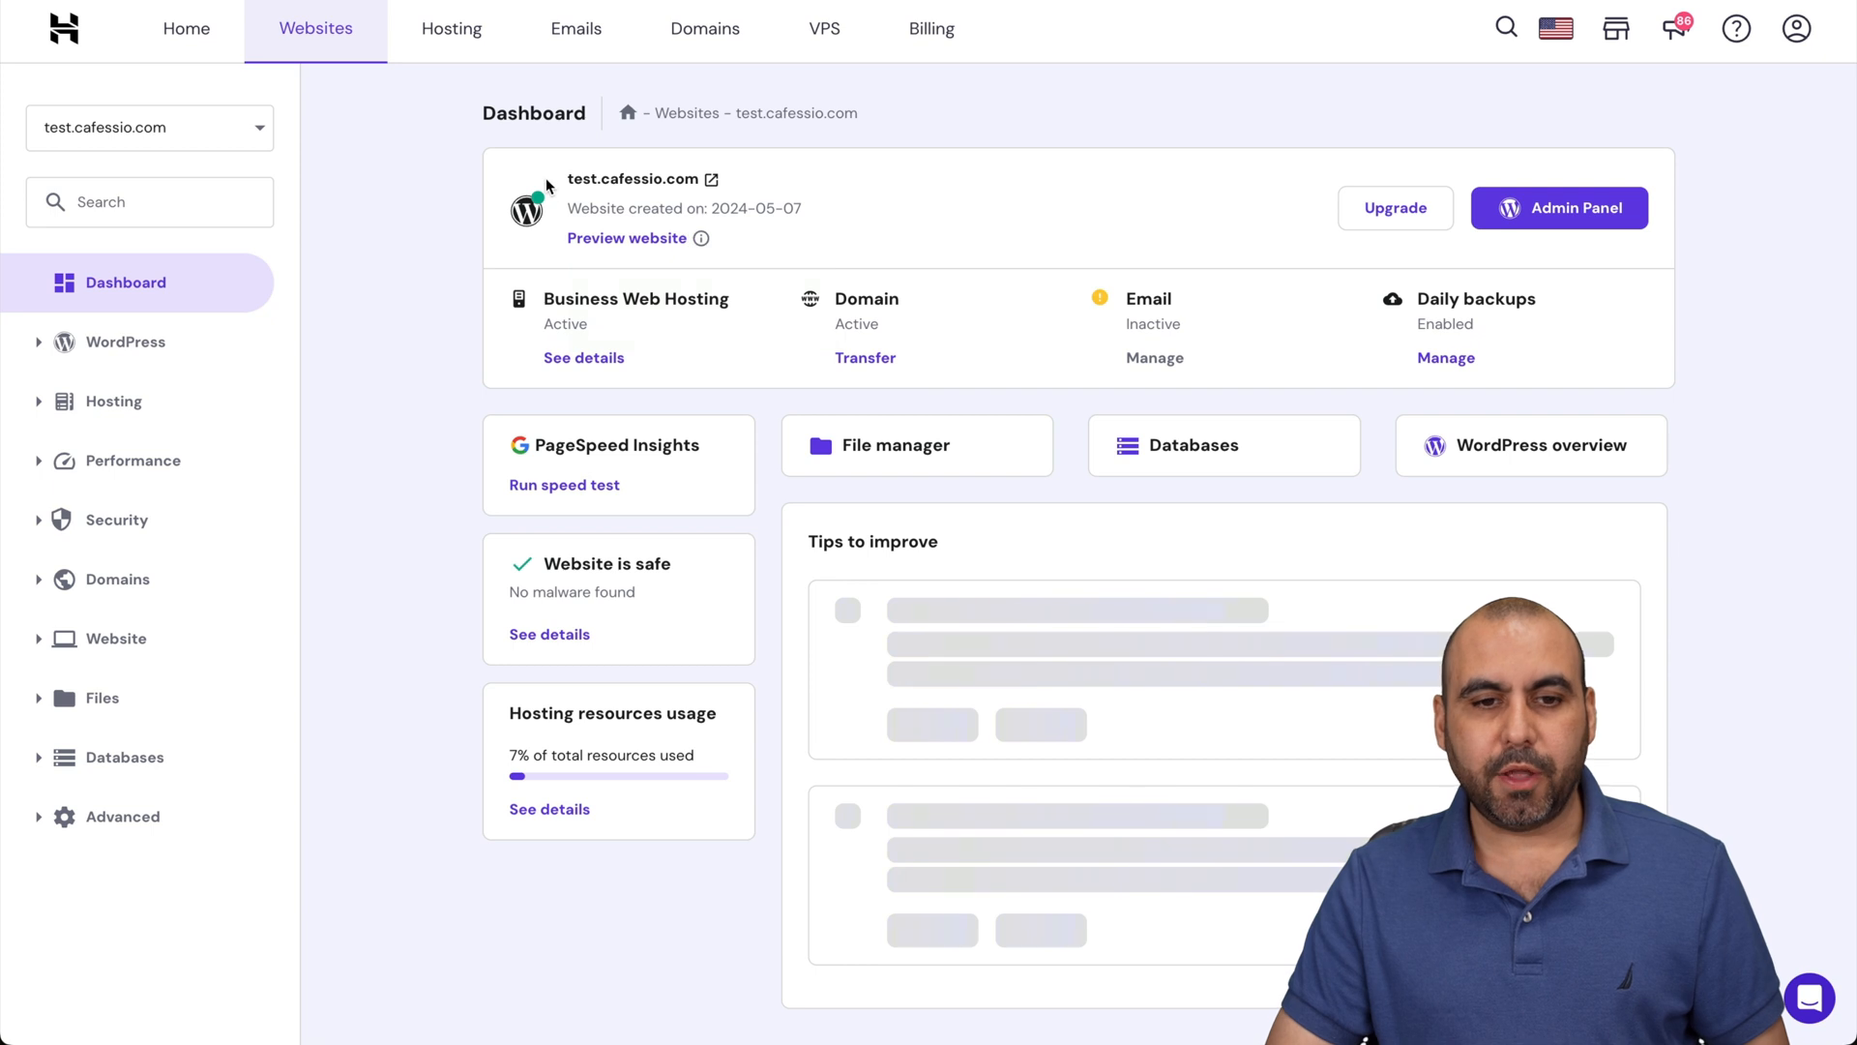
mouse_move(677, 193)
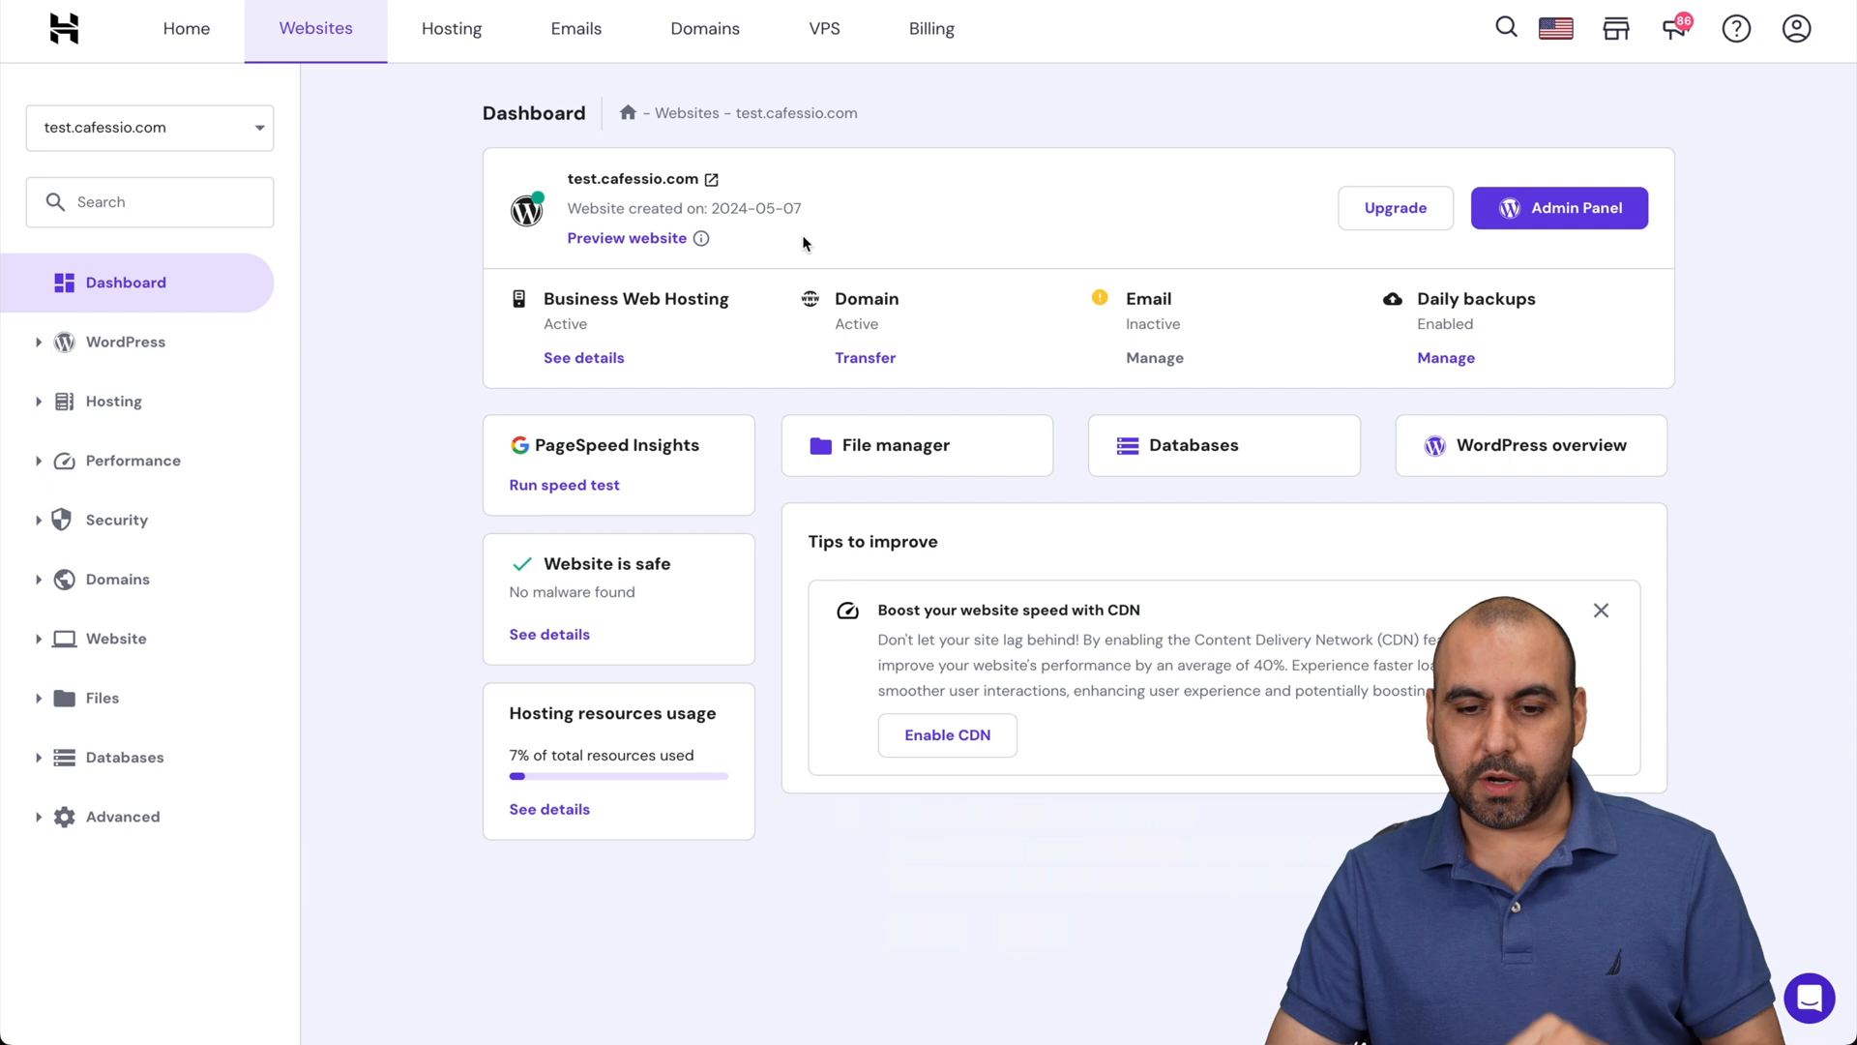
mouse_move(965, 249)
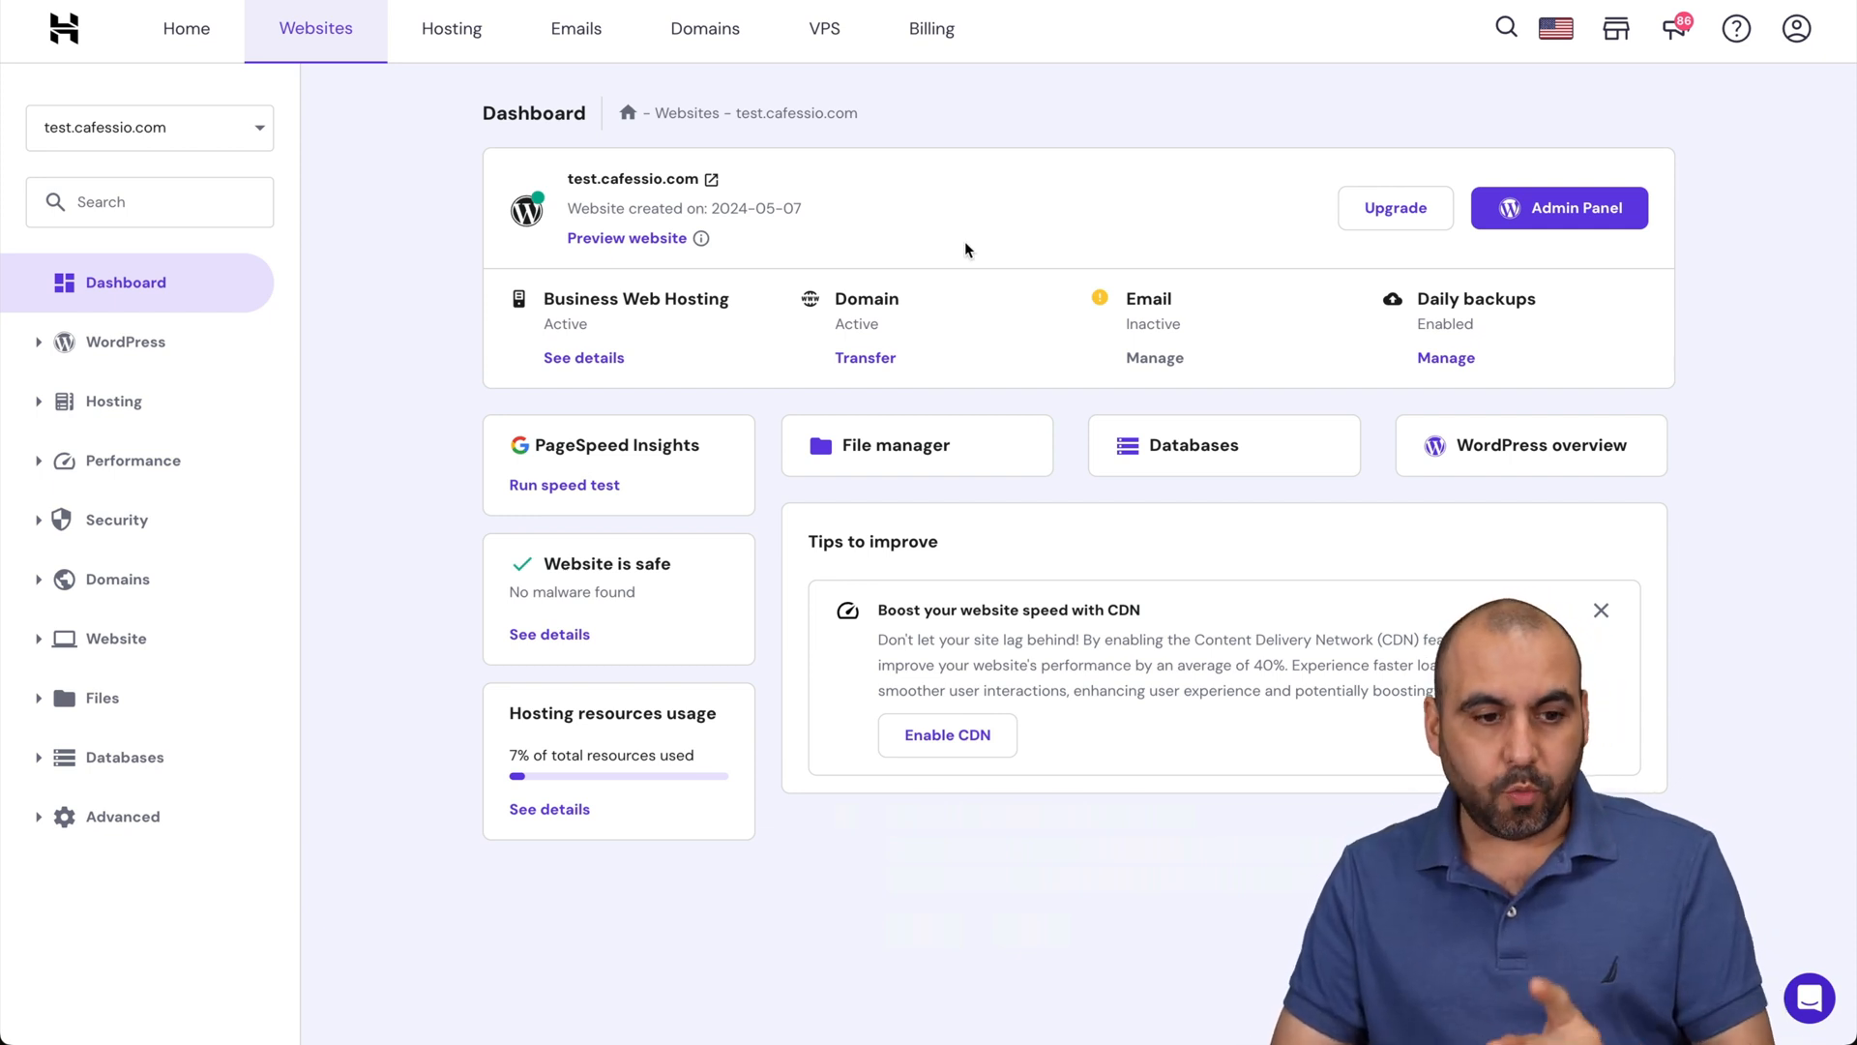
Expand the Hosting sidebar section for test.cafessio.com and pick its plan details option
left_click(113, 400)
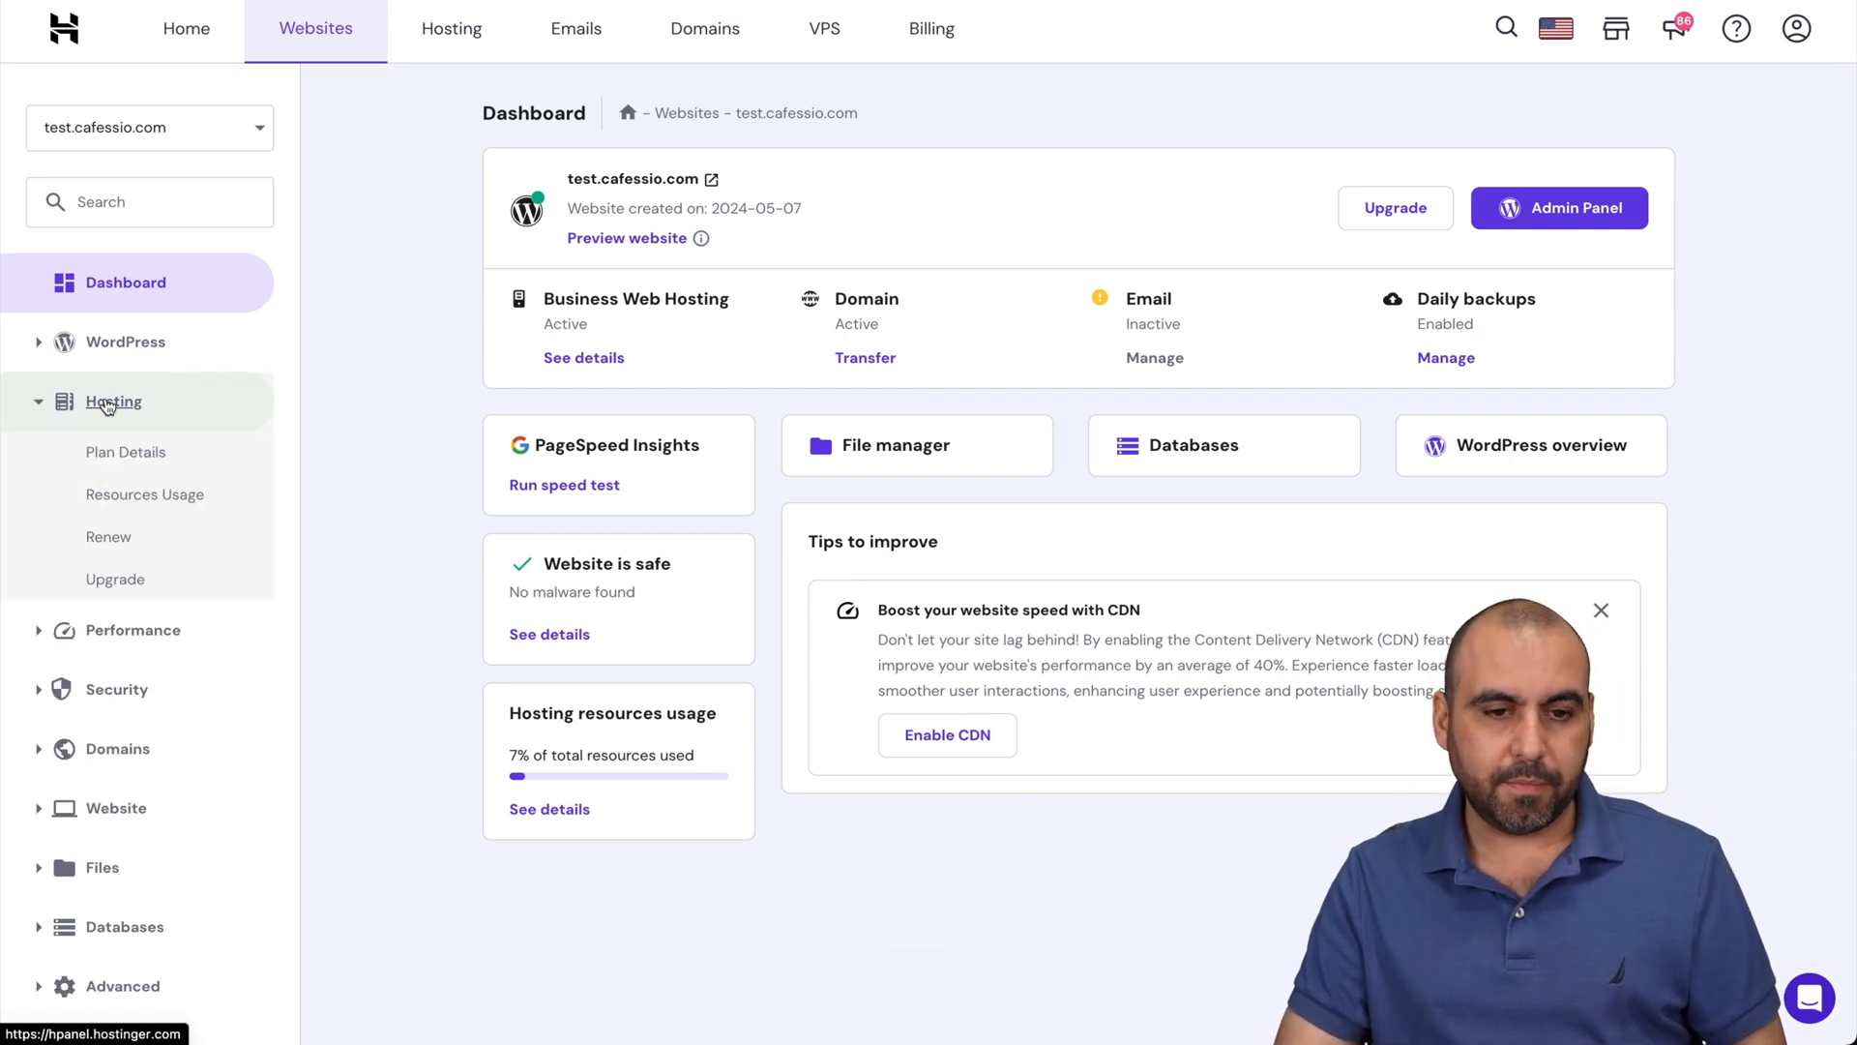
left_click(126, 451)
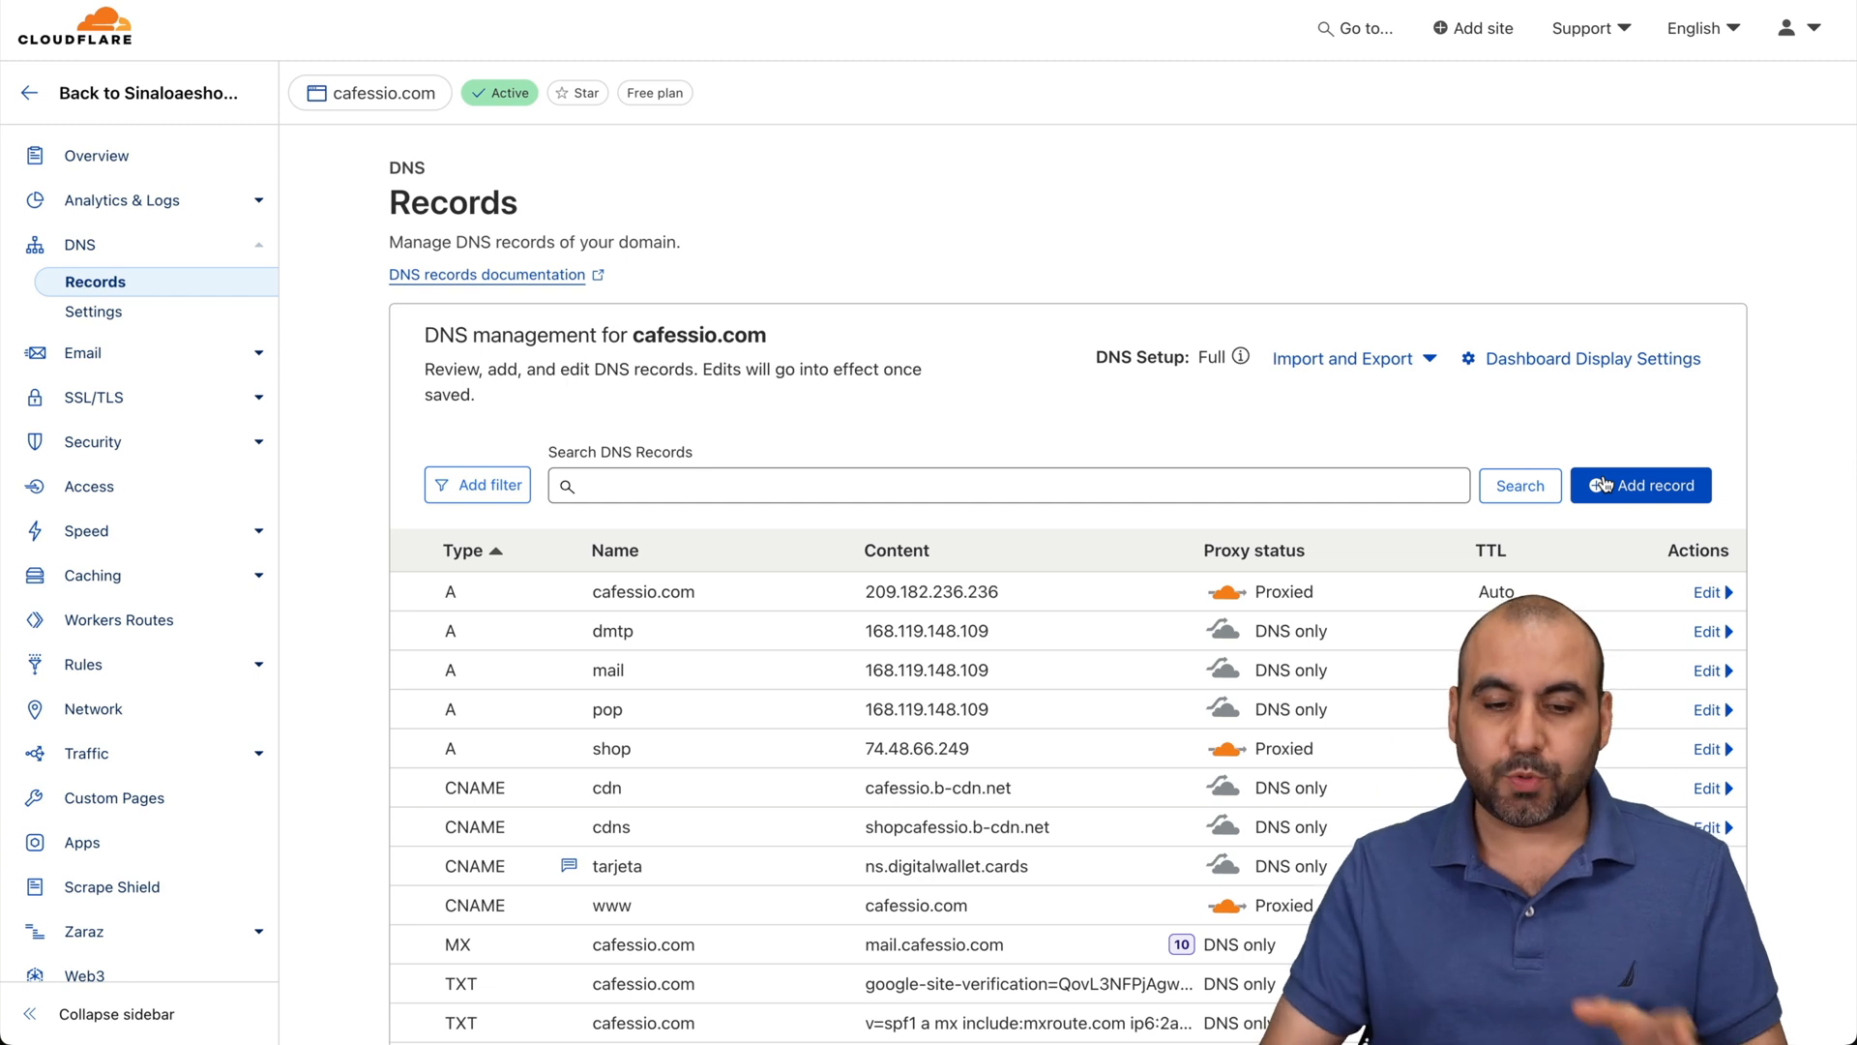
Start an A record on cafessio.com with proxy off (DNS only) and IPv4 195.35.10.154
left_click(1640, 484)
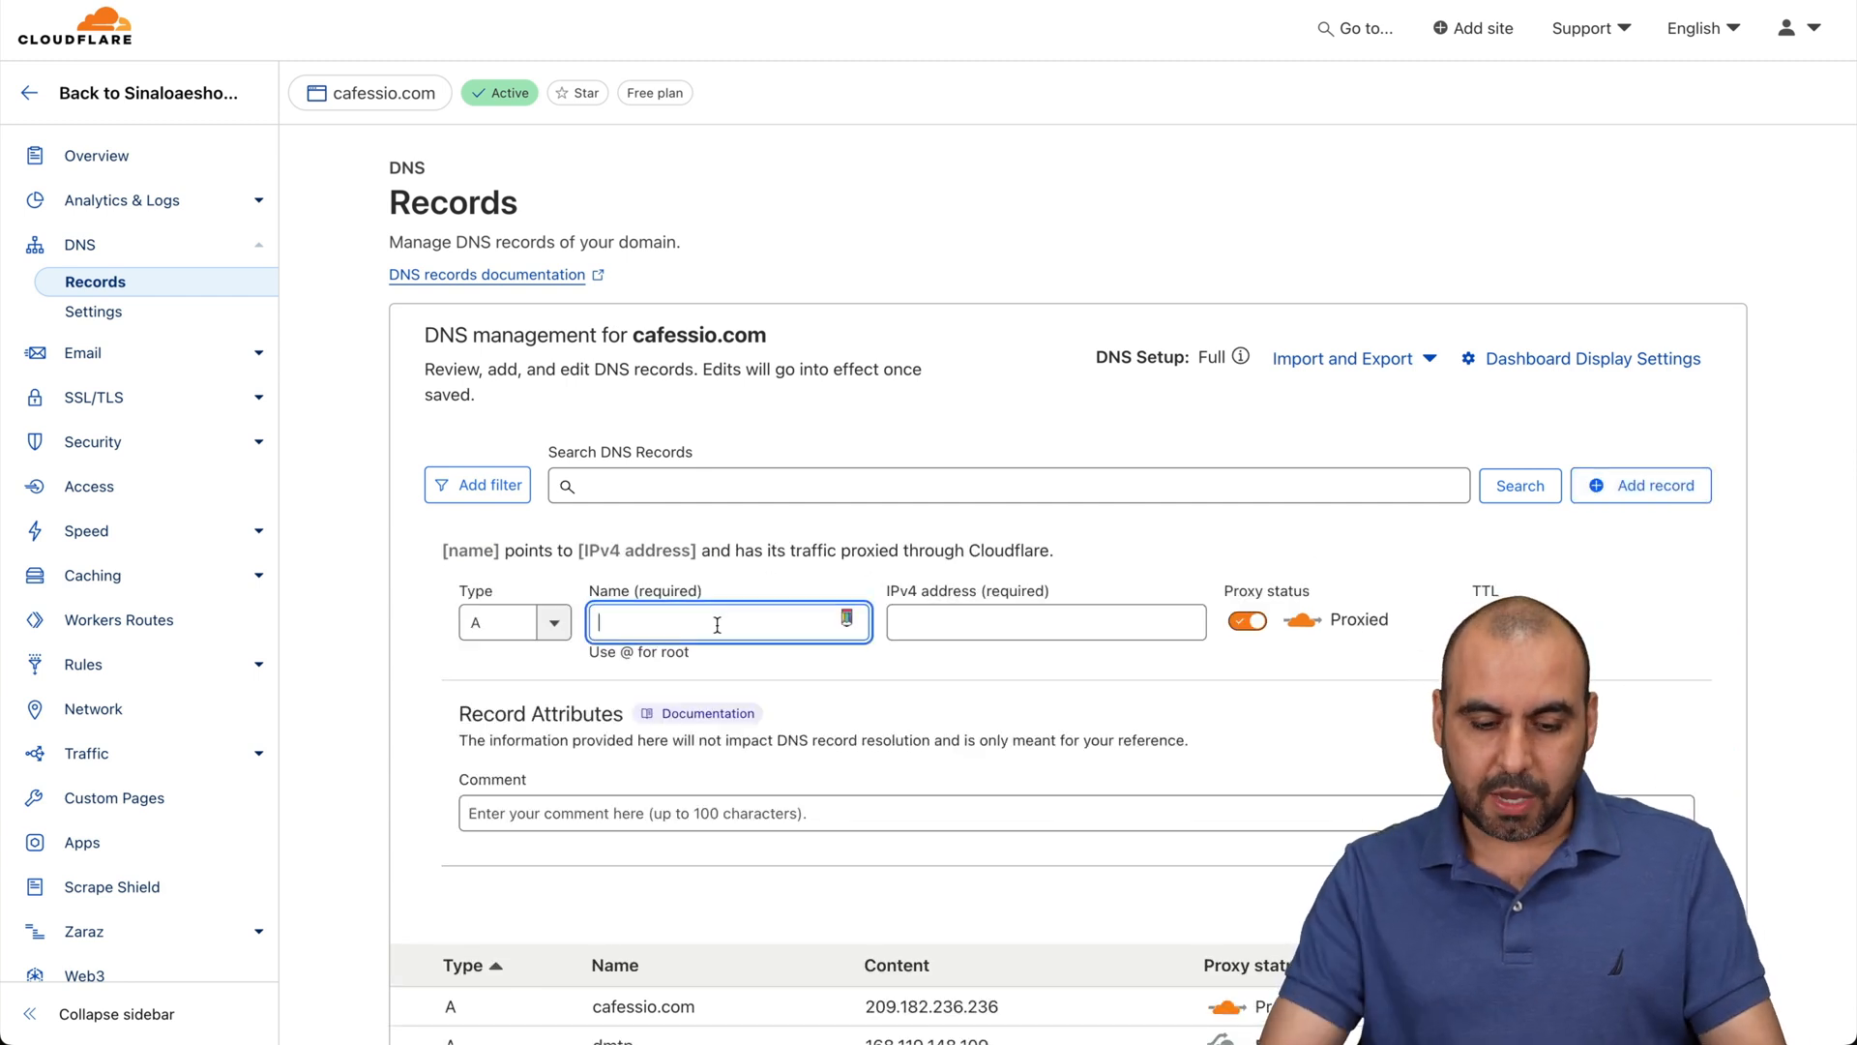
type("new")
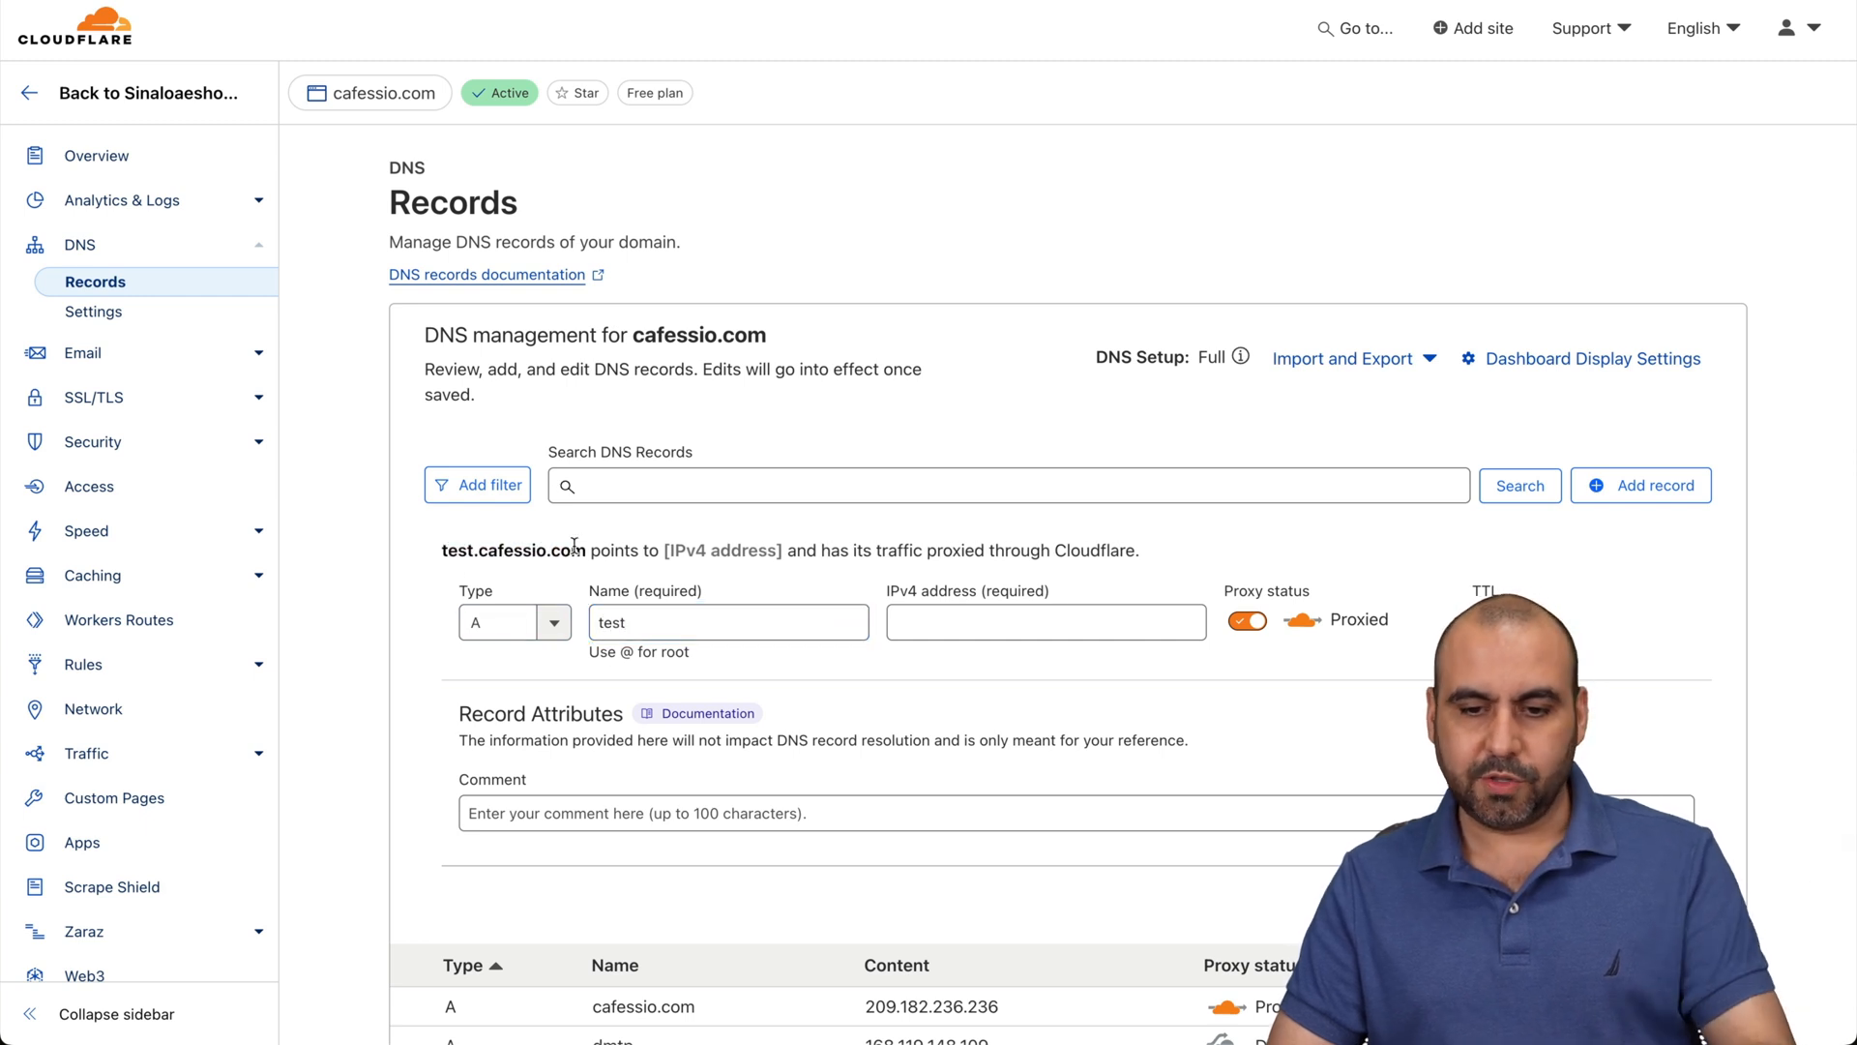
left_click(1244, 621)
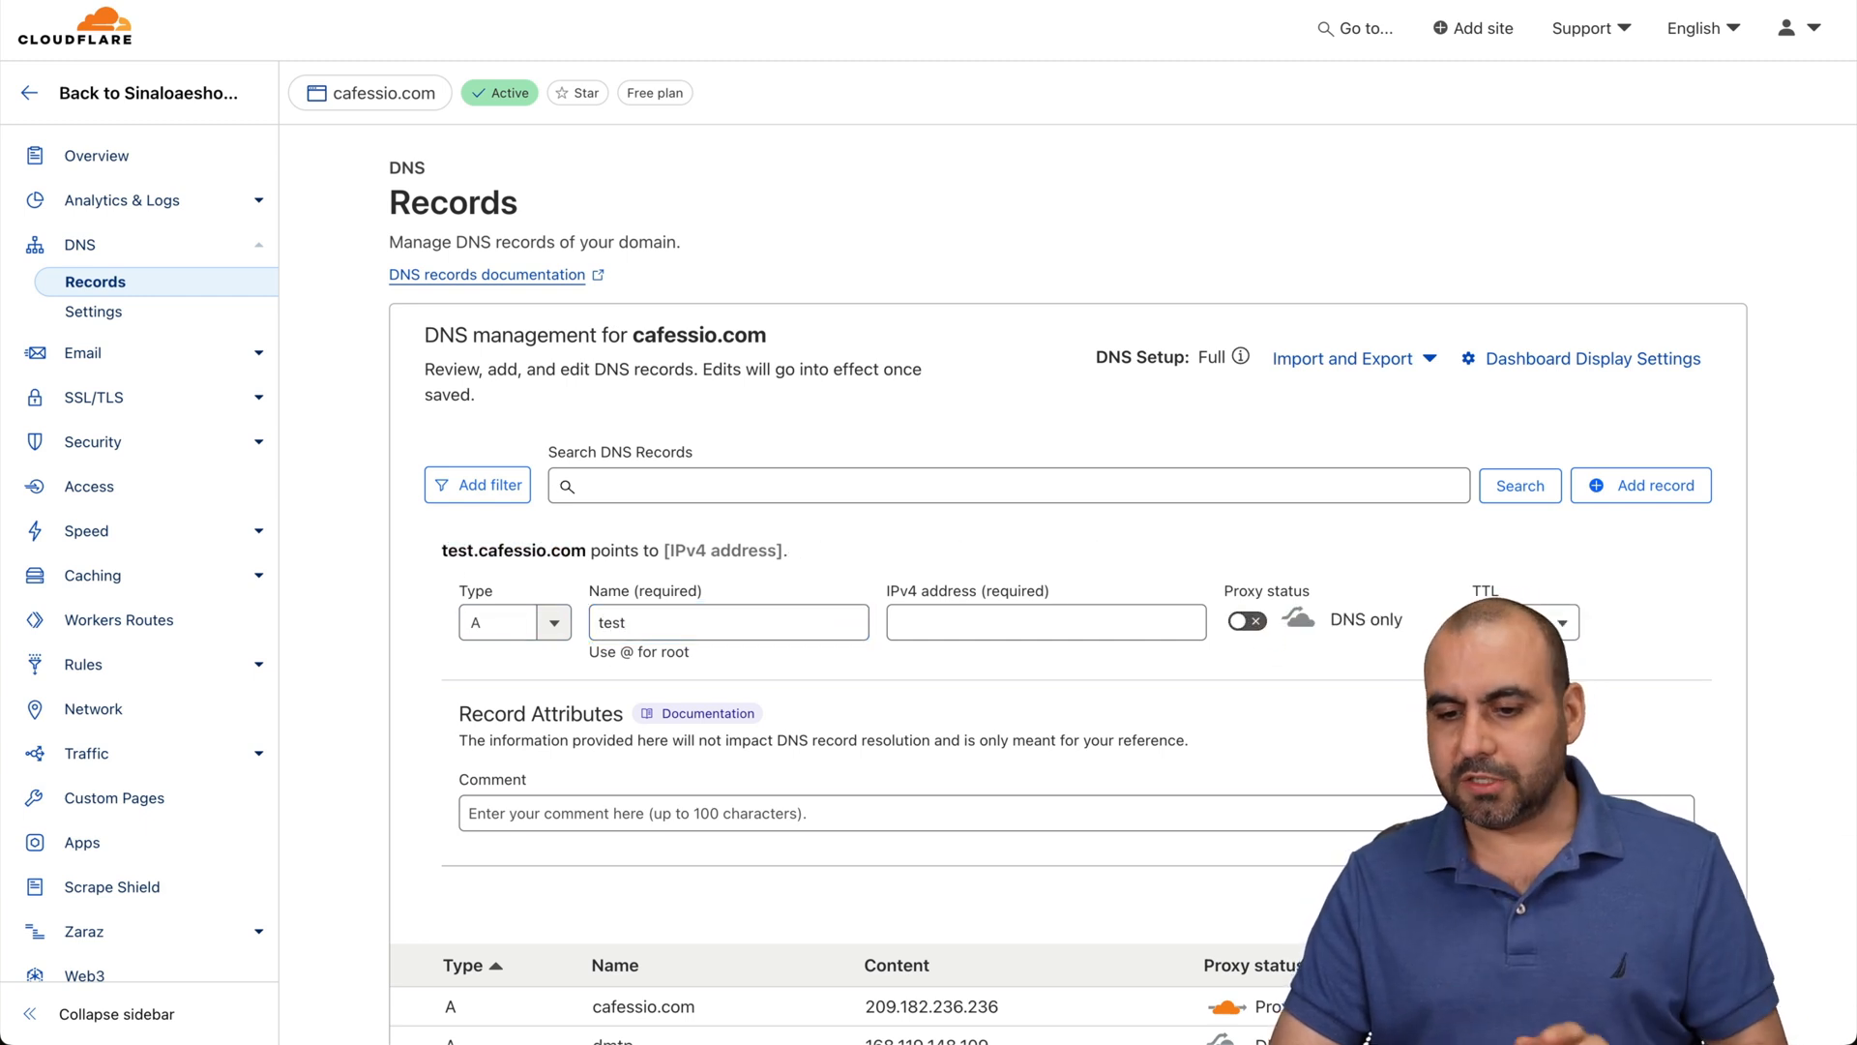
left_click(1047, 621)
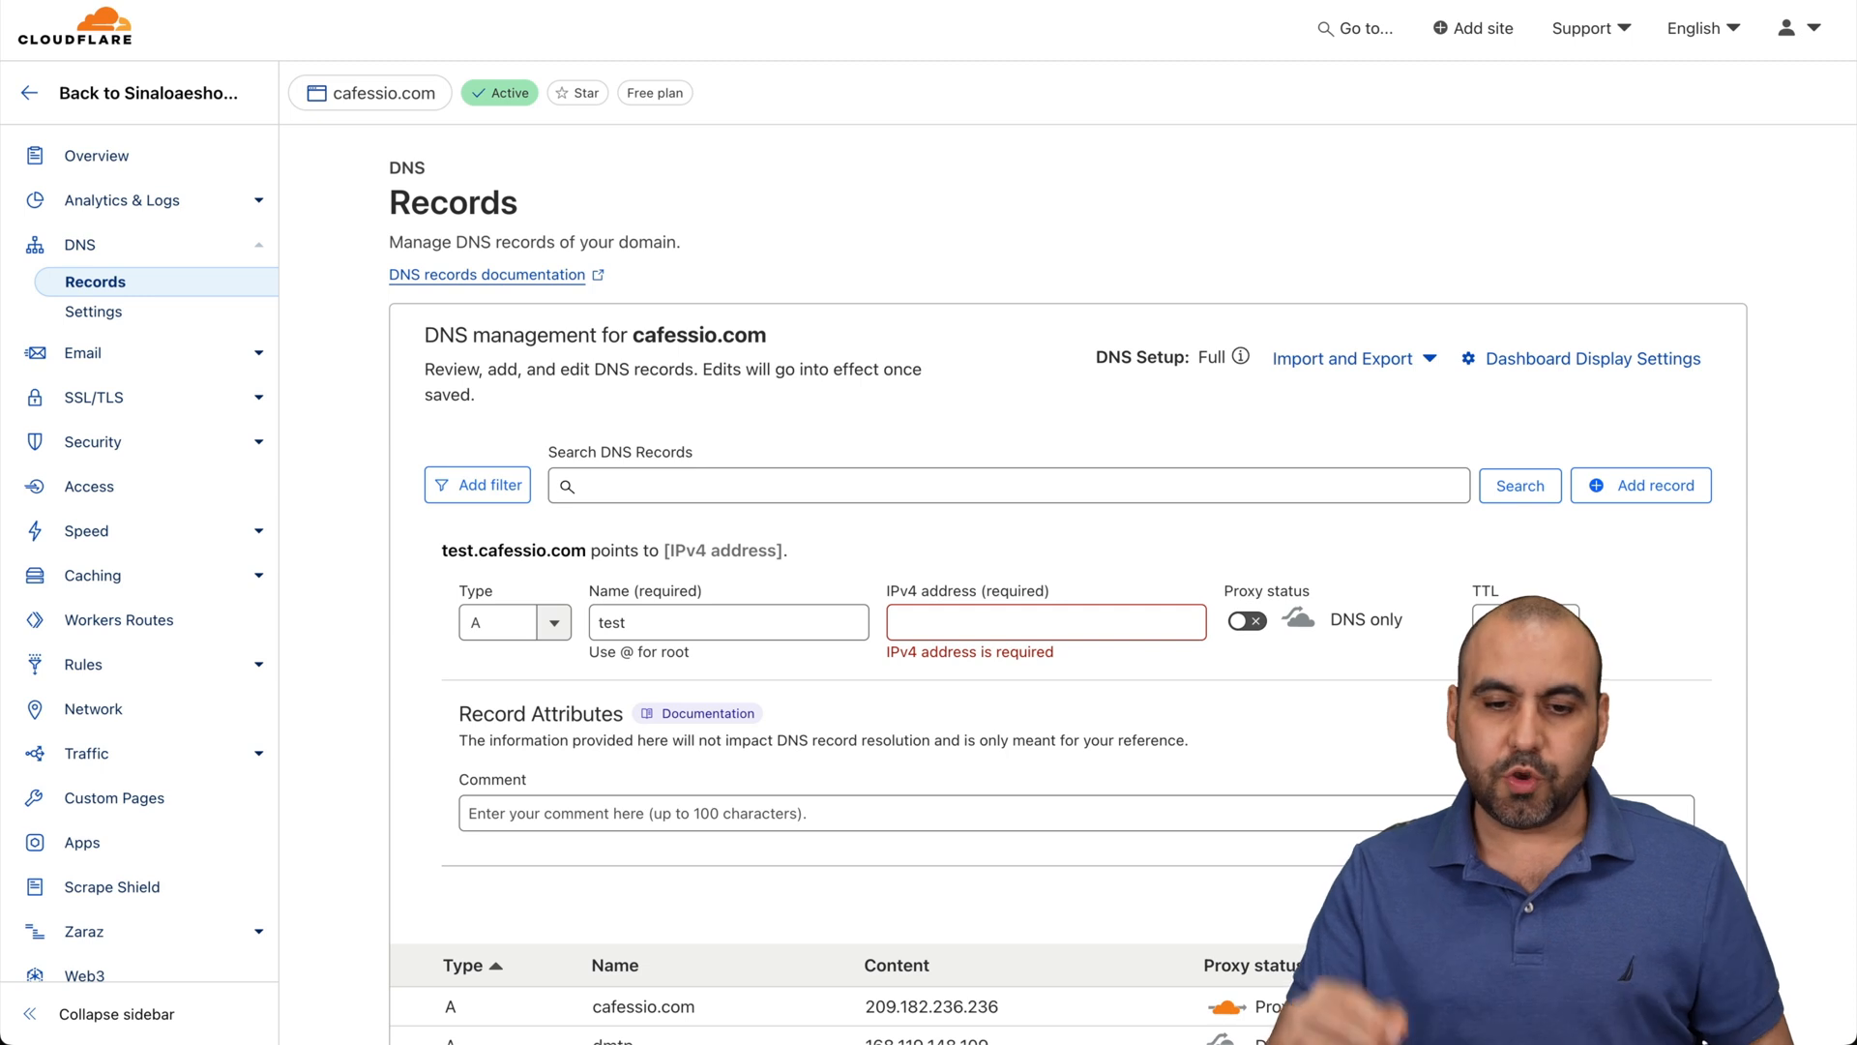
type("195.35.10.154")
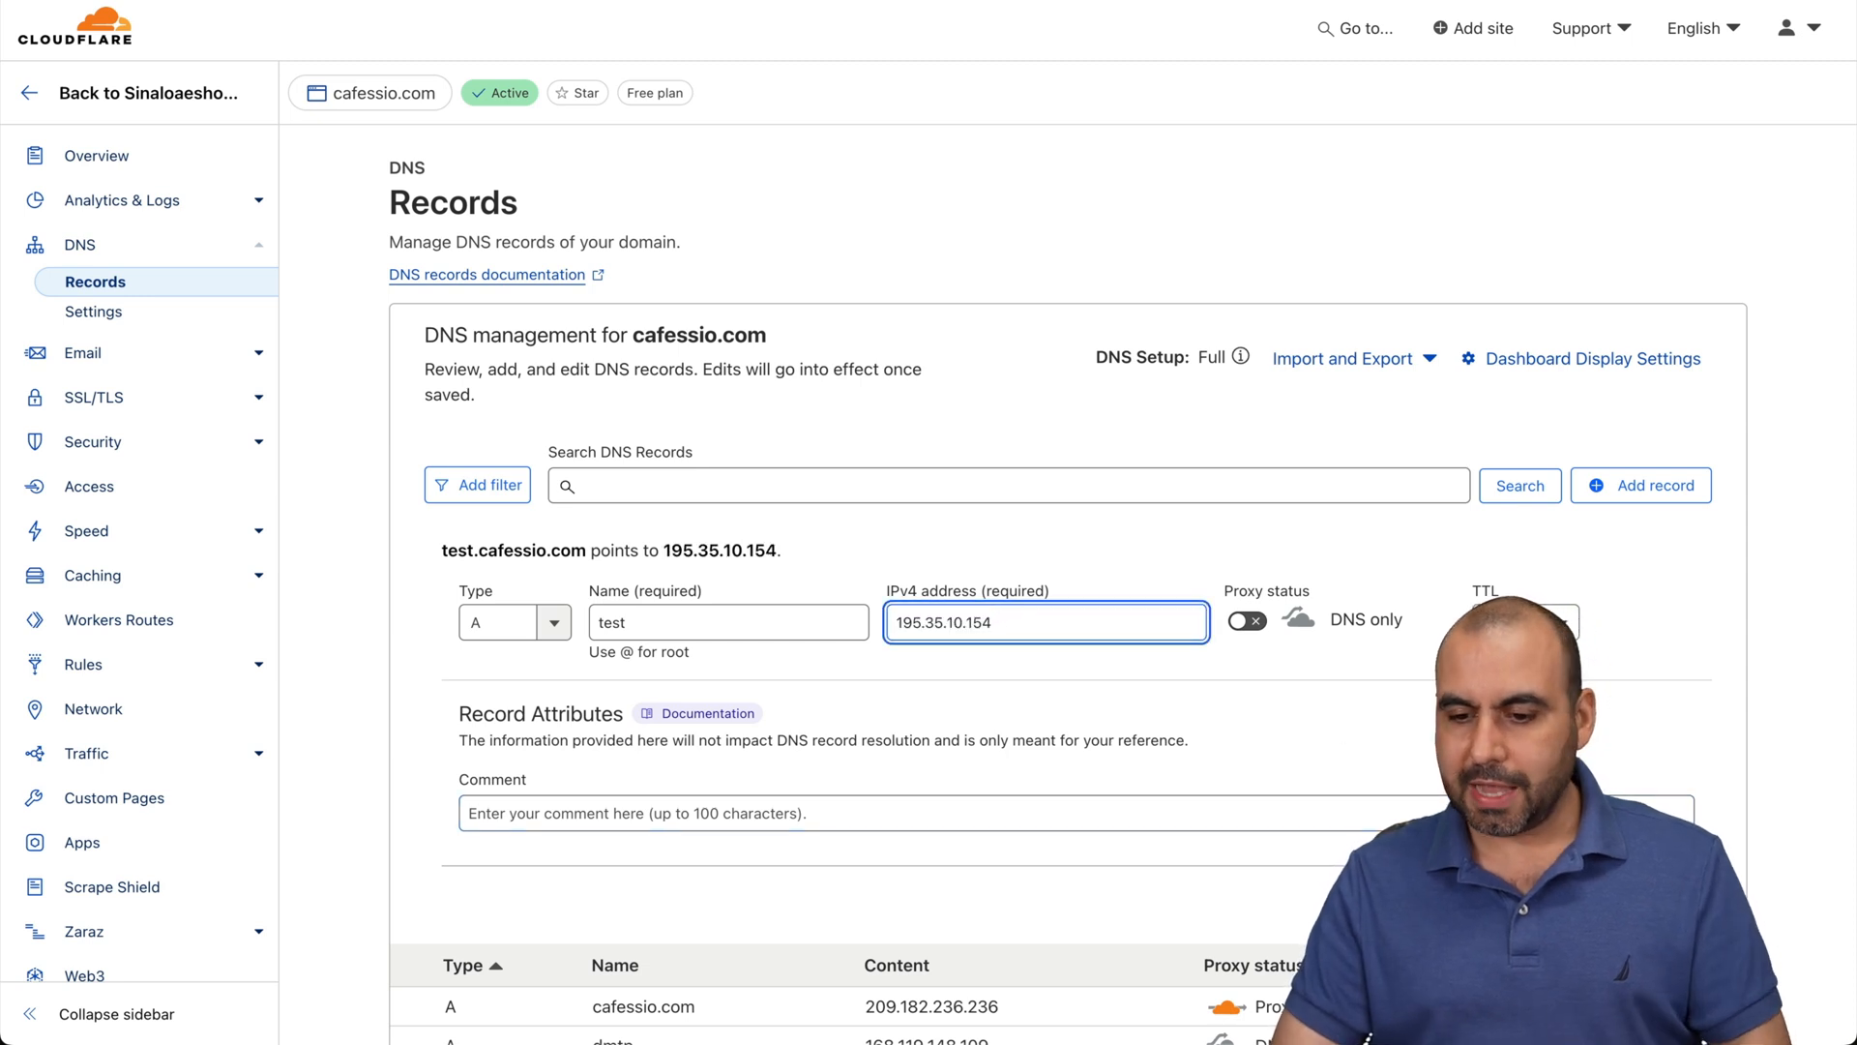